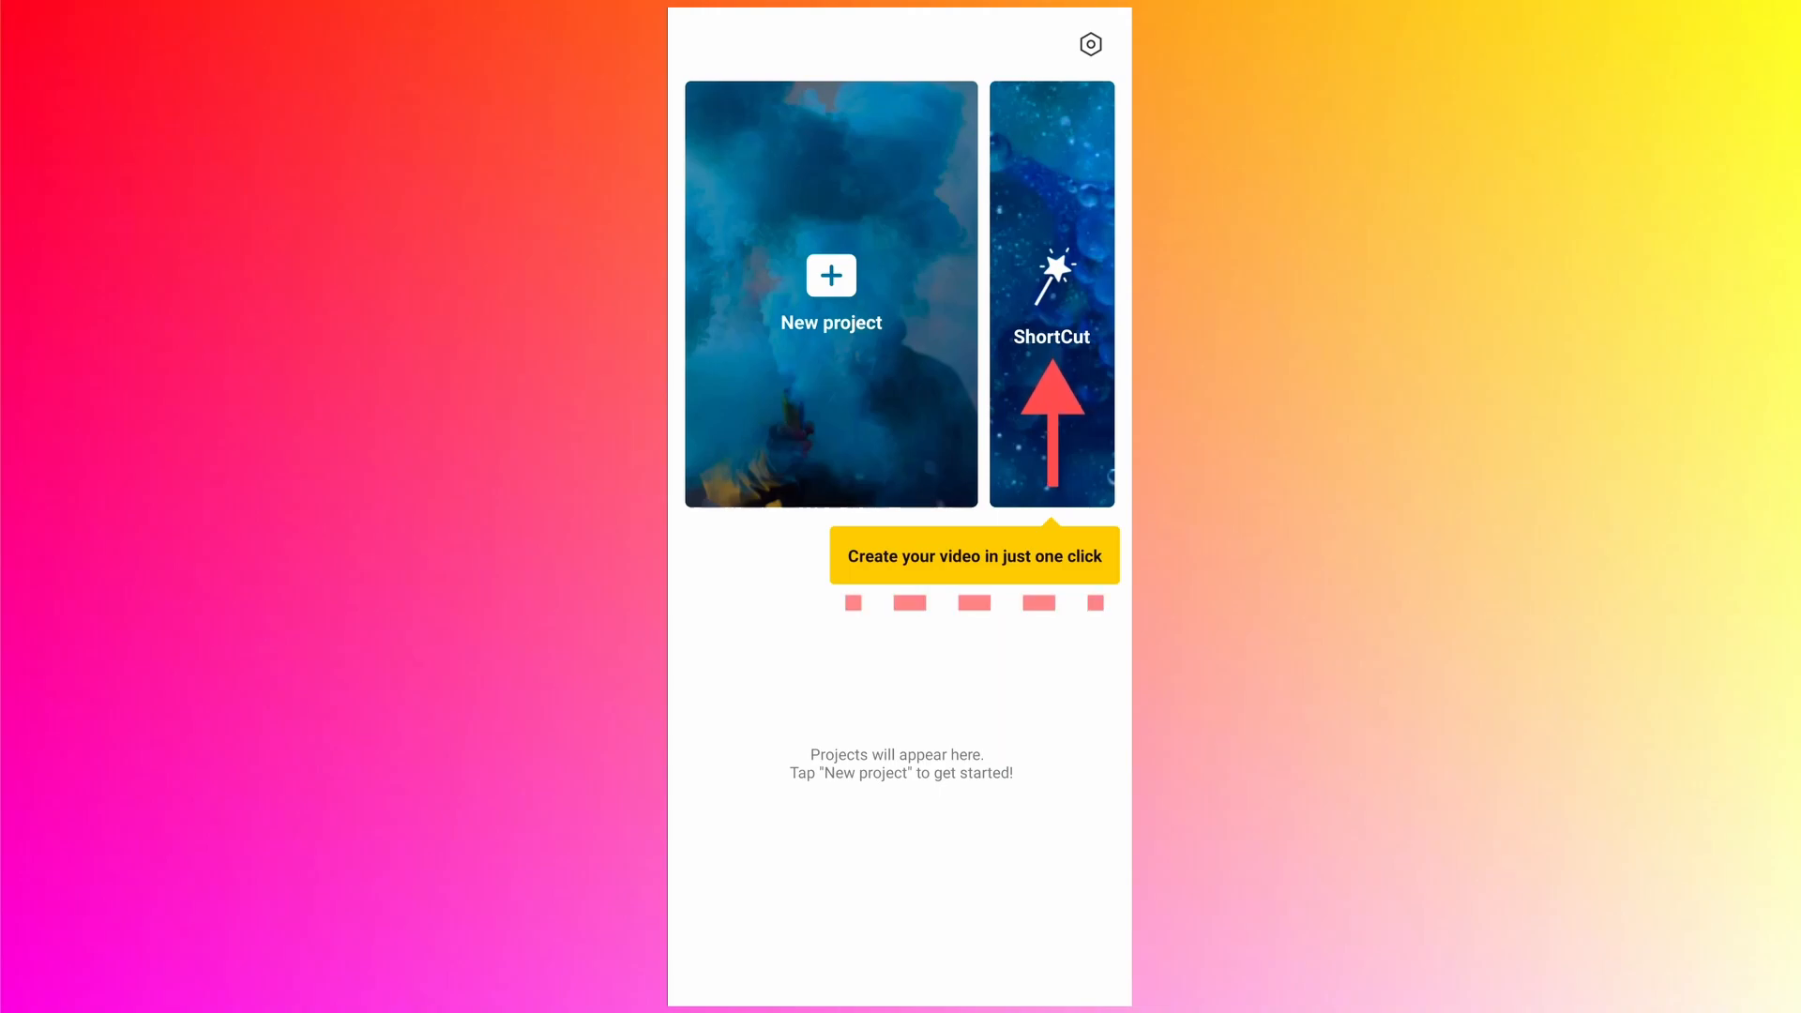
Start a ShortCut video from the CapCut home screen.
{"action": "left_click", "coordinate": [1050, 295]}
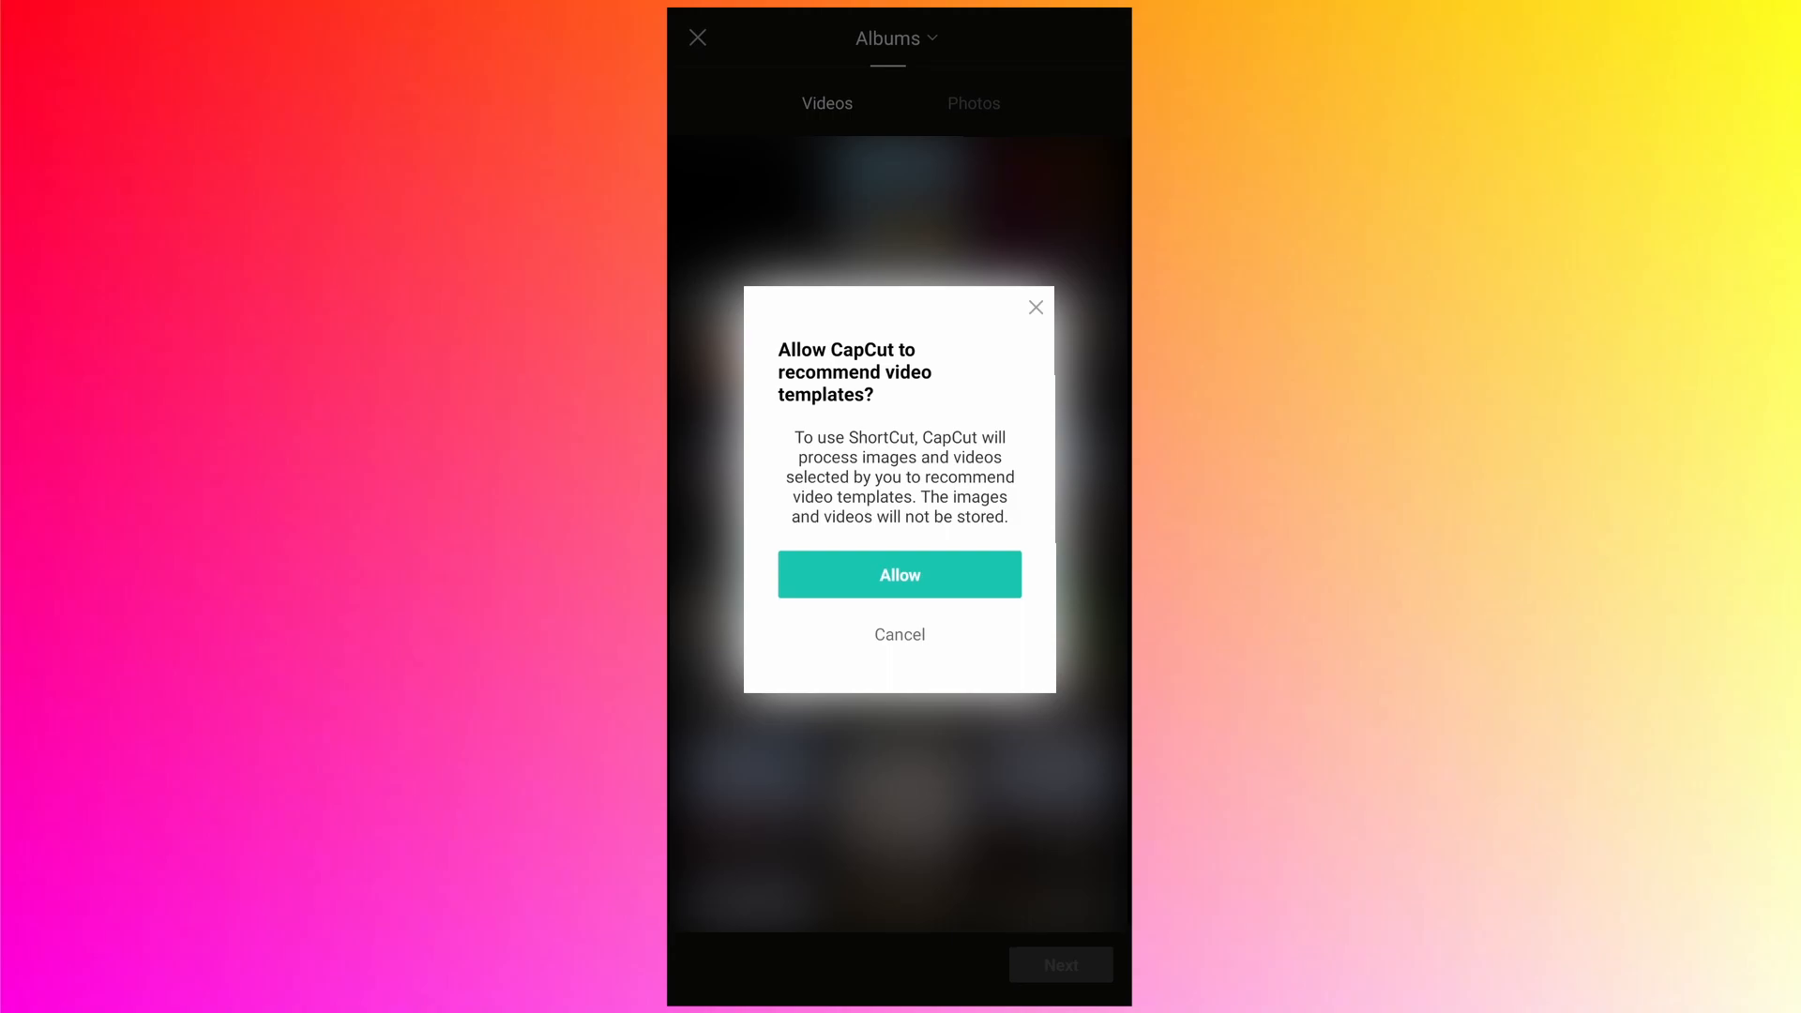
Allow template recommendations and pick five travel photos, ending with the pier.
{"action": "left_click", "coordinate": [900, 574]}
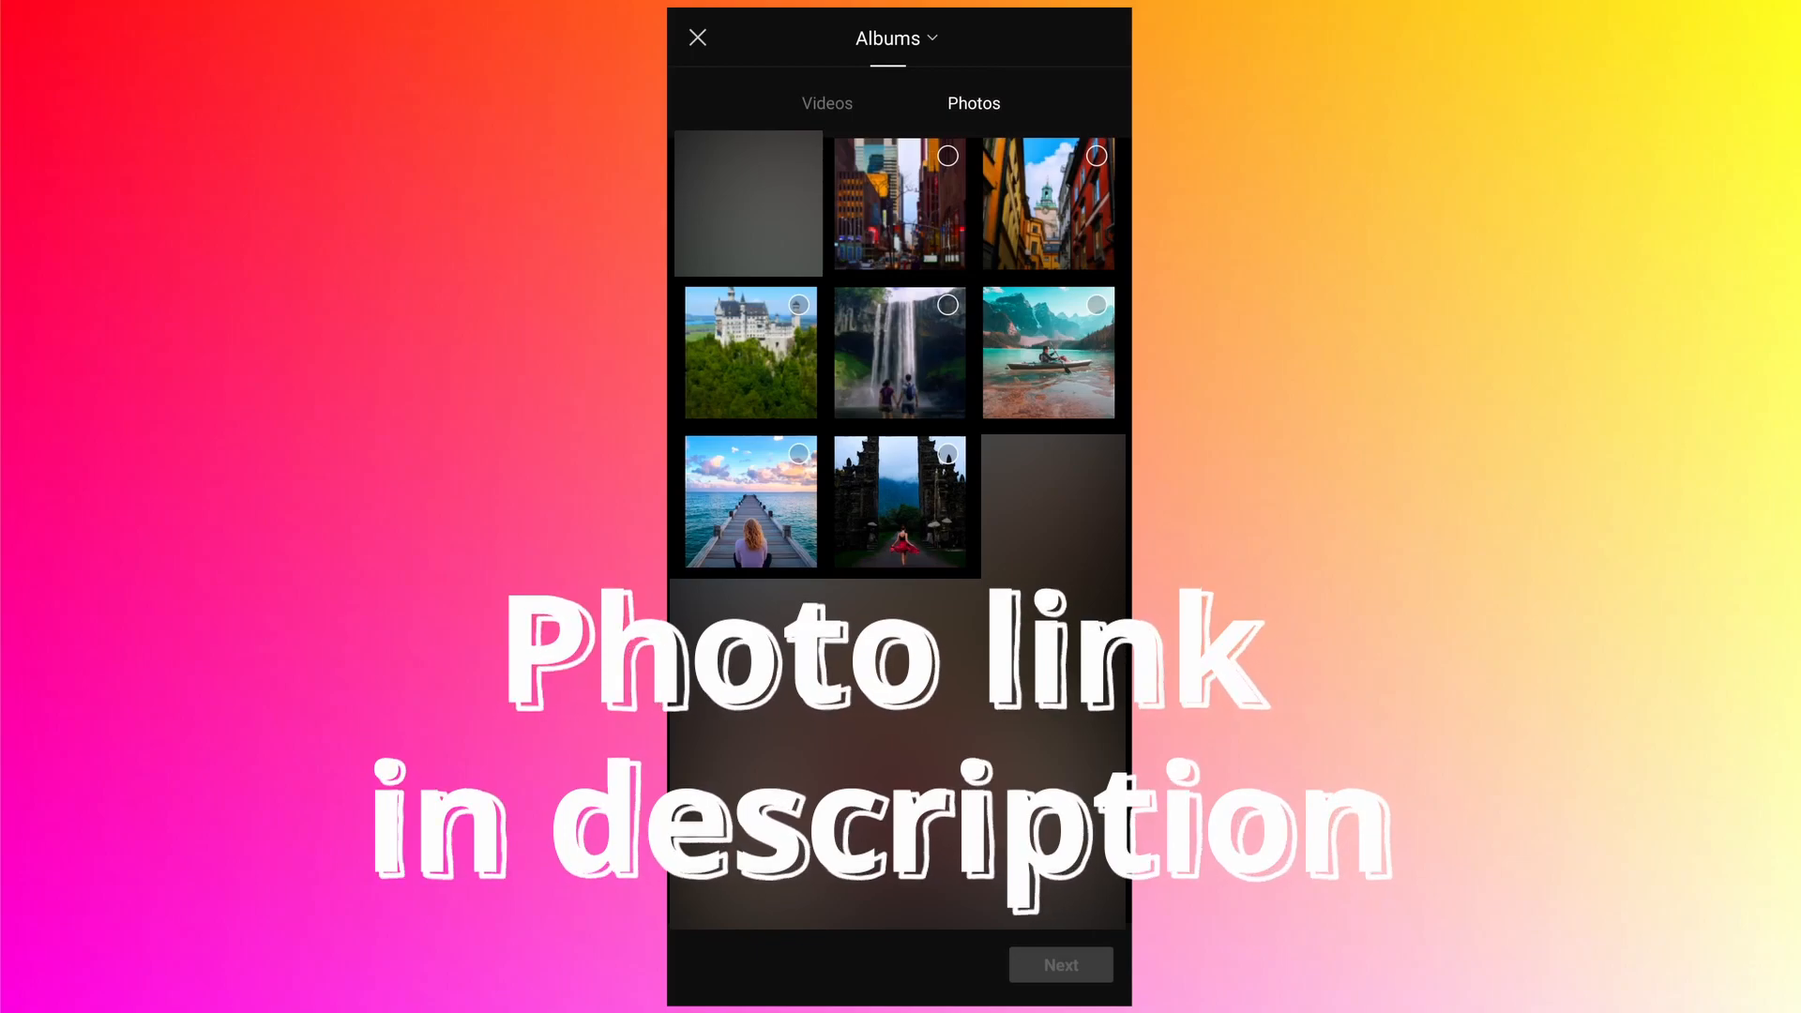
{"action": "left_click", "coordinate": [899, 501]}
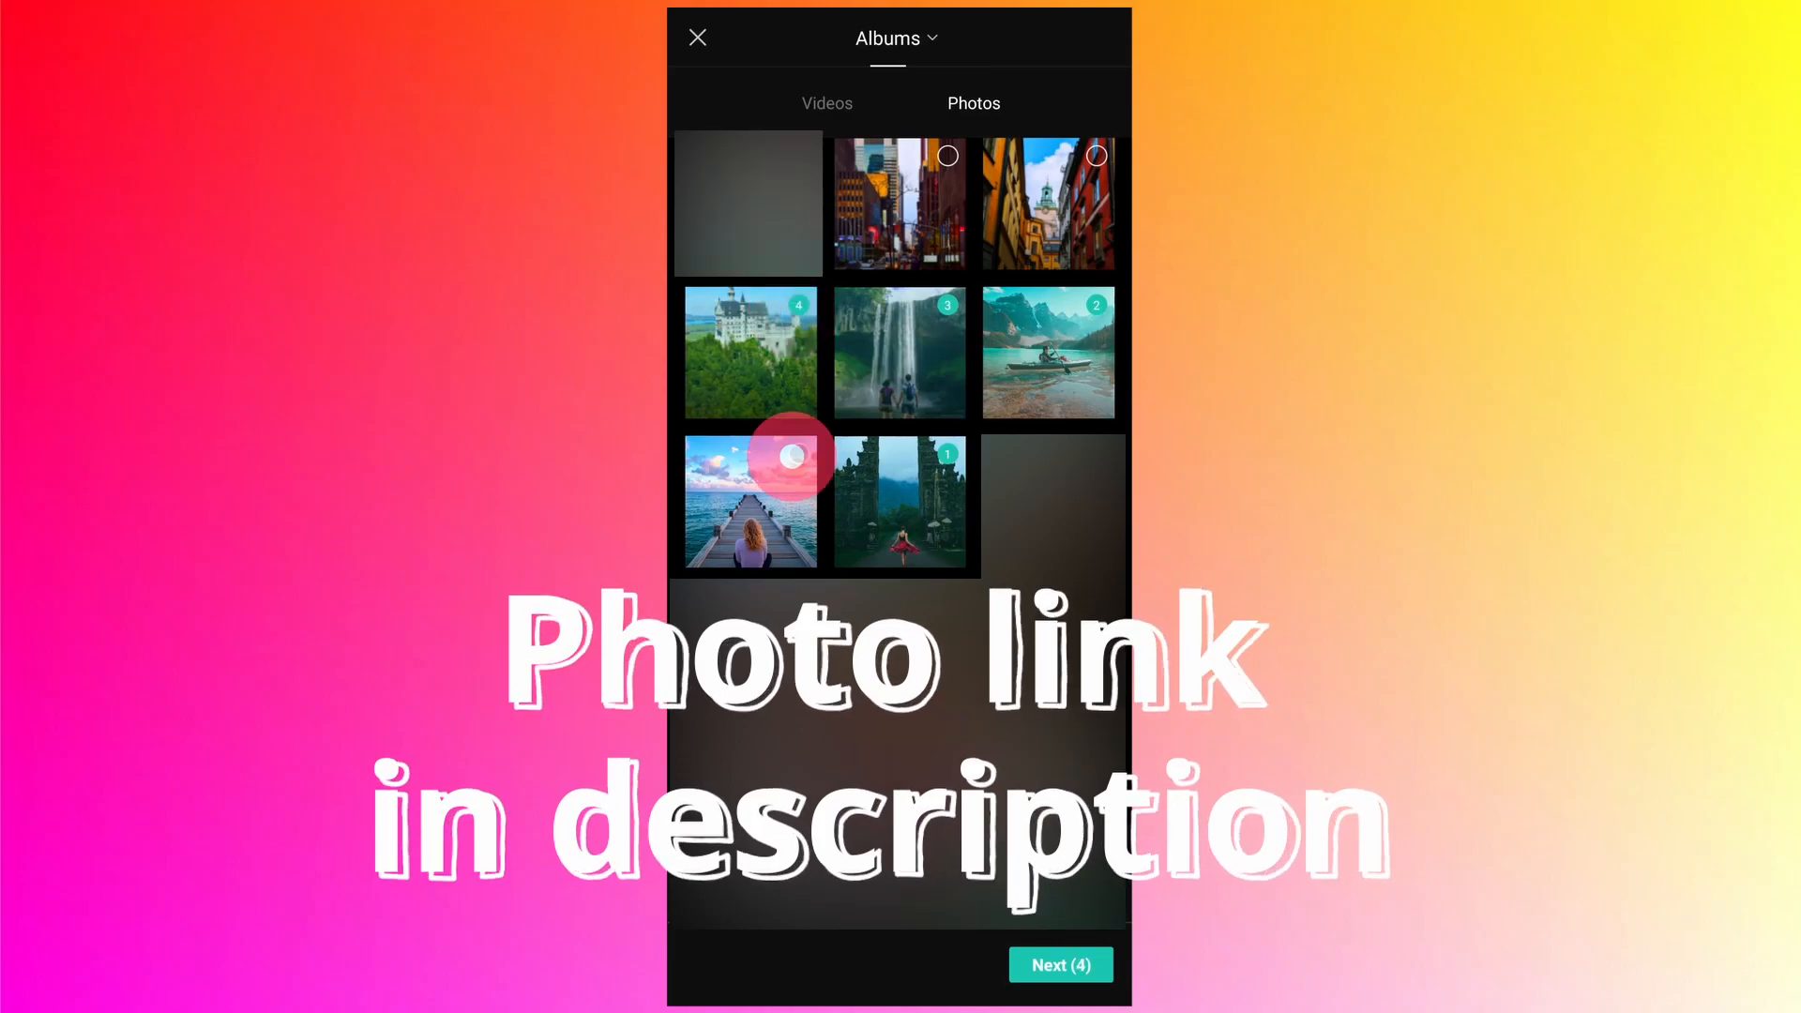
{"action": "left_click", "coordinate": [748, 502]}
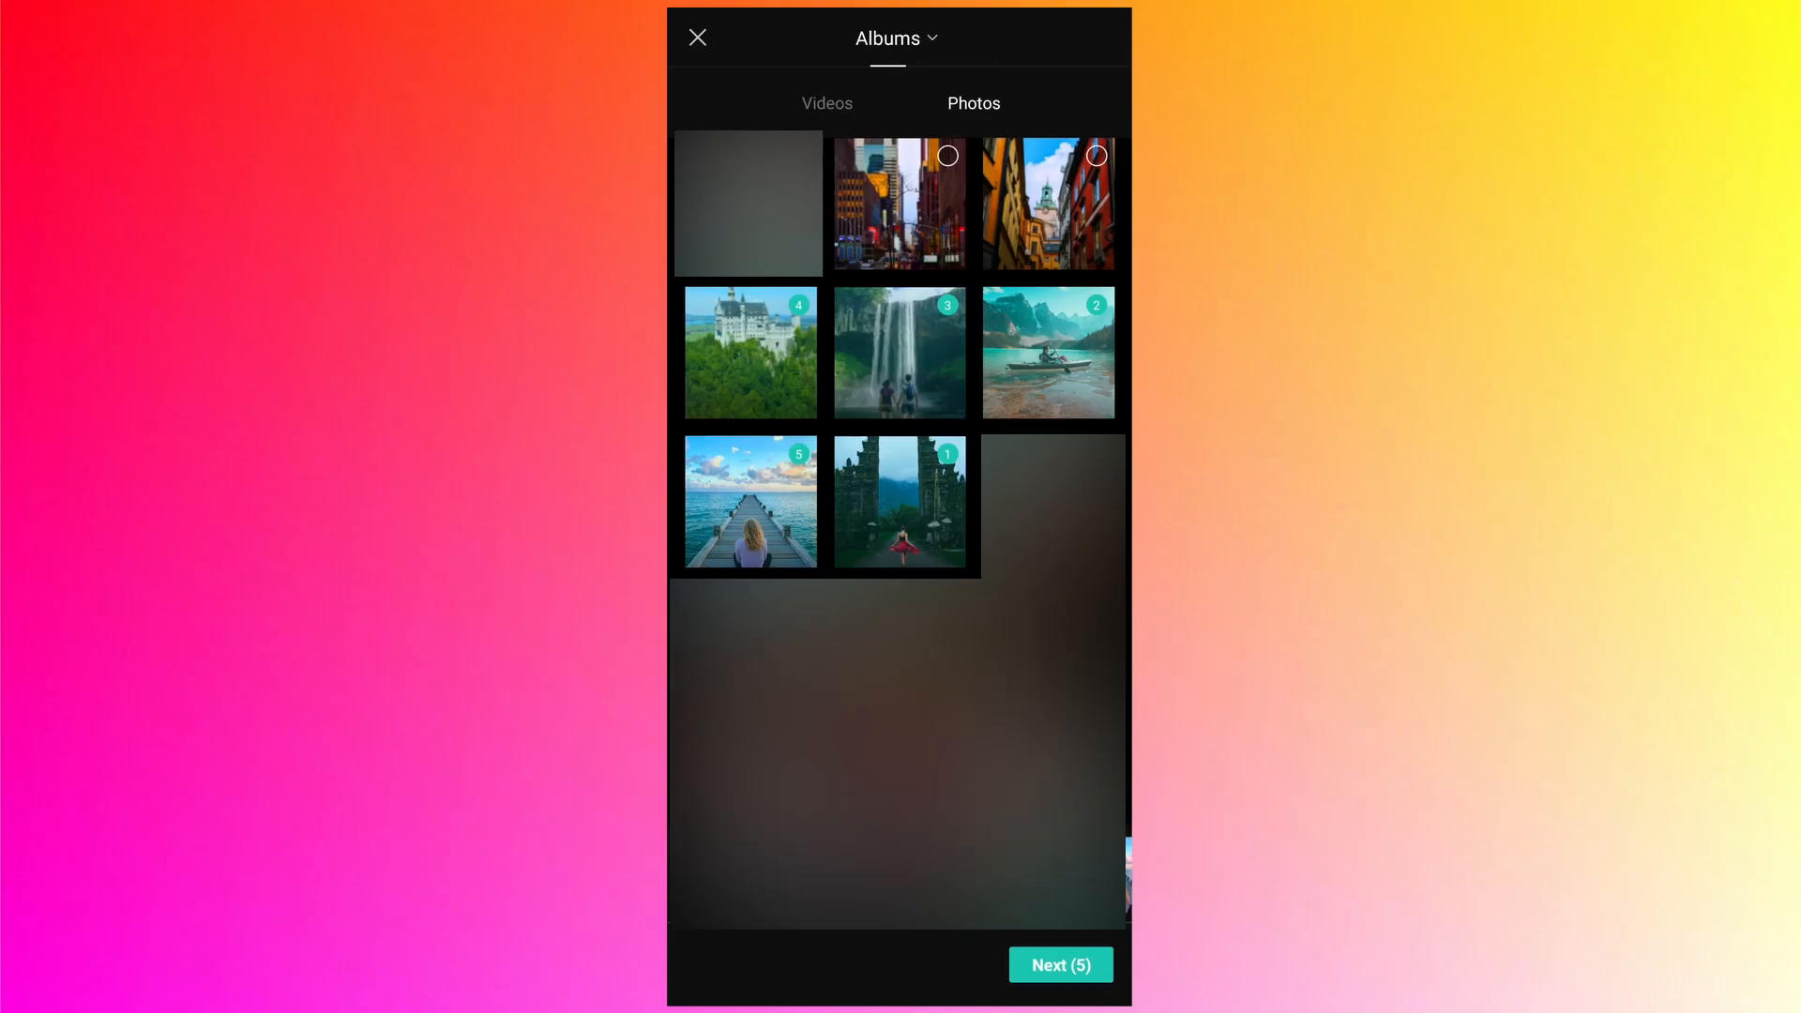
Build the video from the five selected photos with Next (5).
{"action": "left_click", "coordinate": [1059, 965]}
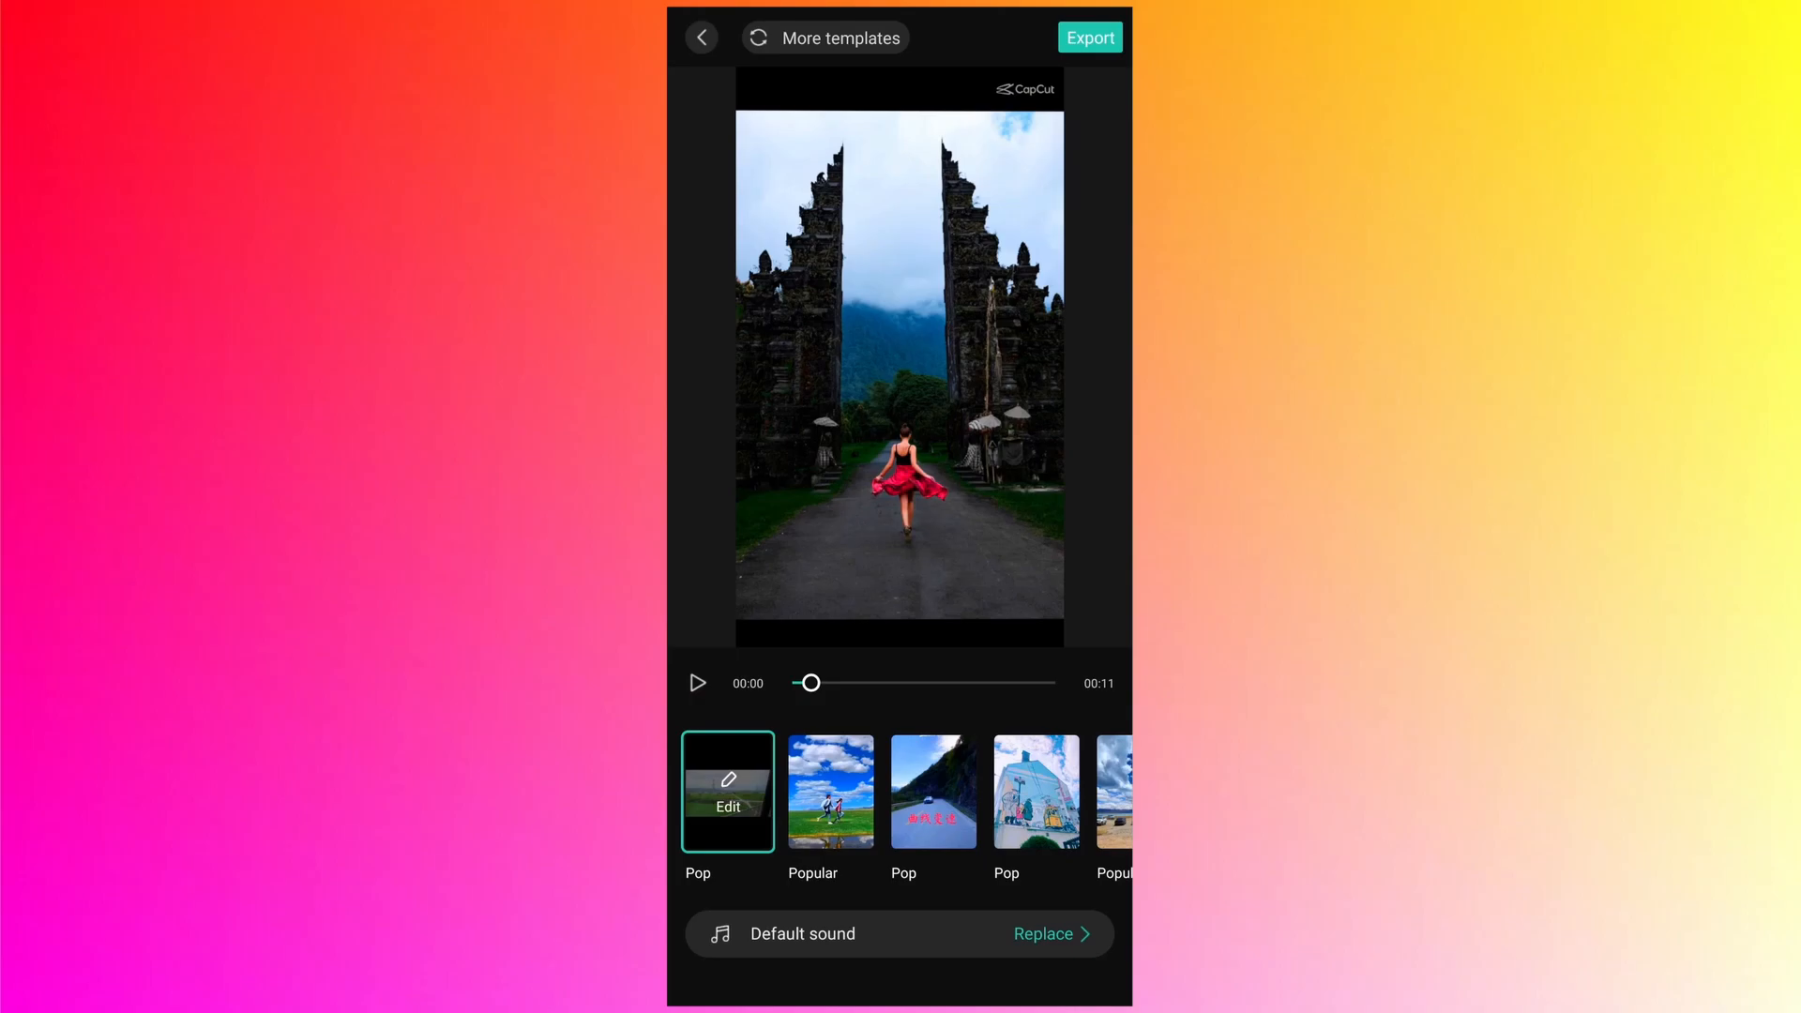
{"action": "scroll", "scroll_direction": "left", "scroll_amount": 3}
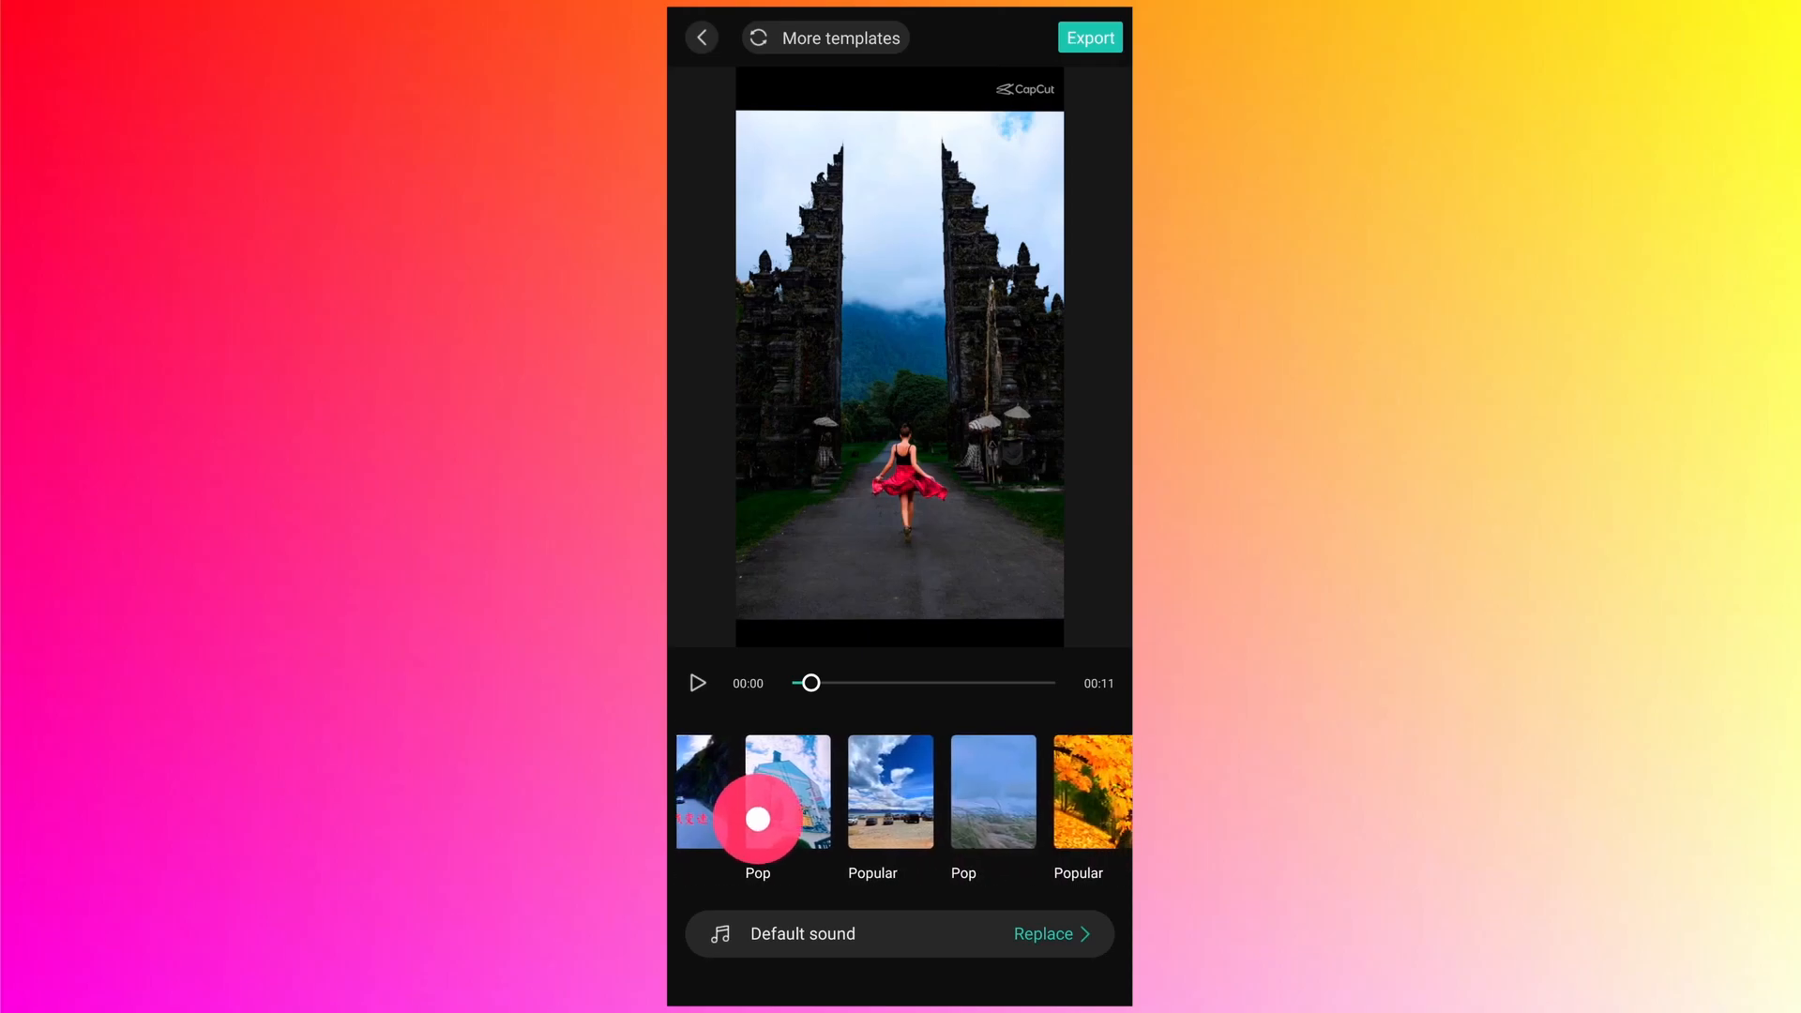
{"action": "scroll", "scroll_direction": "left", "scroll_amount": 3}
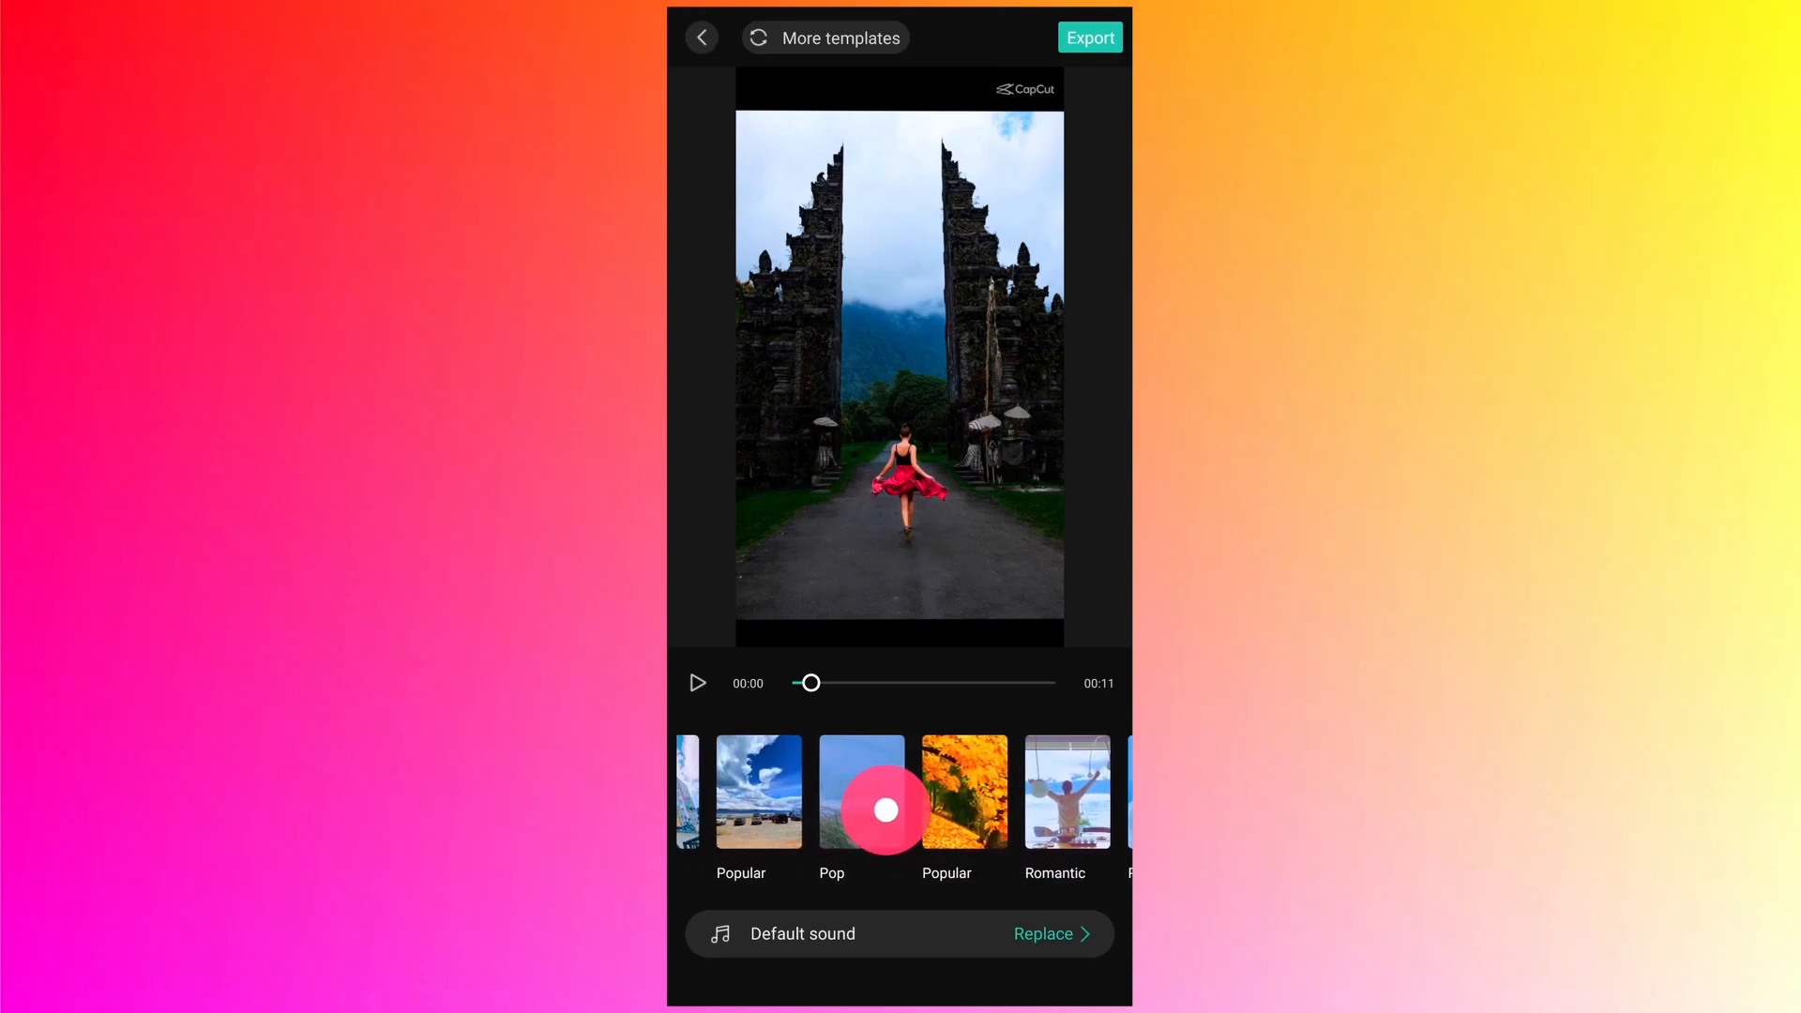
{"action": "scroll", "scroll_direction": "left", "scroll_amount": 3}
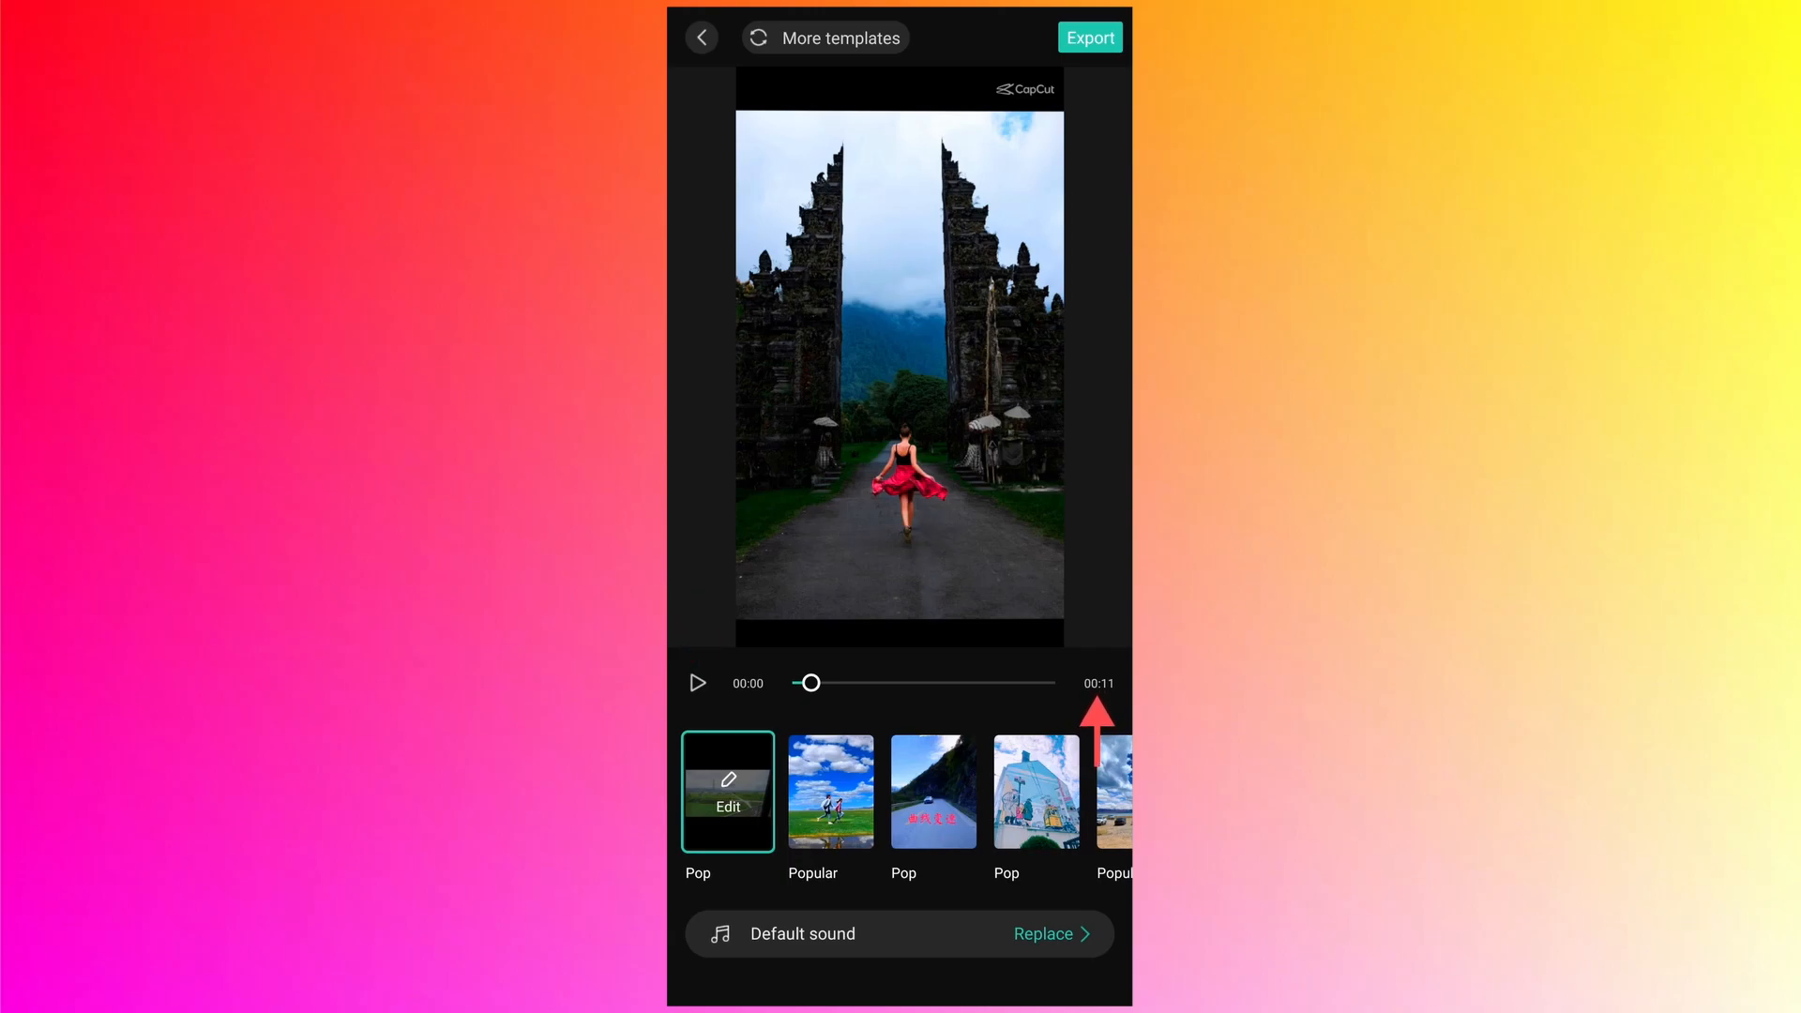
Choose the second template, Popular, and begin regenerating the video.
{"action": "left_click", "coordinate": [697, 682]}
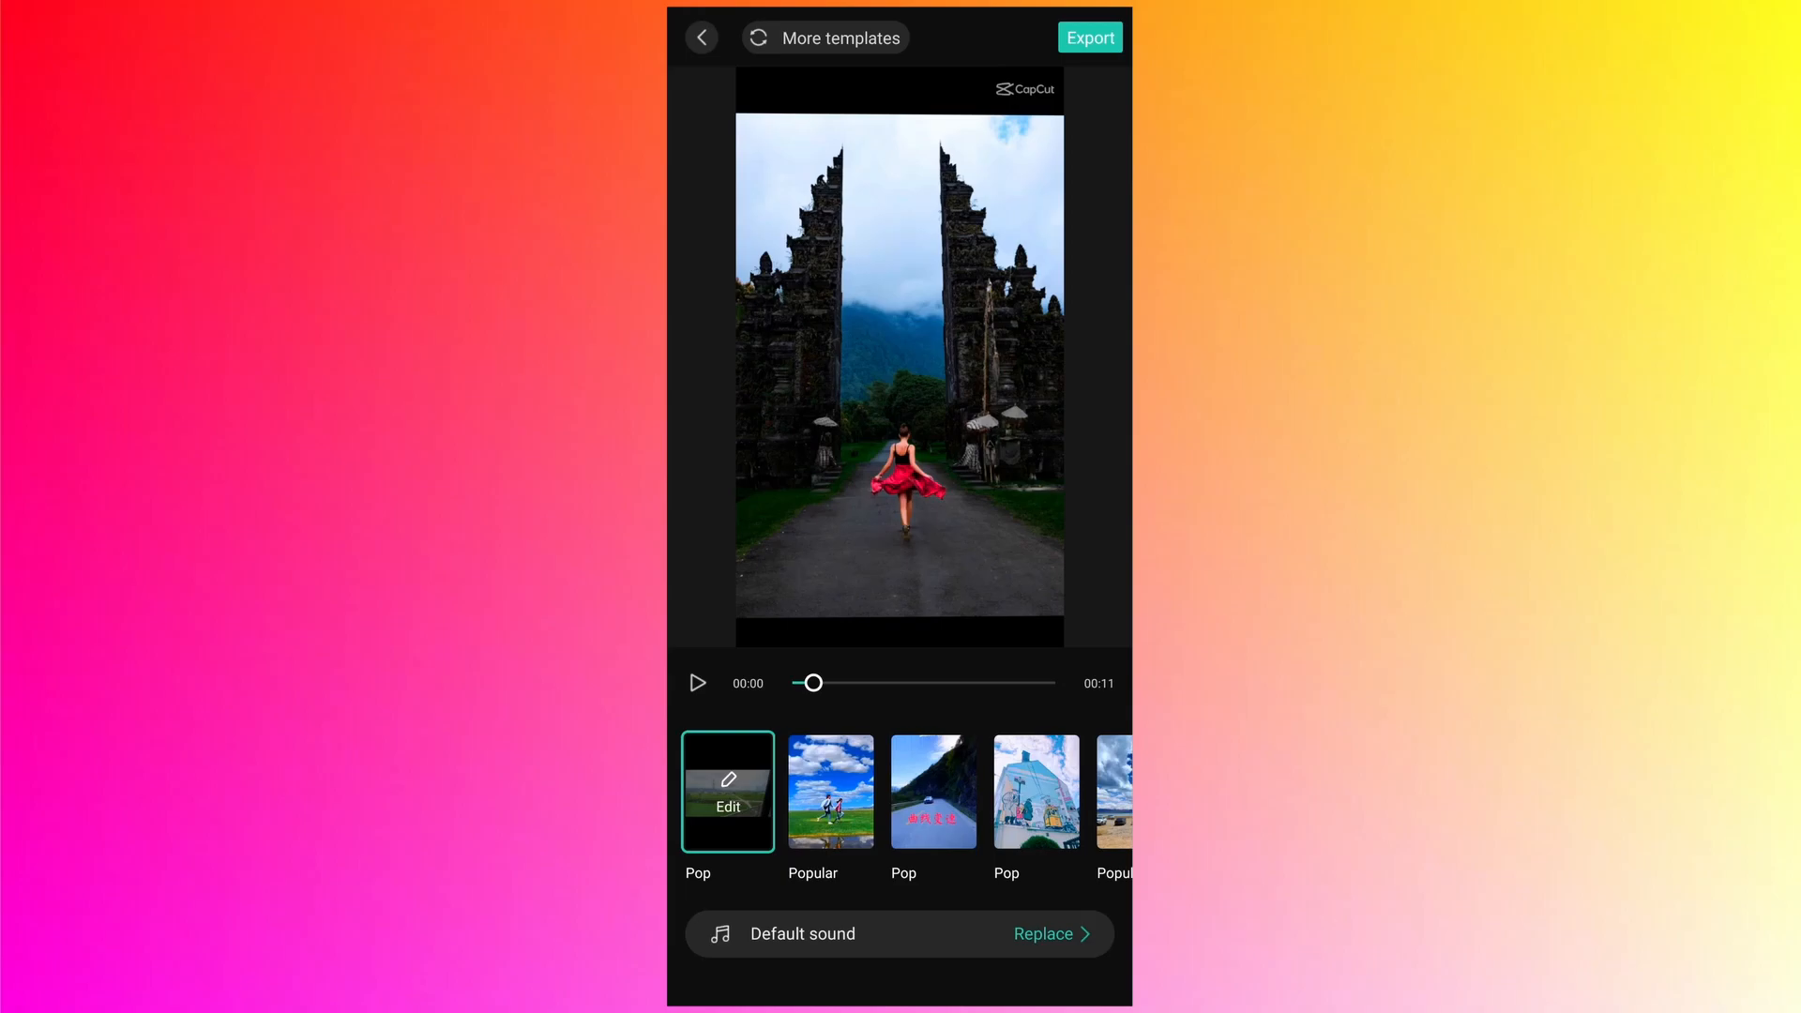
{"action": "left_click", "coordinate": [1087, 36]}
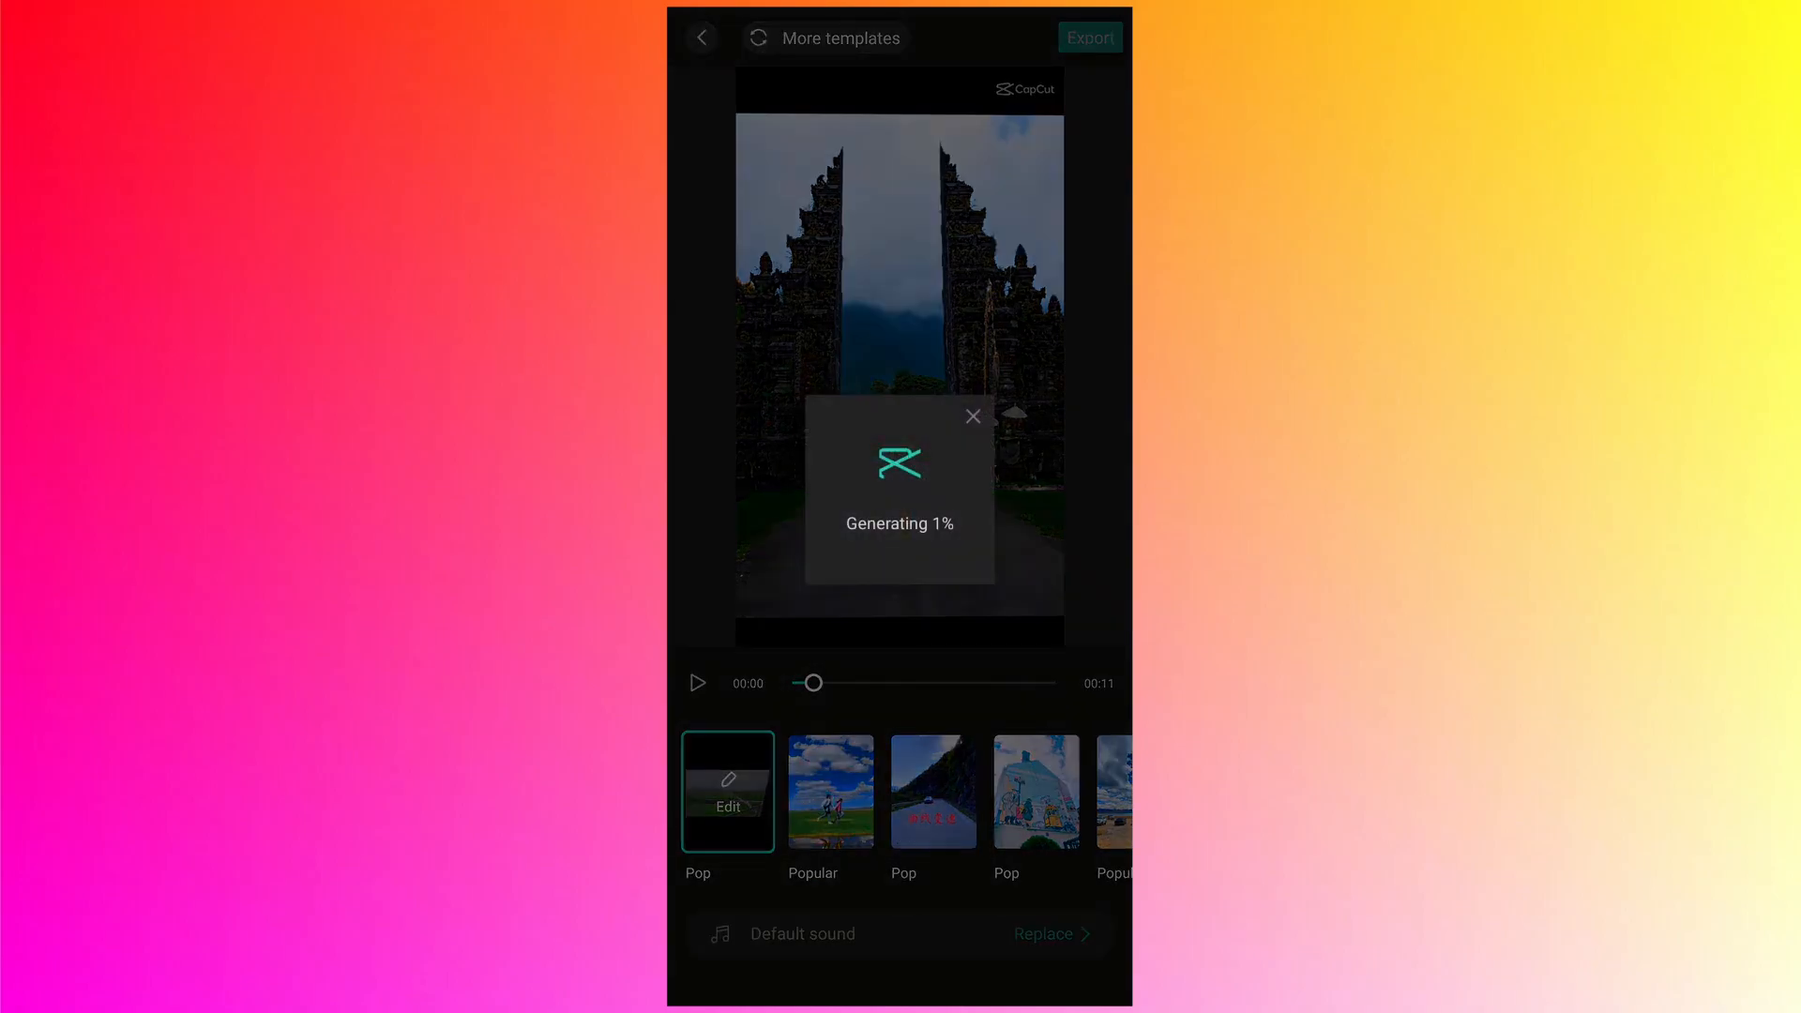
Pause the 14-second Popular preview and open Replace for the default sound.
{"action": "left_click", "coordinate": [829, 789]}
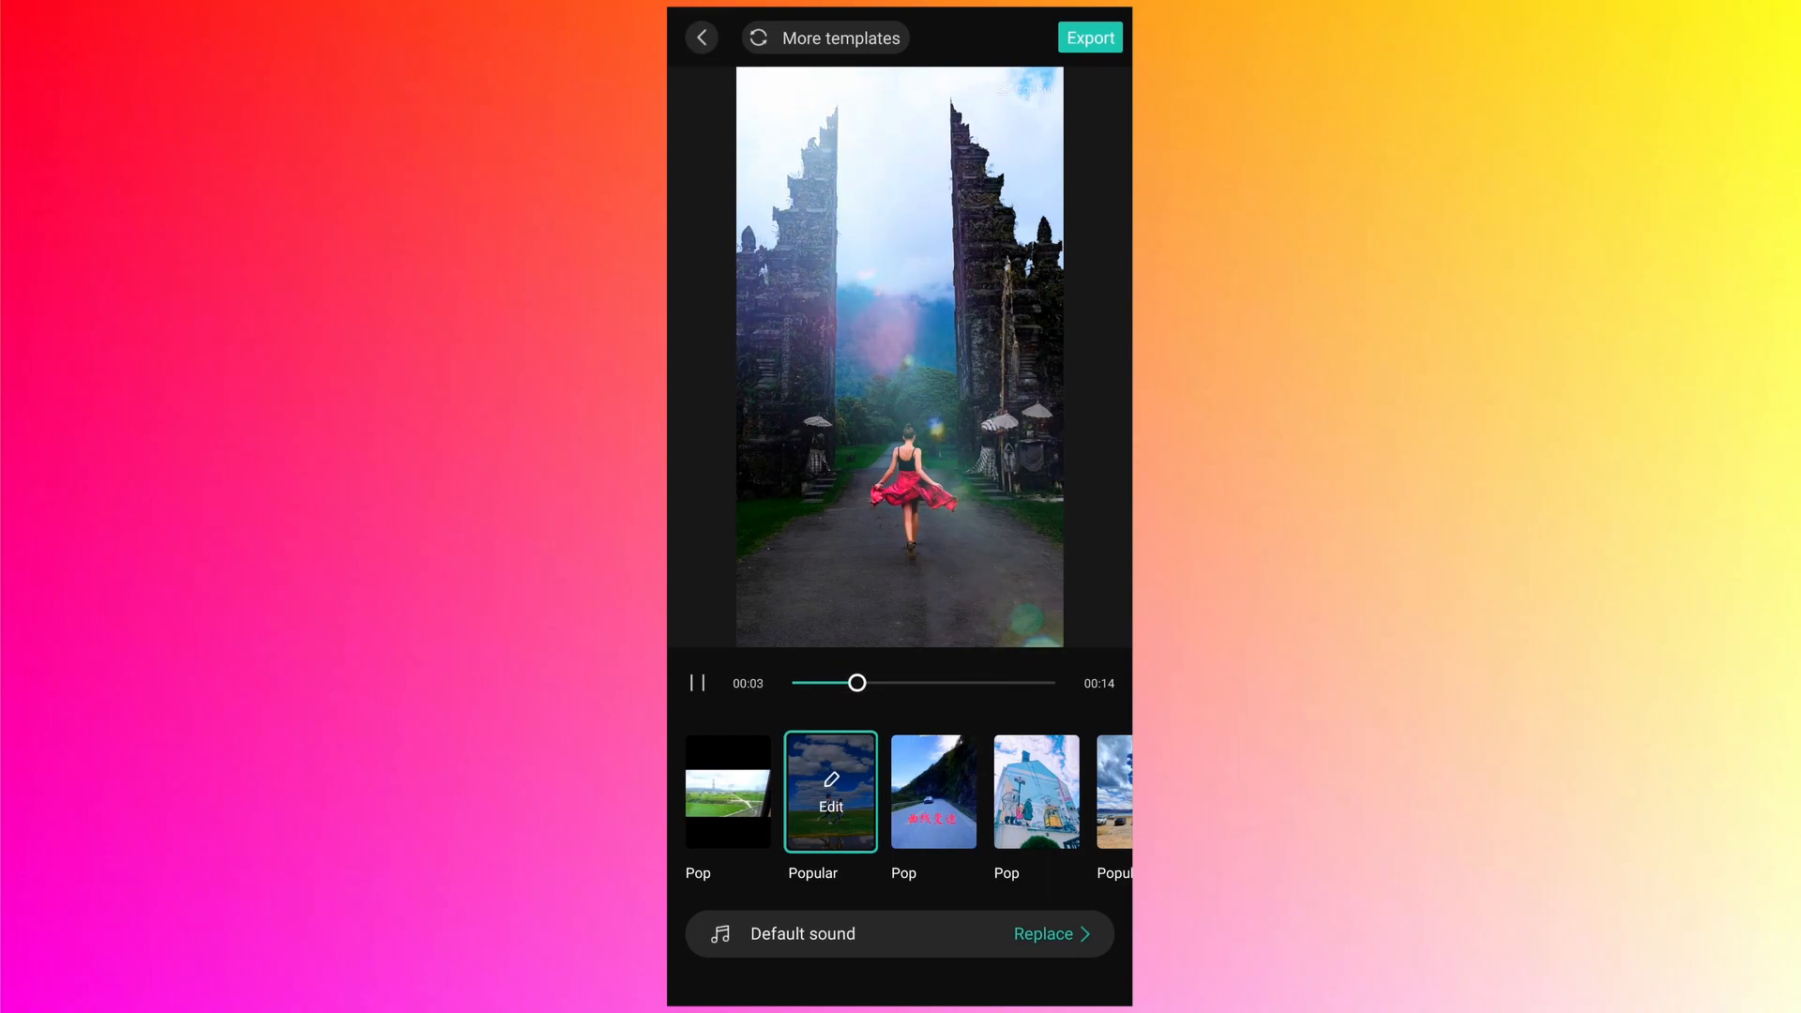
{"action": "left_click", "coordinate": [697, 682]}
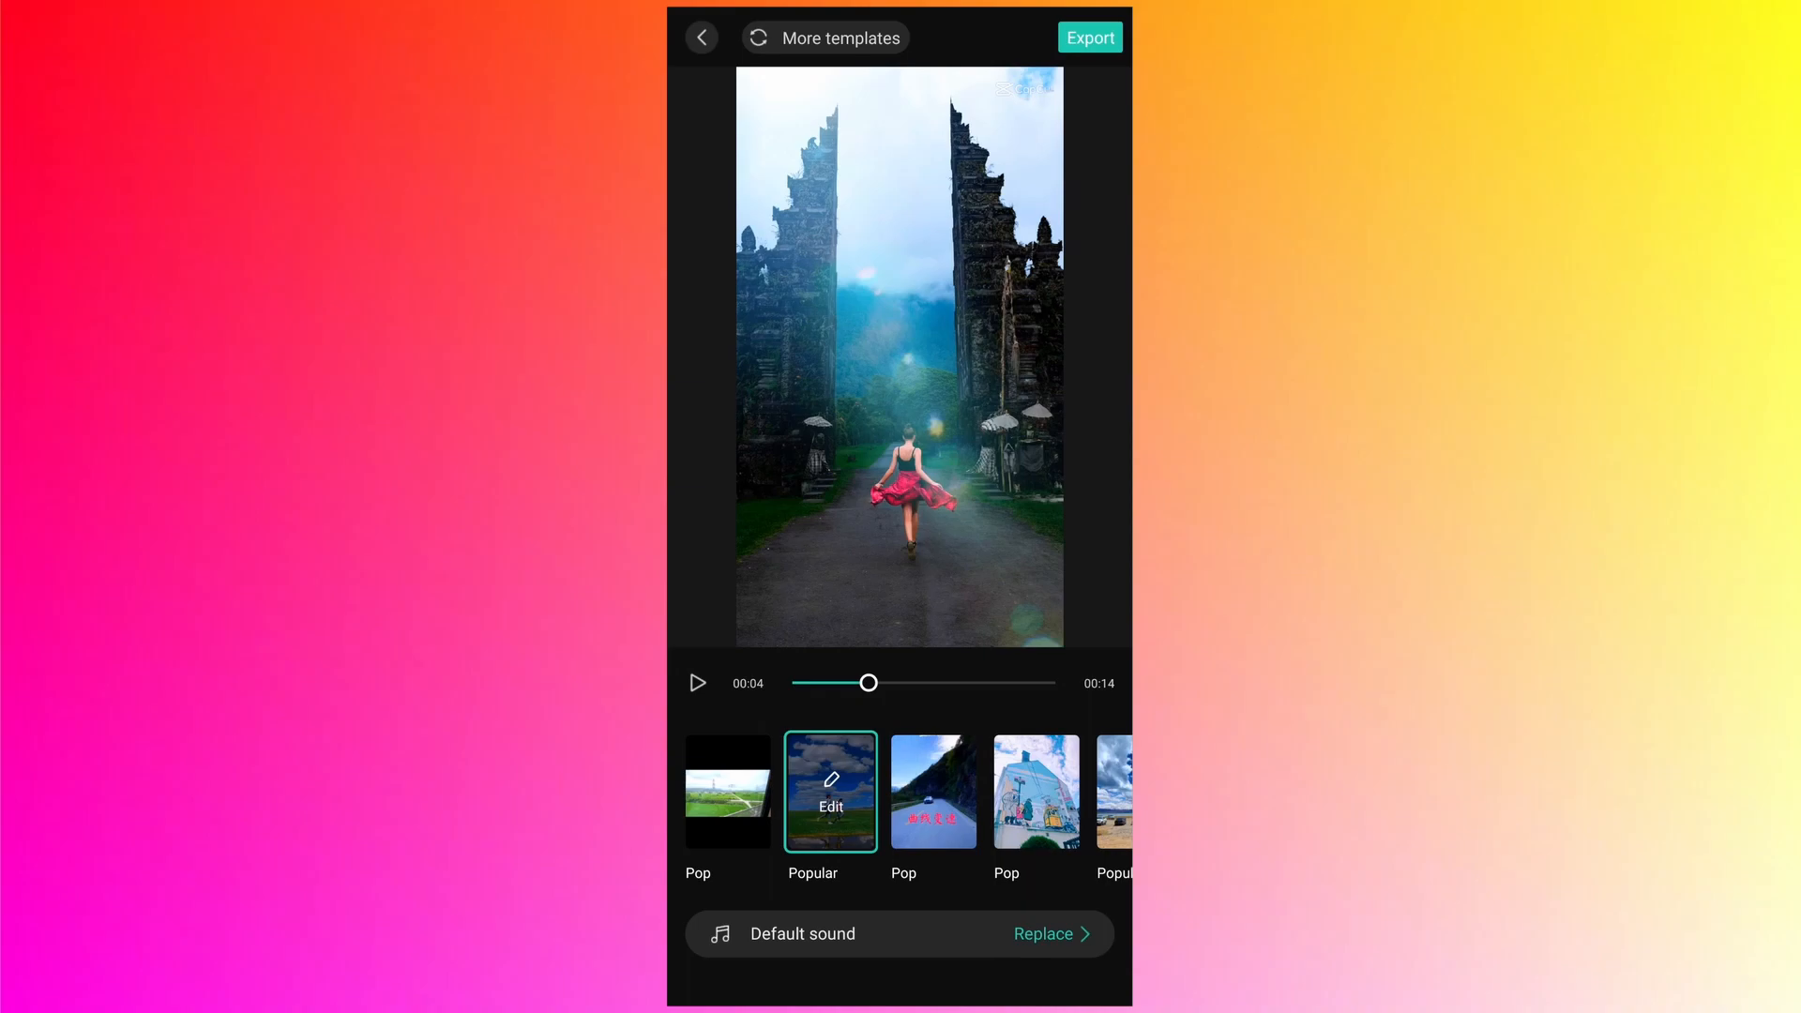
{"action": "scroll", "scroll_direction": "left", "scroll_amount": 3}
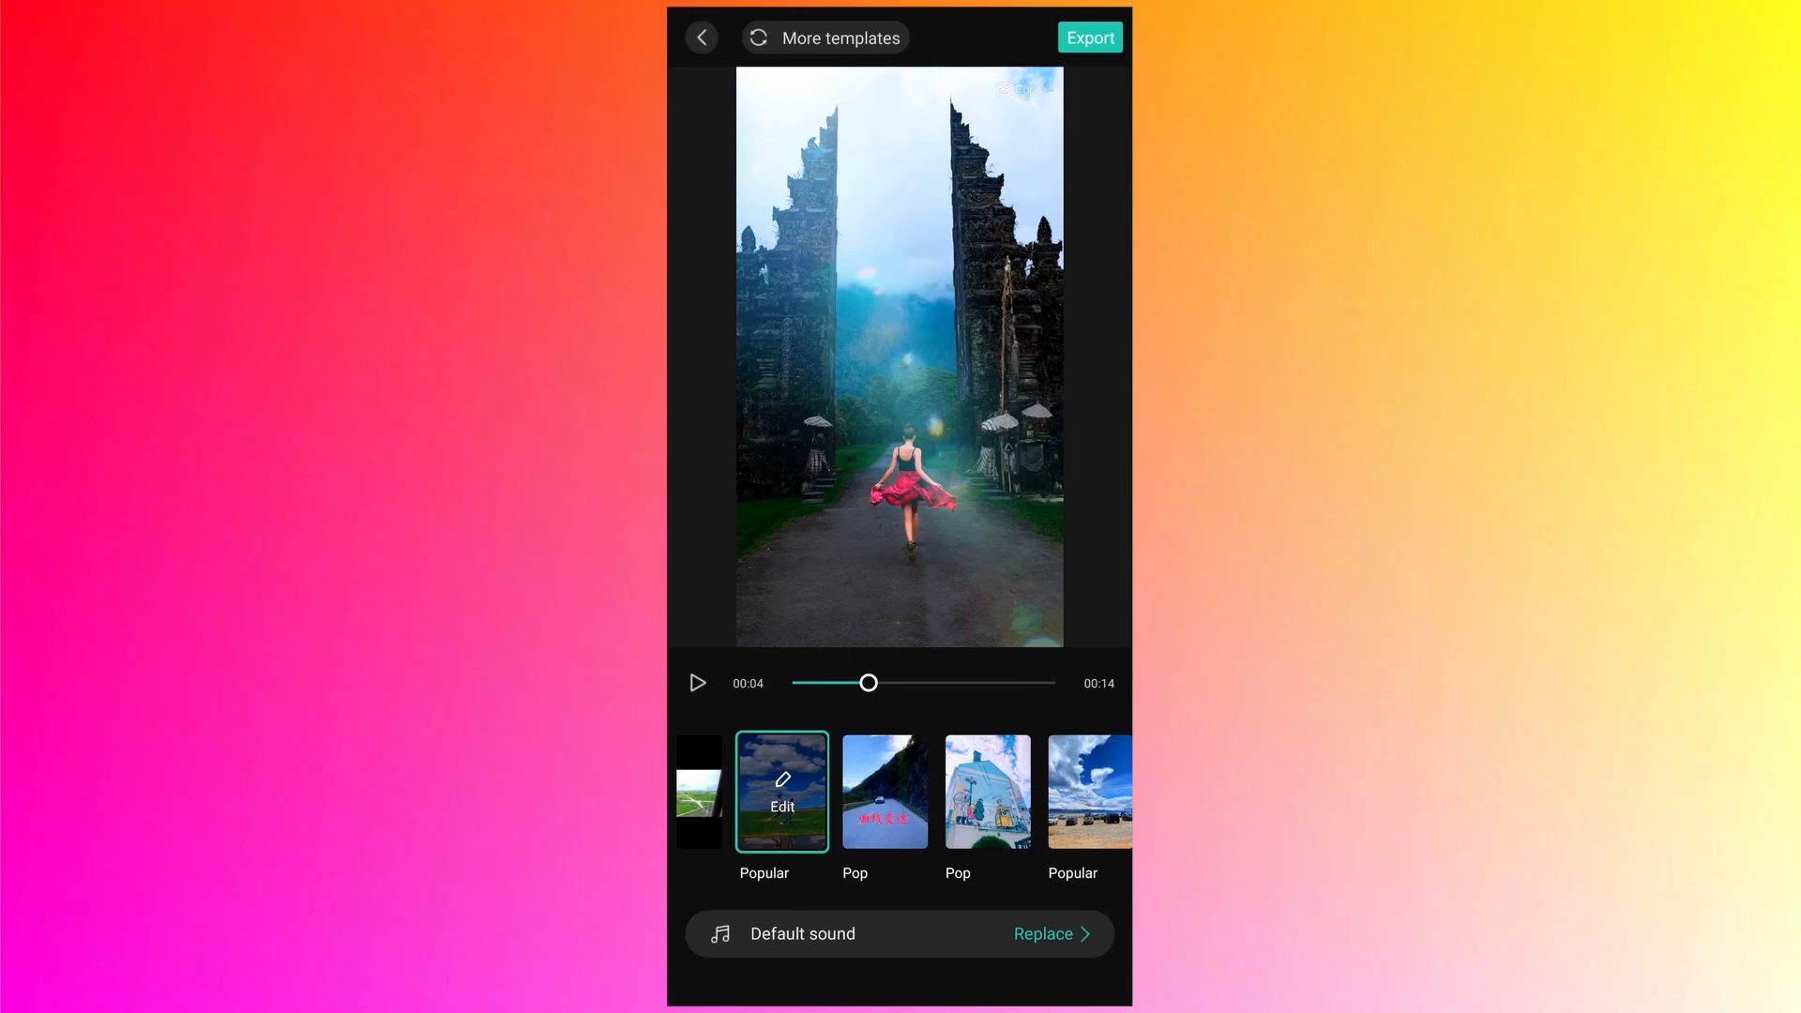
{"action": "left_click", "coordinate": [1044, 933]}
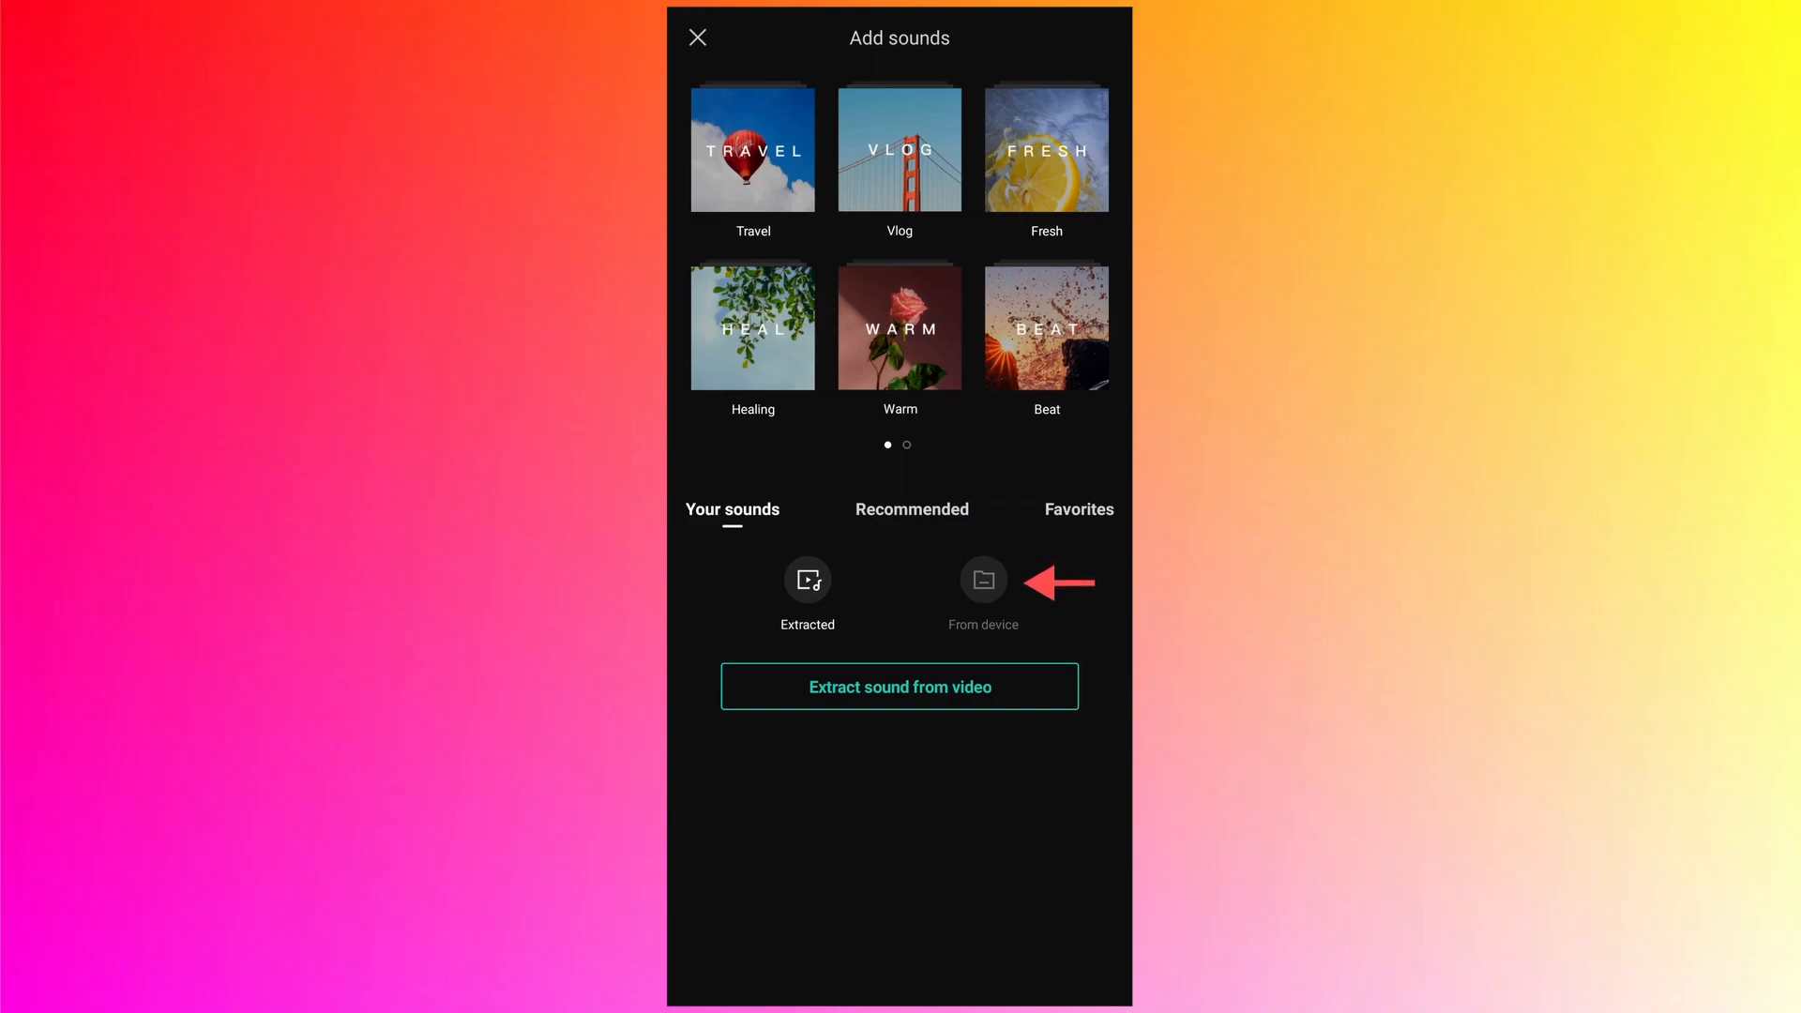
Close Add sounds without choosing a sound, keeping the default audio.
{"action": "left_click", "coordinate": [697, 37]}
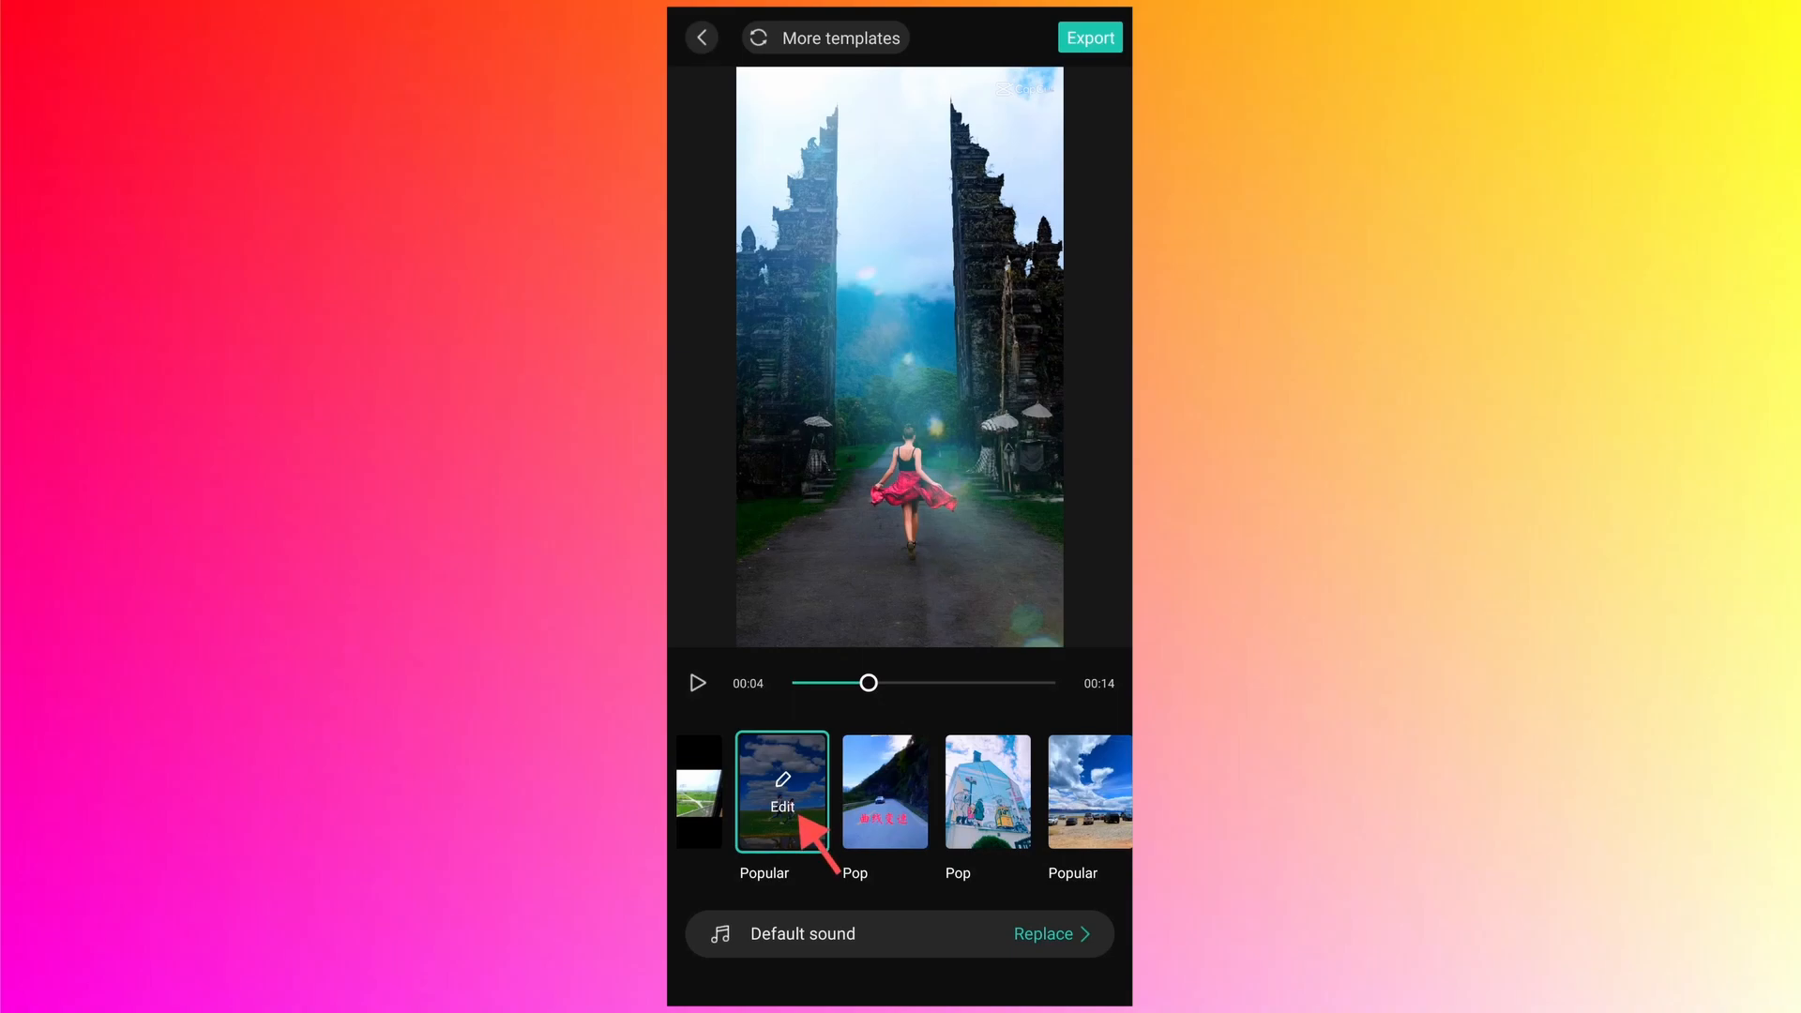
Open Edit on the Popular template thumbnail to see its five photo clips.
{"action": "left_click", "coordinate": [781, 790]}
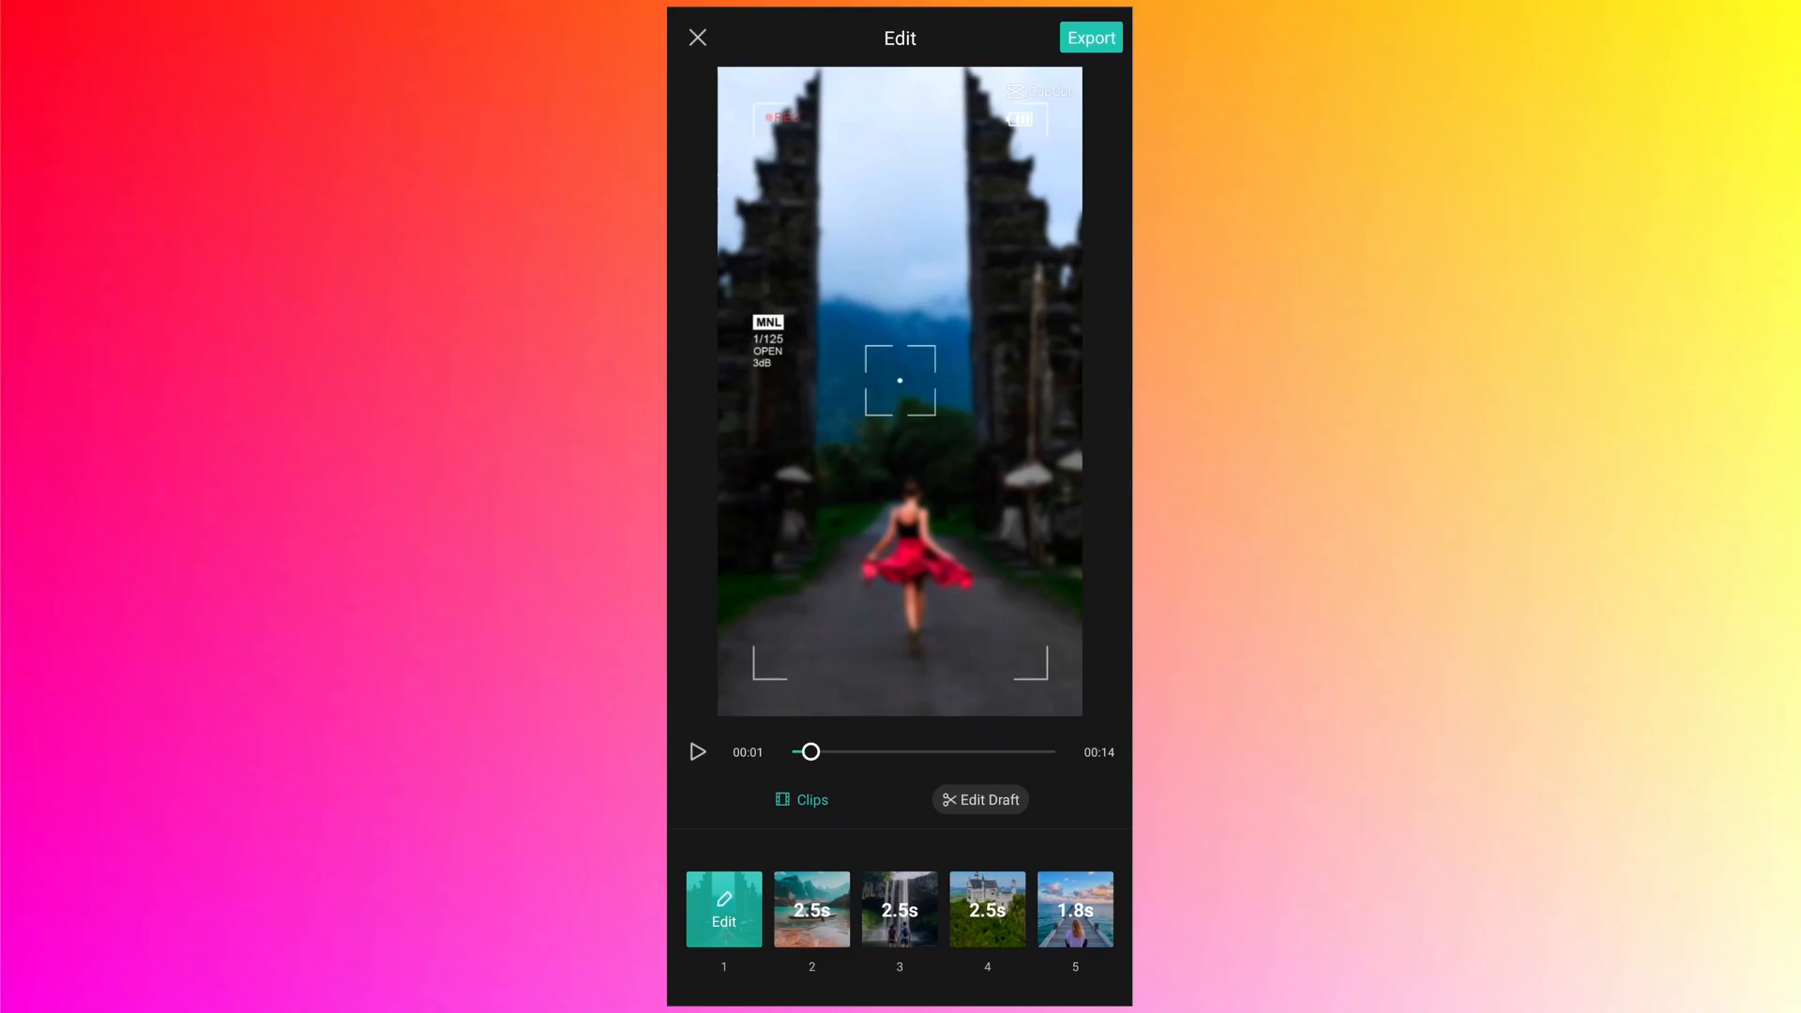
{"action": "left_click", "coordinate": [722, 907]}
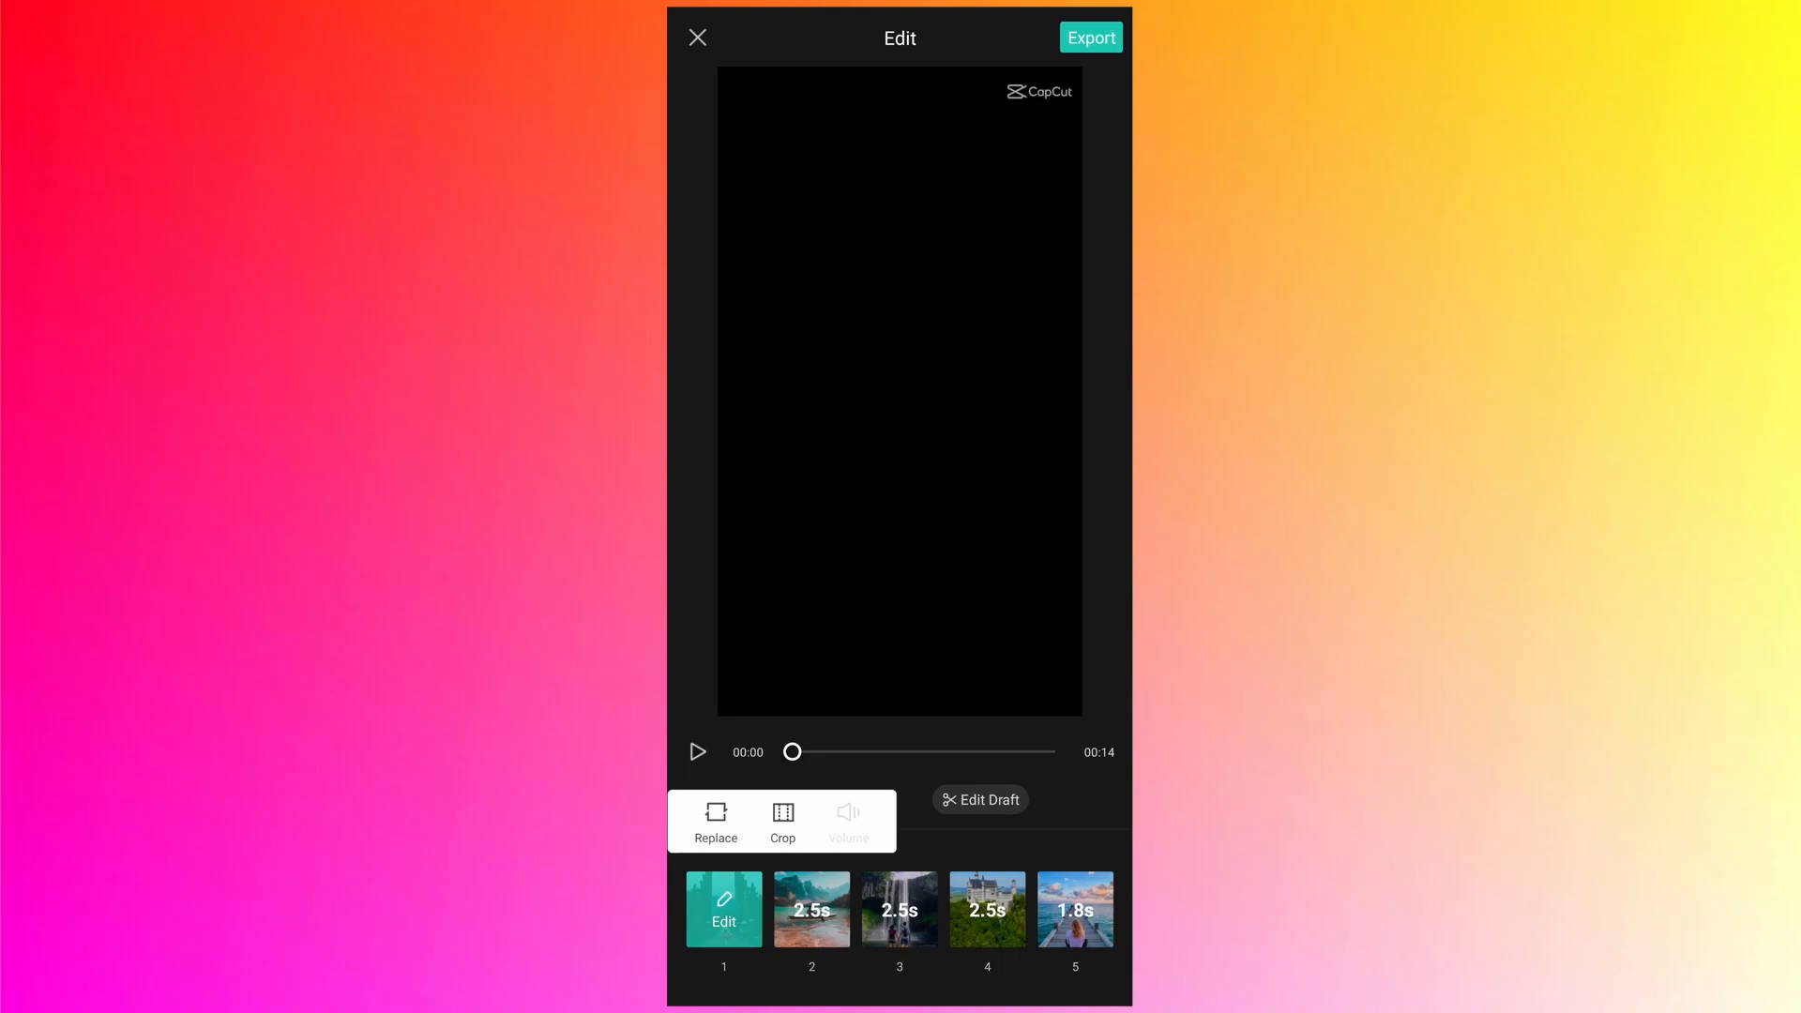
Open the Crop screen for clip 1, the temple gate photo.
{"action": "left_click", "coordinate": [783, 821]}
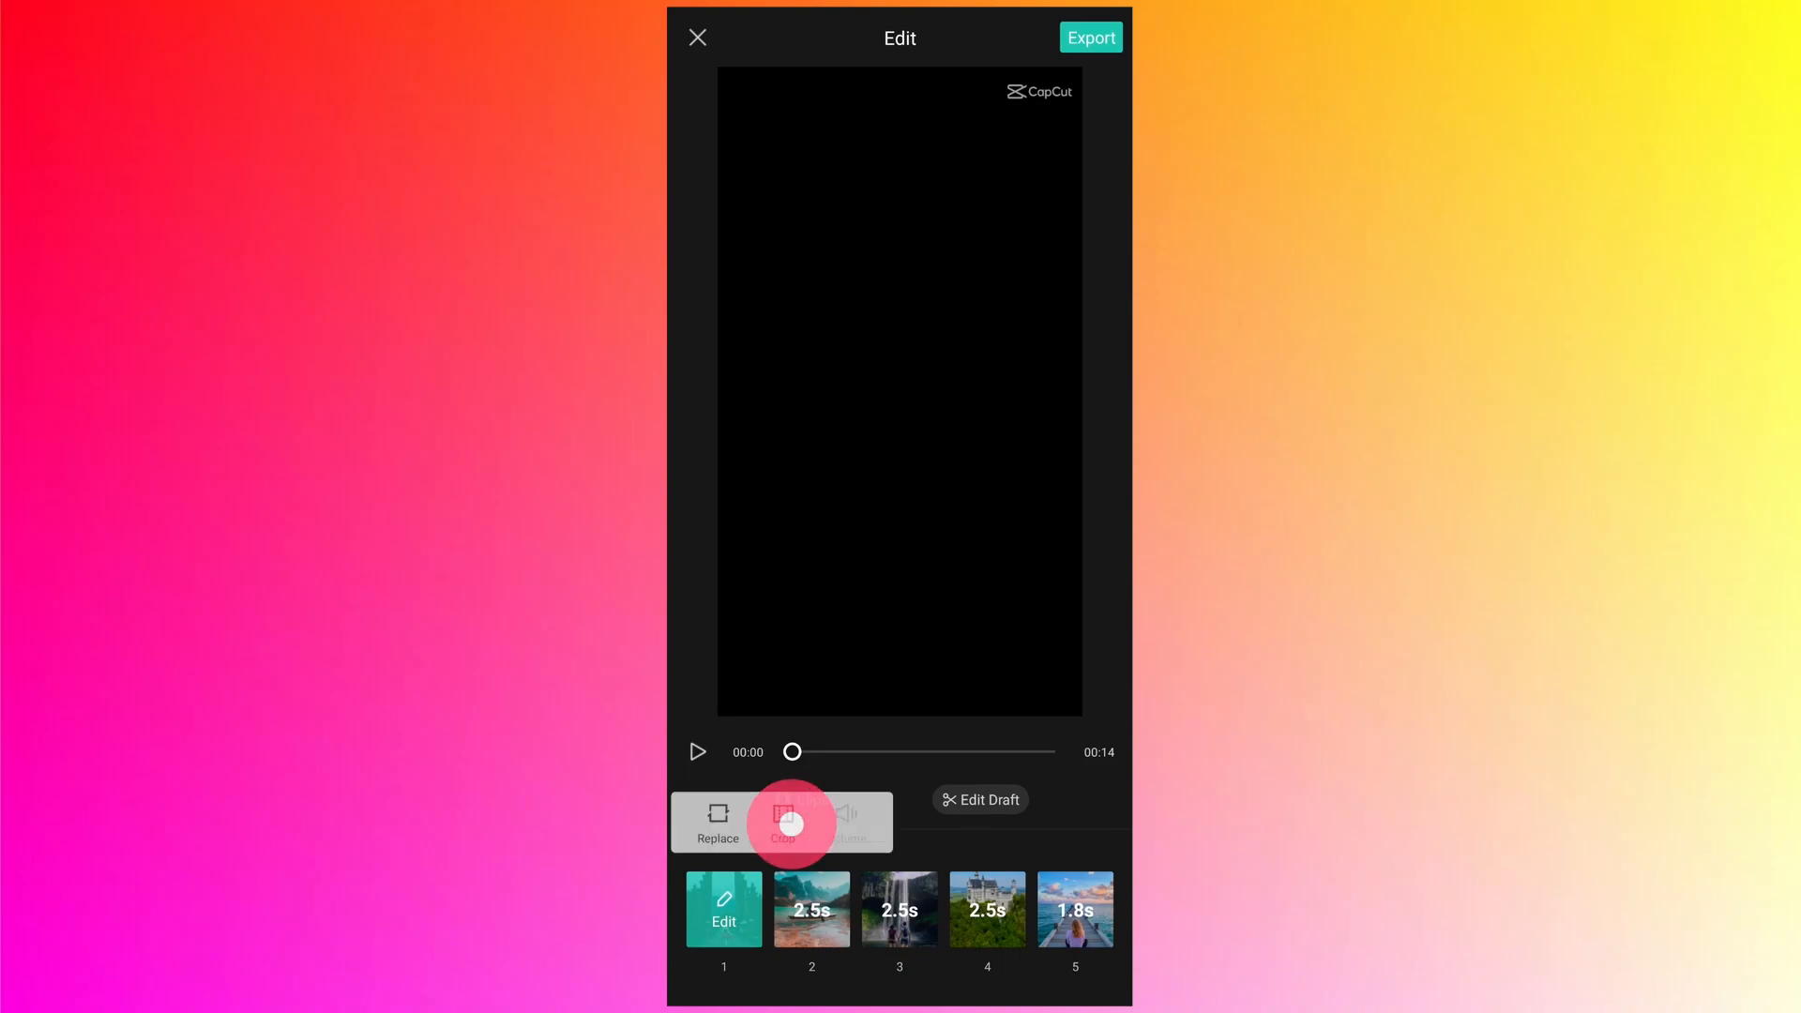
{"action": "left_click", "coordinate": [781, 822]}
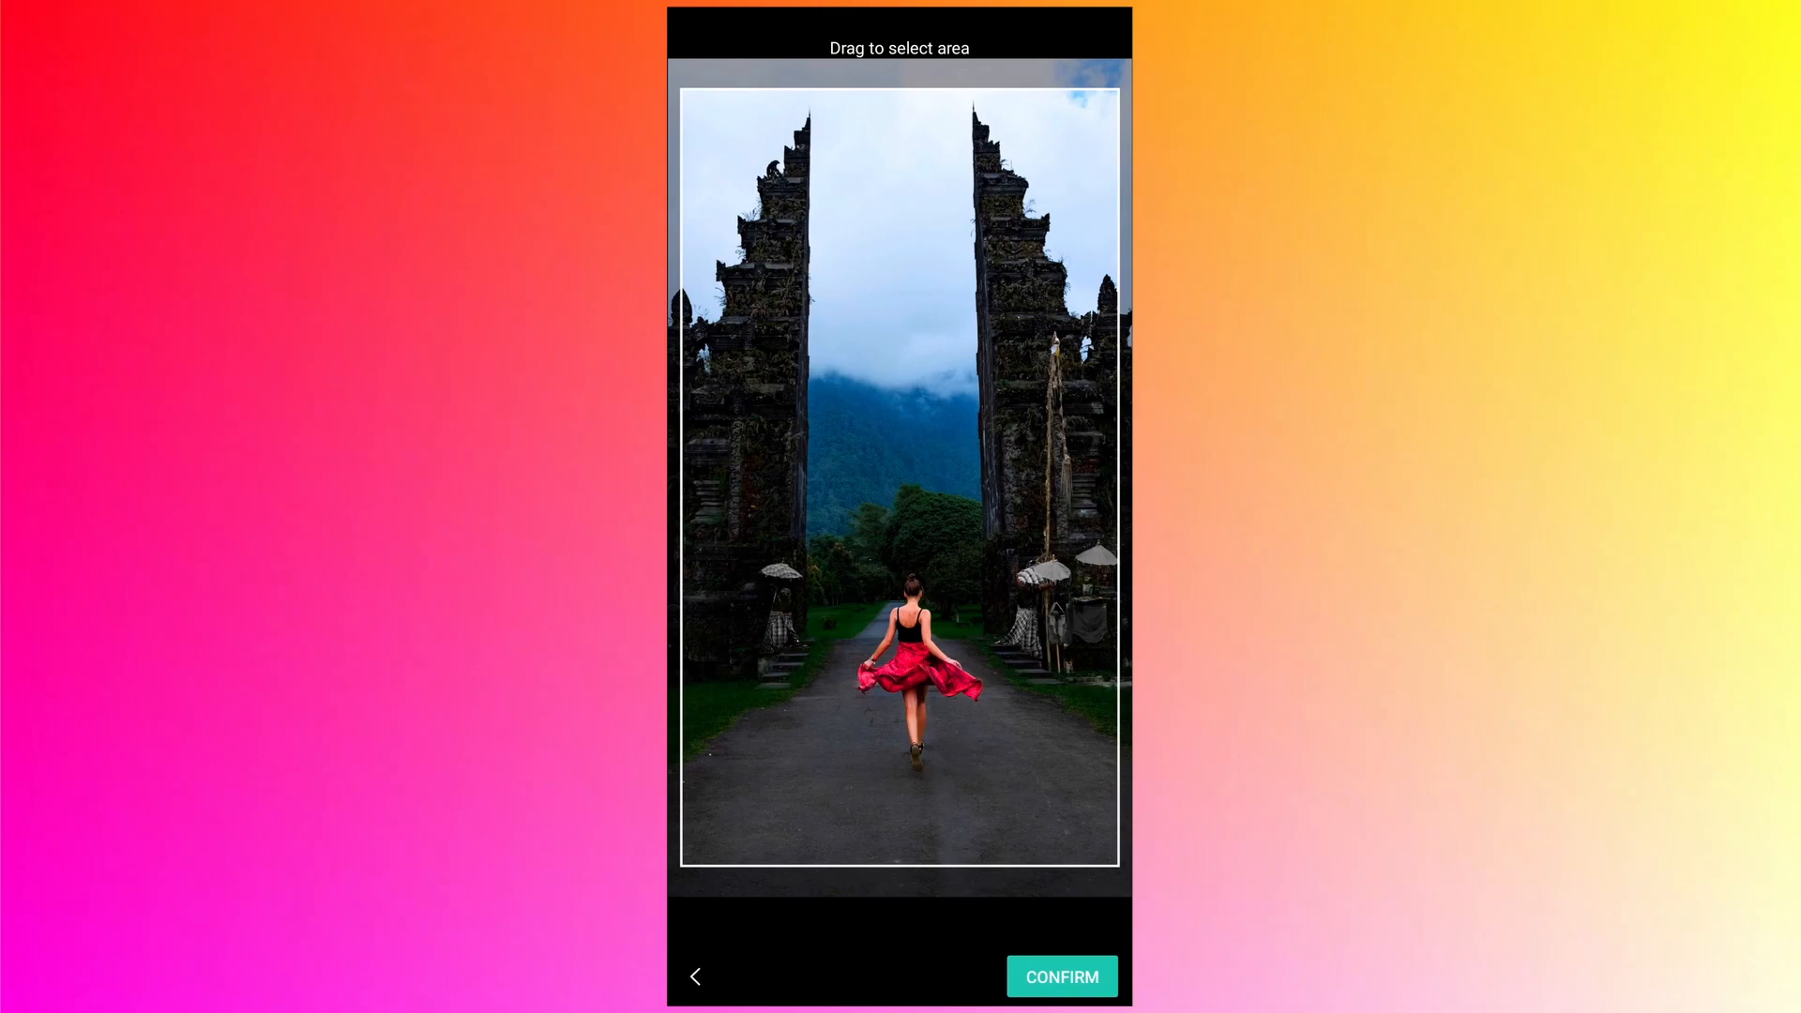
Confirm the temple gate crop, keeping the whole scene framed.
{"action": "left_click", "coordinate": [1060, 977]}
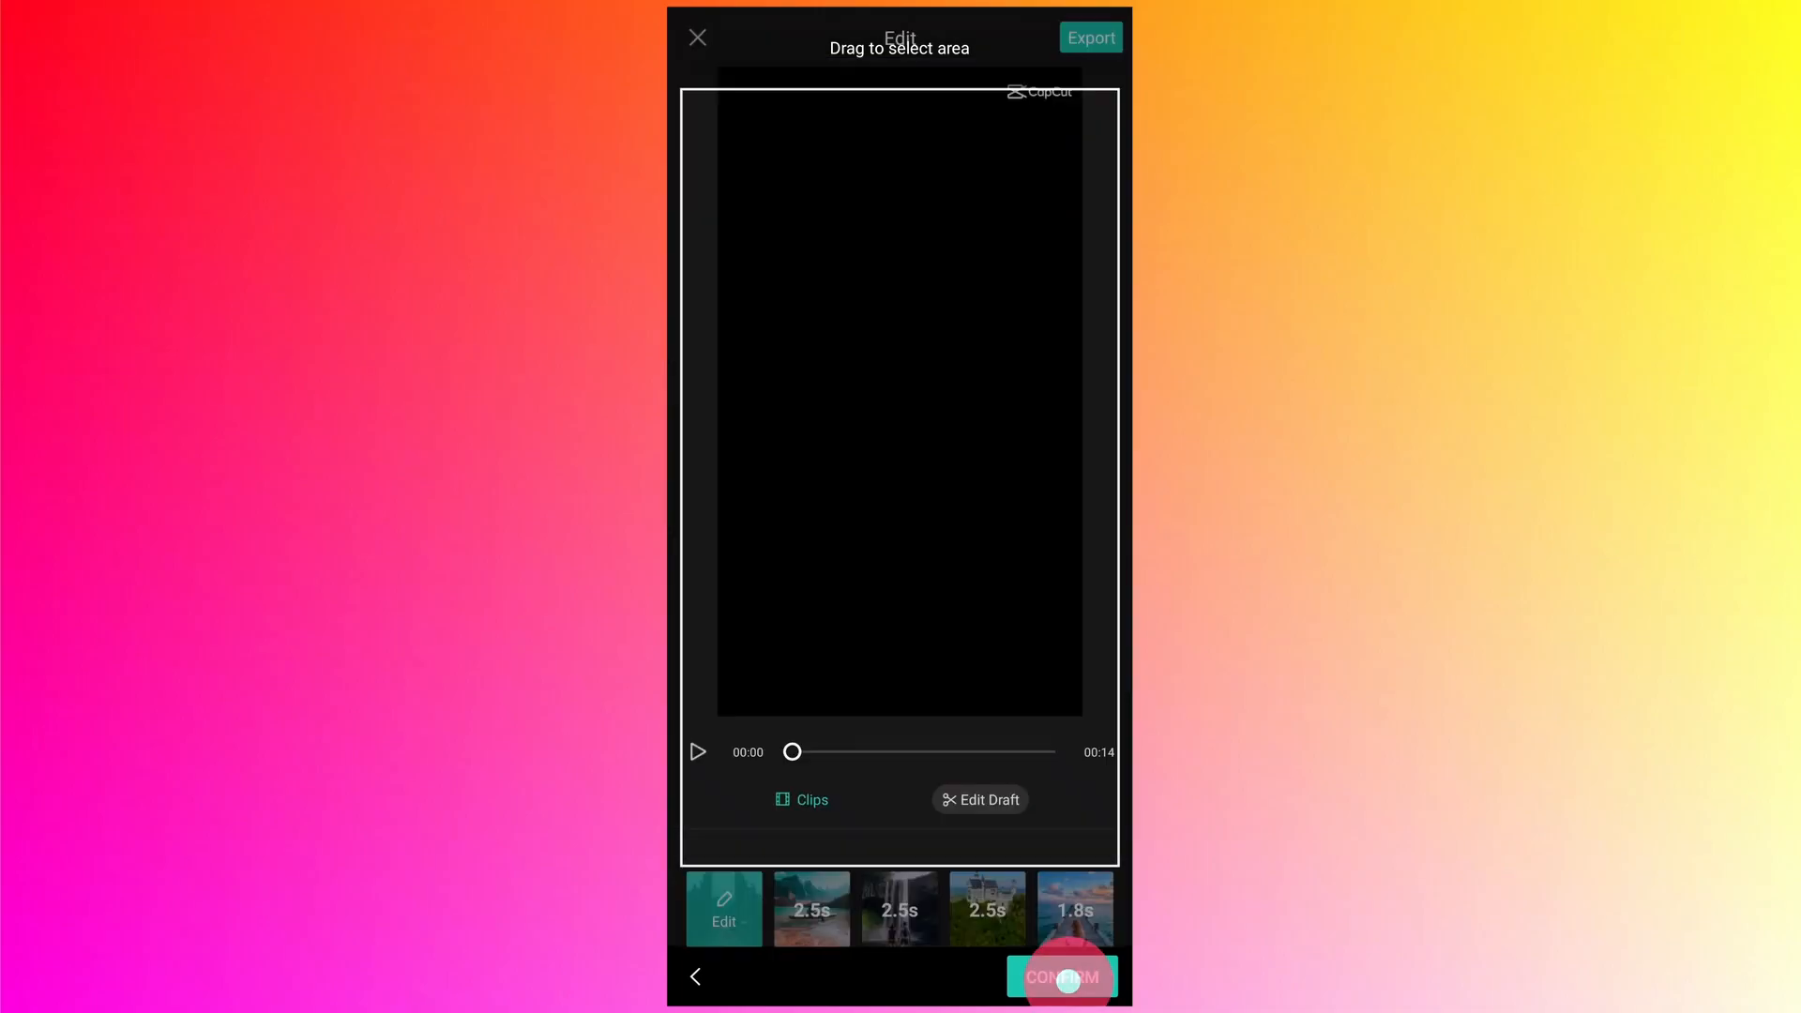
{"action": "left_click", "coordinate": [1059, 976]}
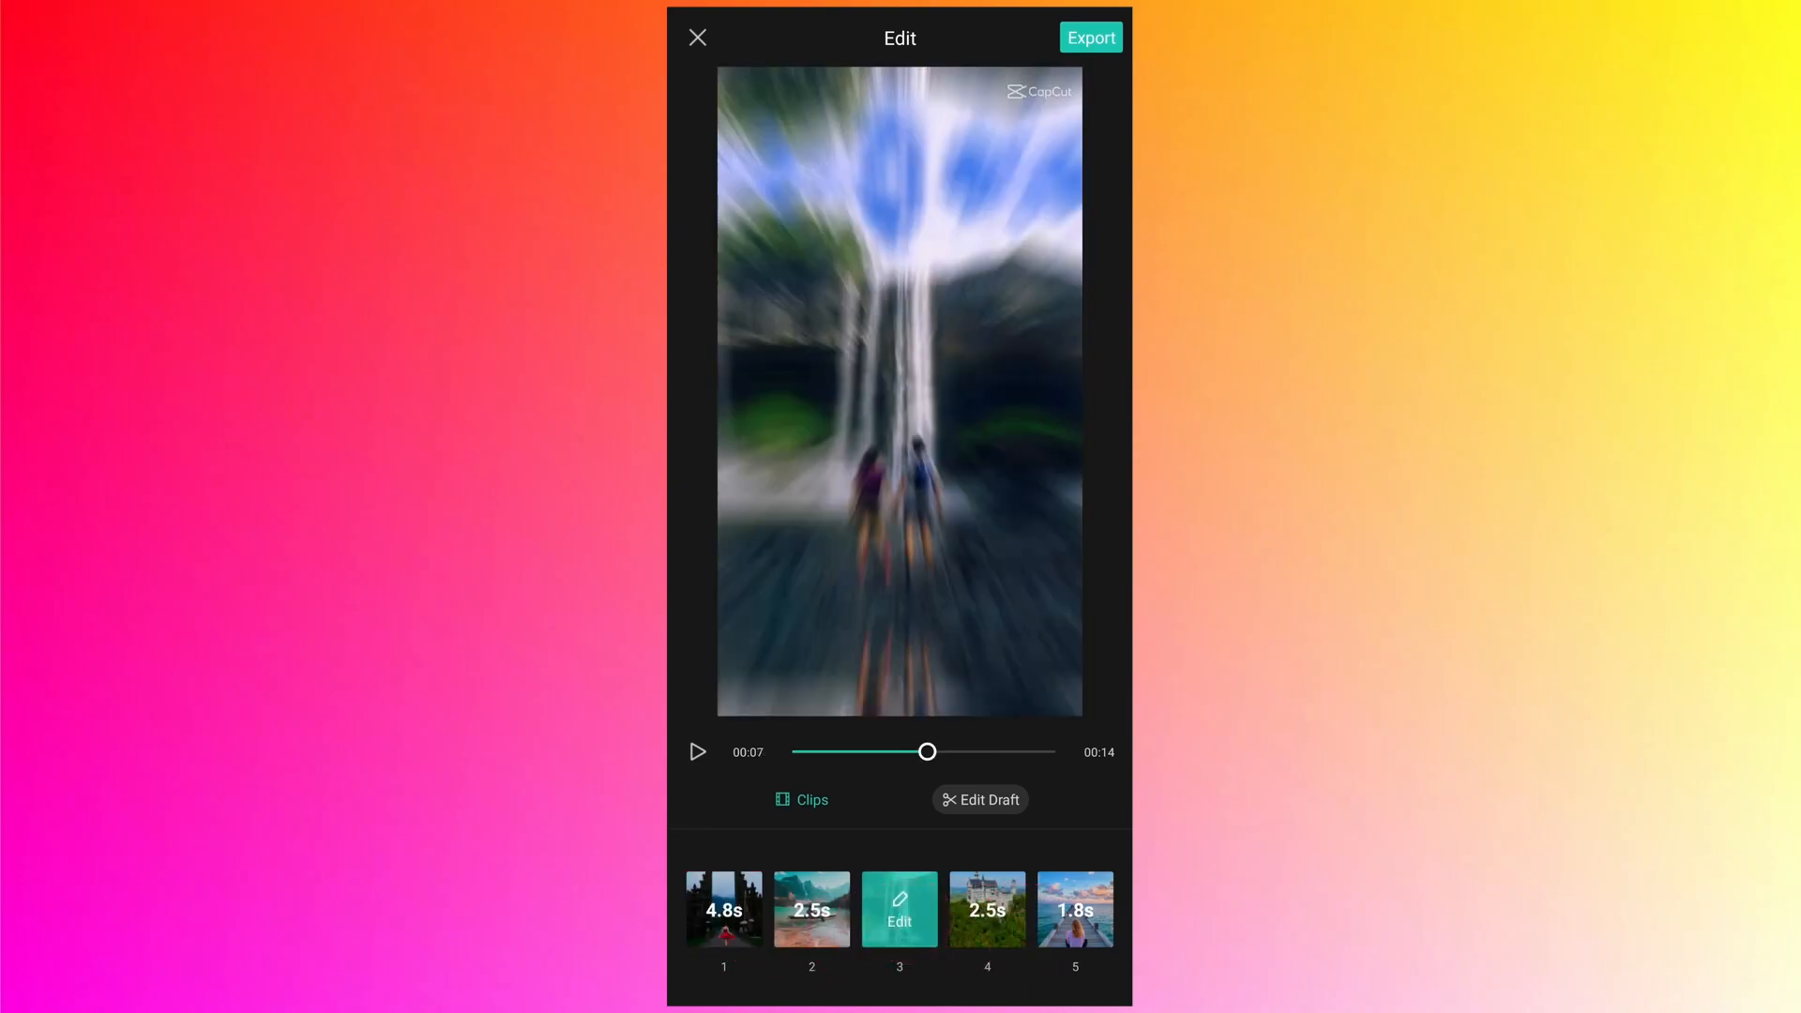
Open the project in Edit Draft, showing the 13-second timeline and sound track.
{"action": "left_click", "coordinate": [900, 909]}
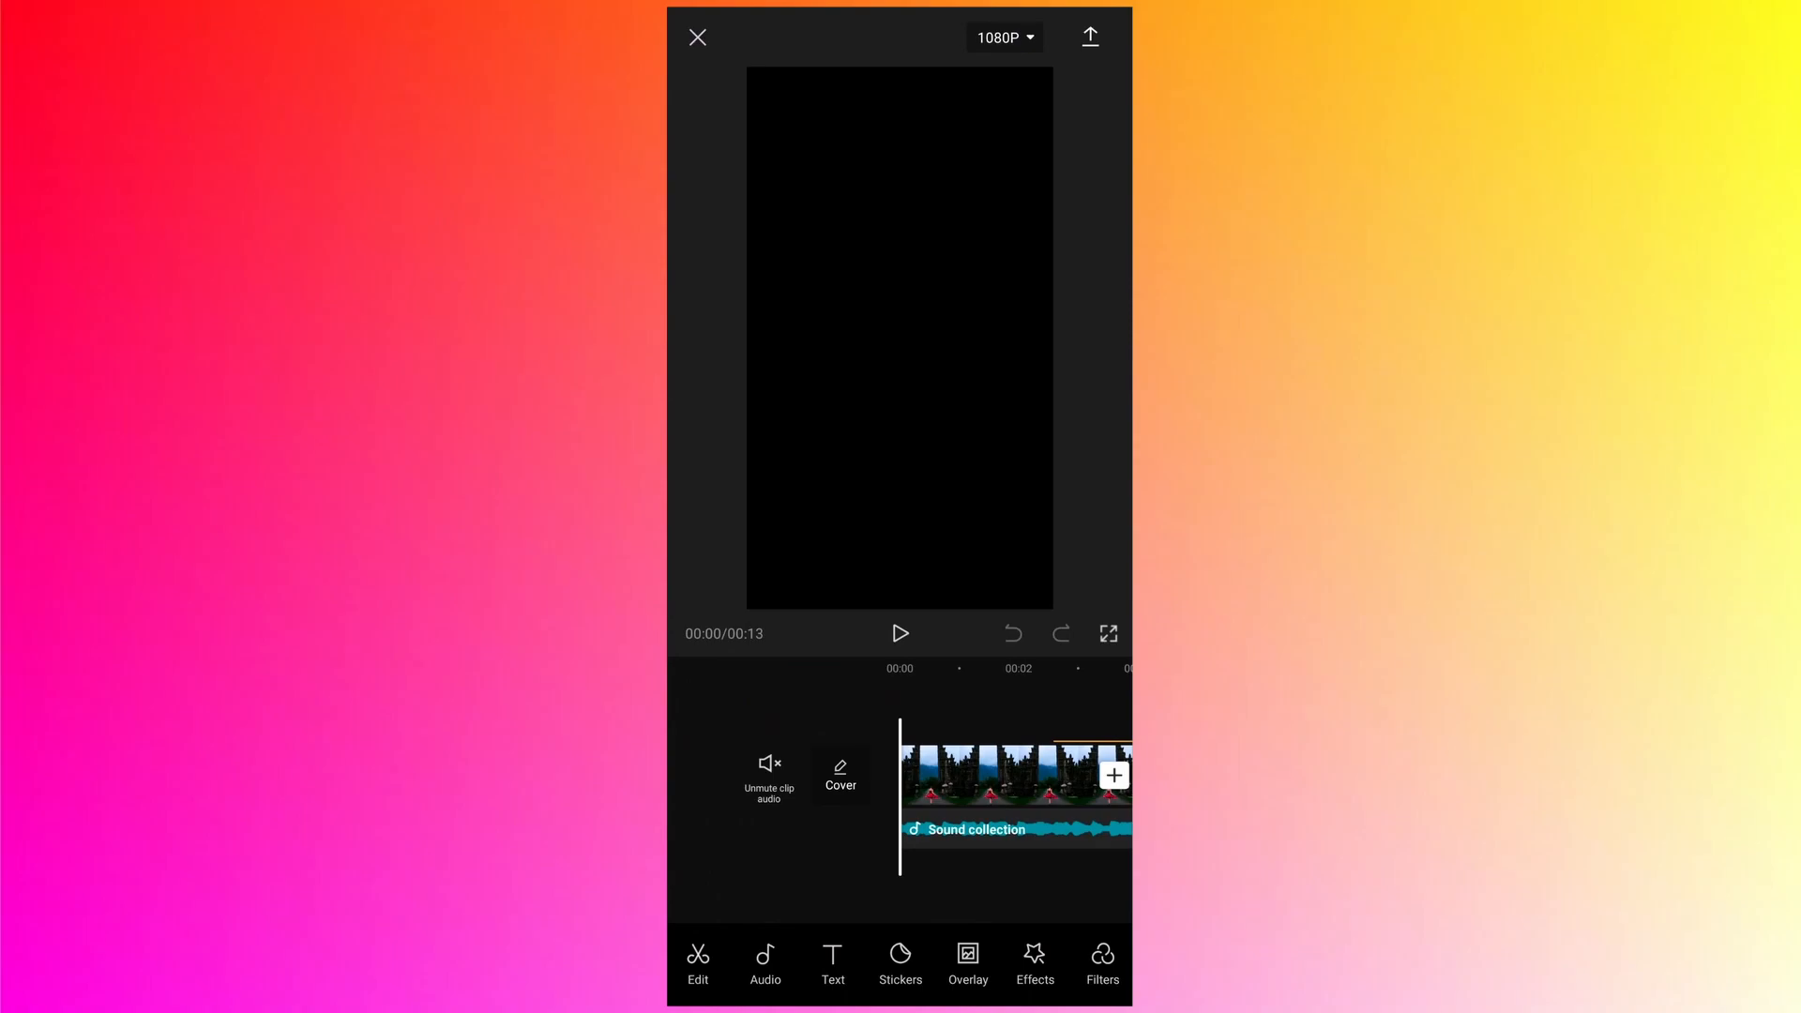
{"action": "left_click", "coordinate": [899, 633]}
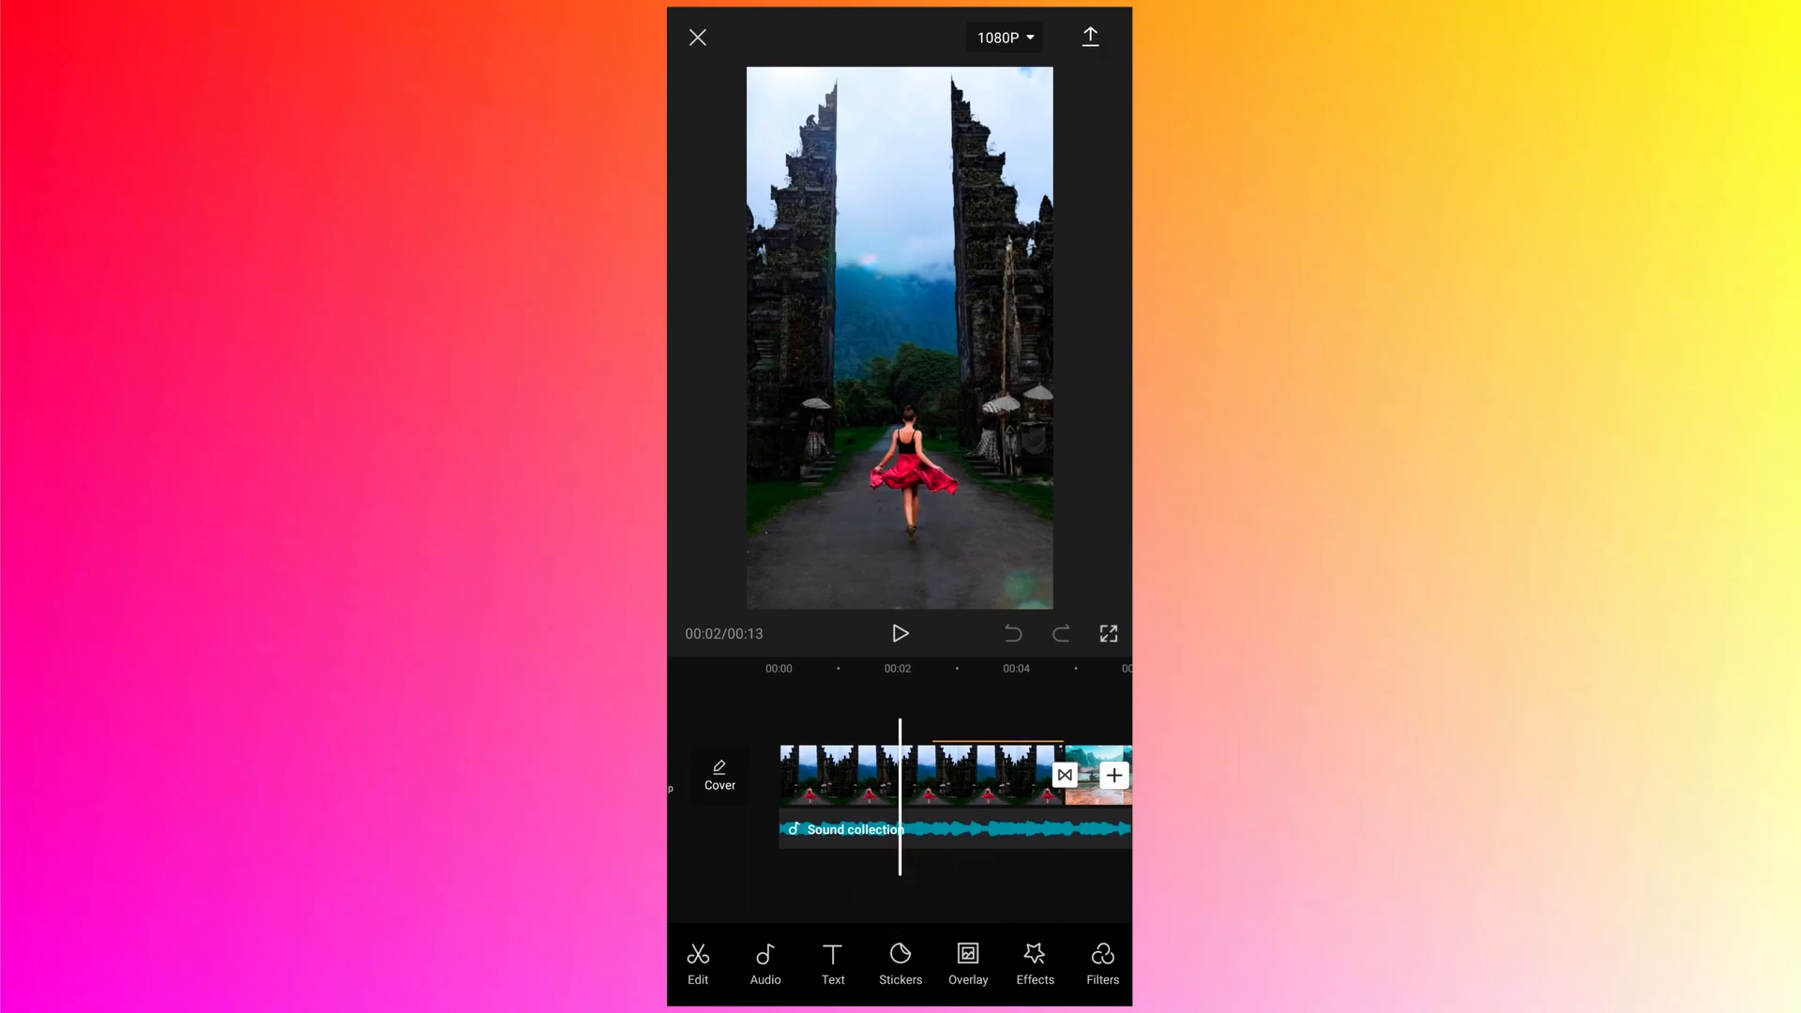
{"action": "left_click", "coordinate": [1032, 961]}
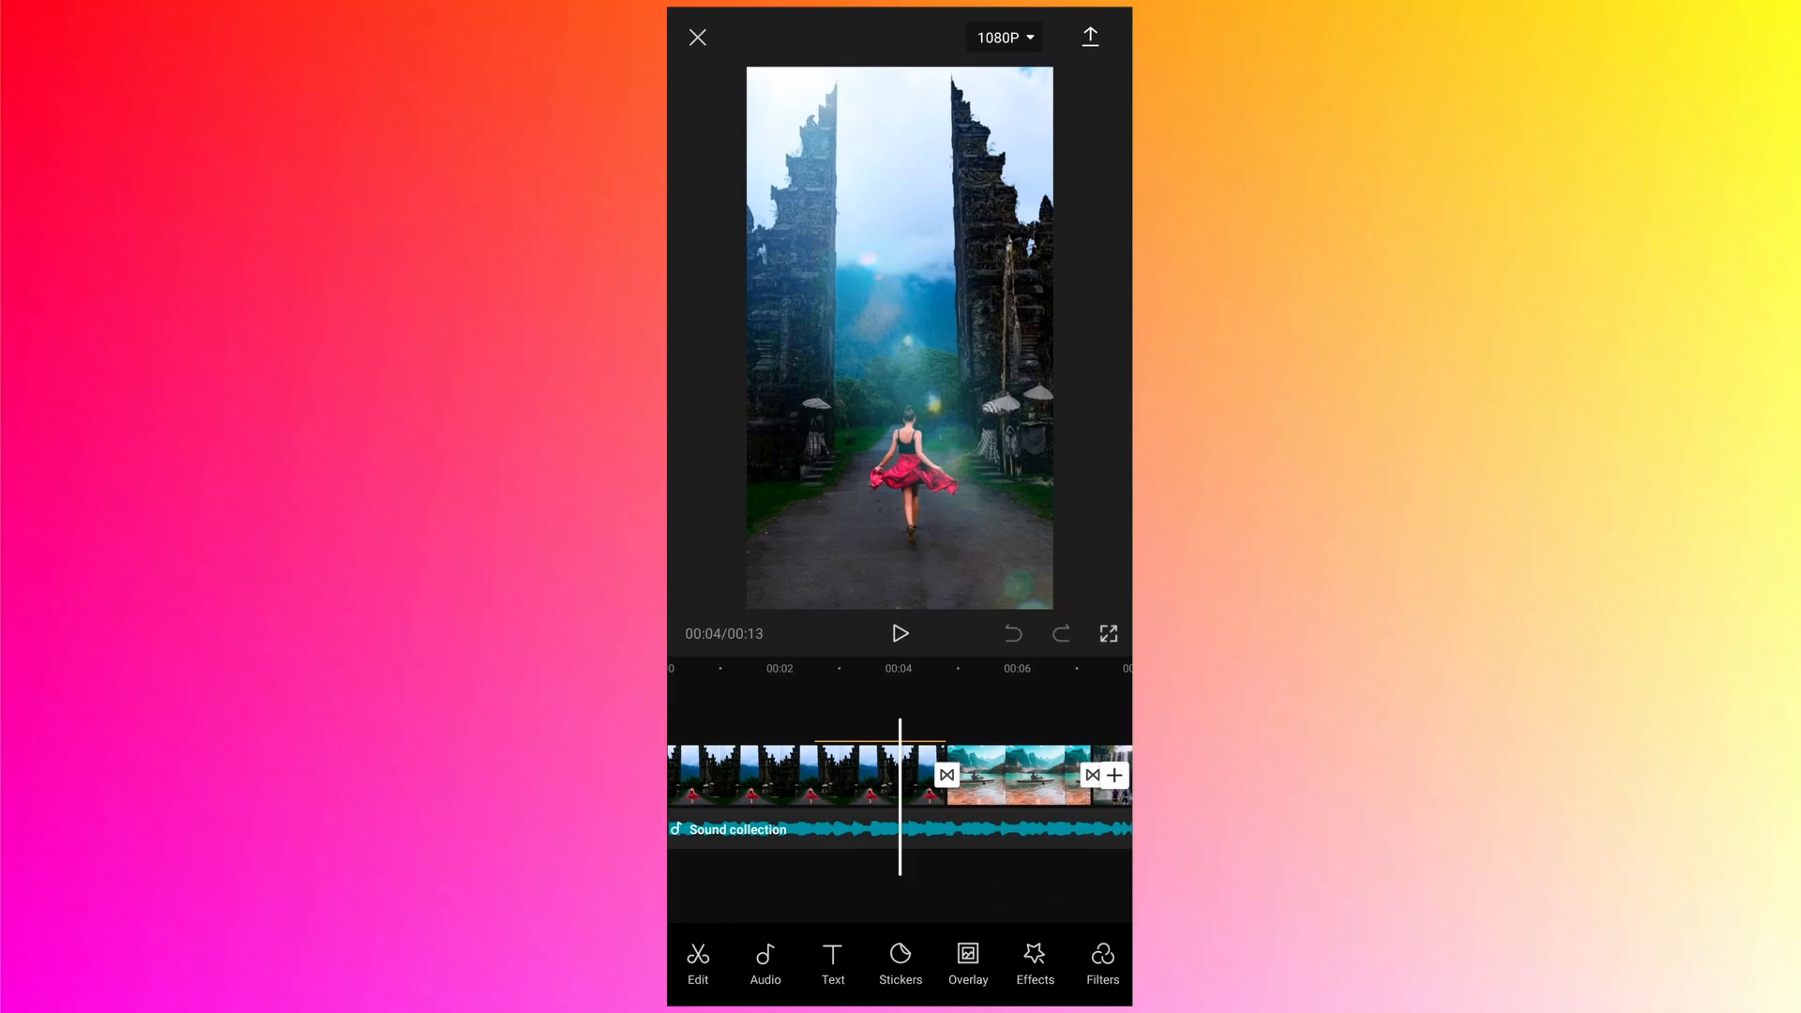
Replace the first clip-to-clip transition with a transition from the Effect category.
{"action": "left_click", "coordinate": [946, 774]}
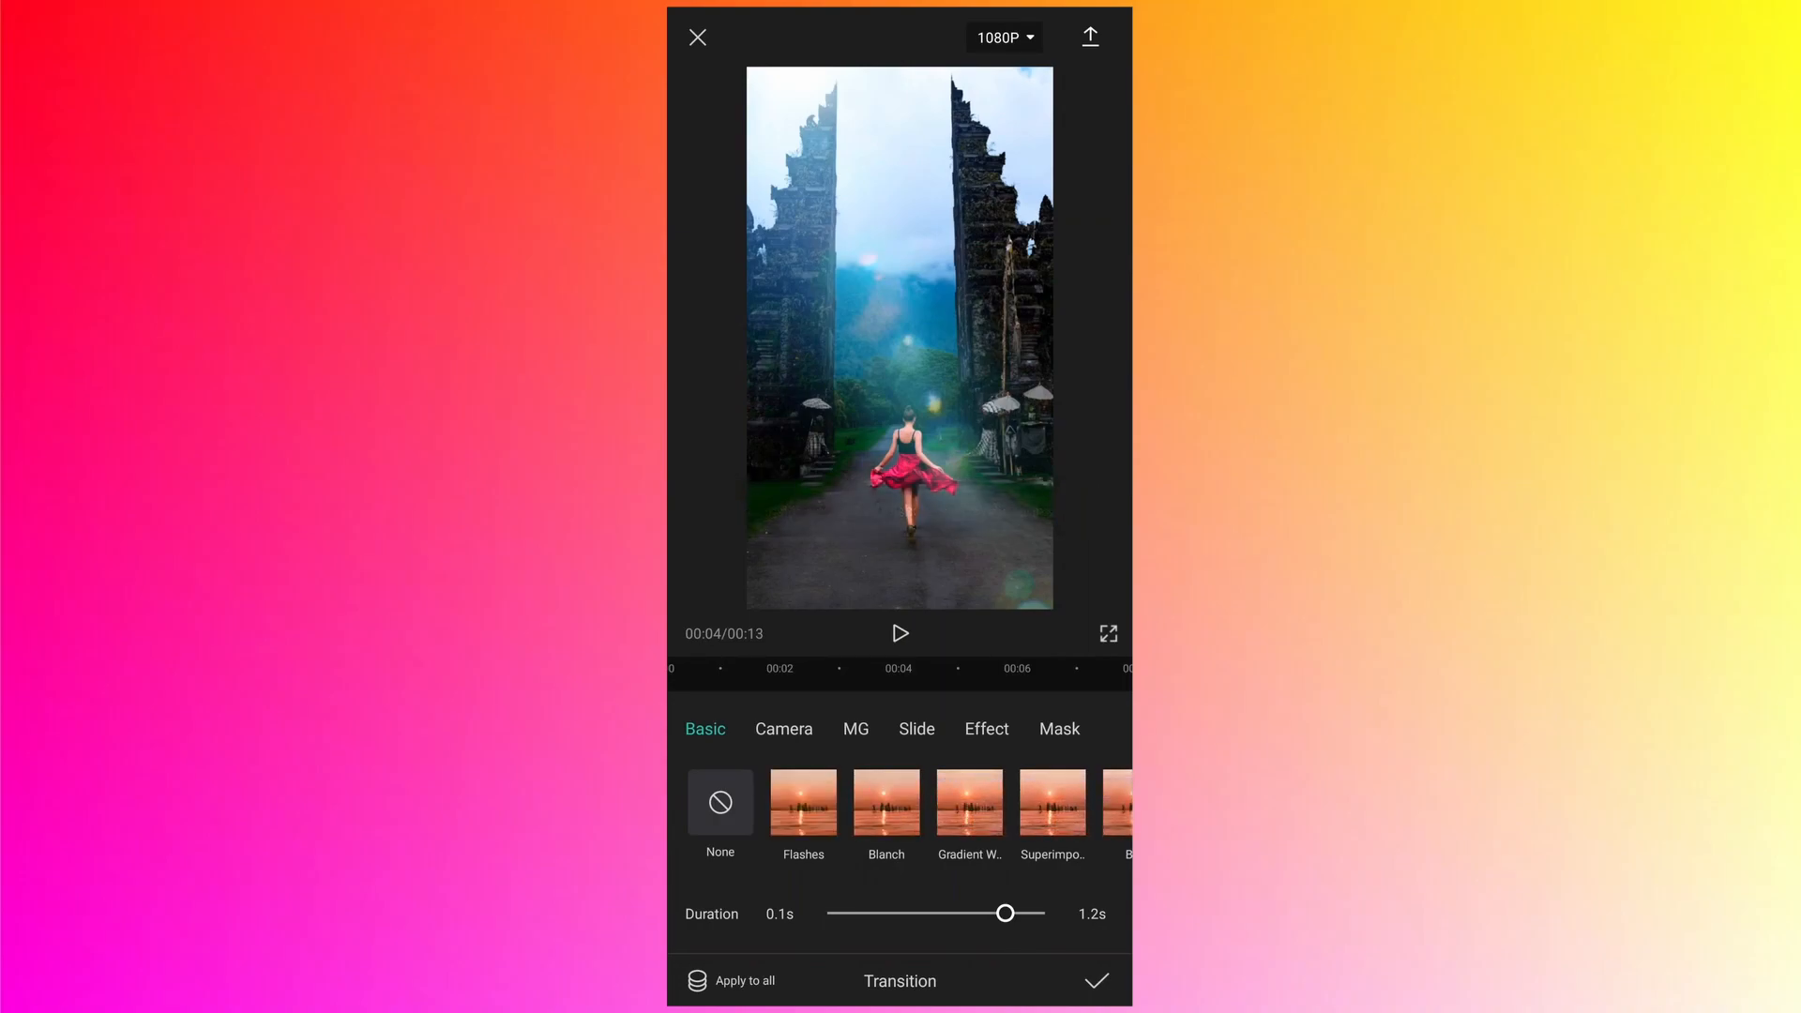
{"action": "left_click", "coordinate": [986, 728]}
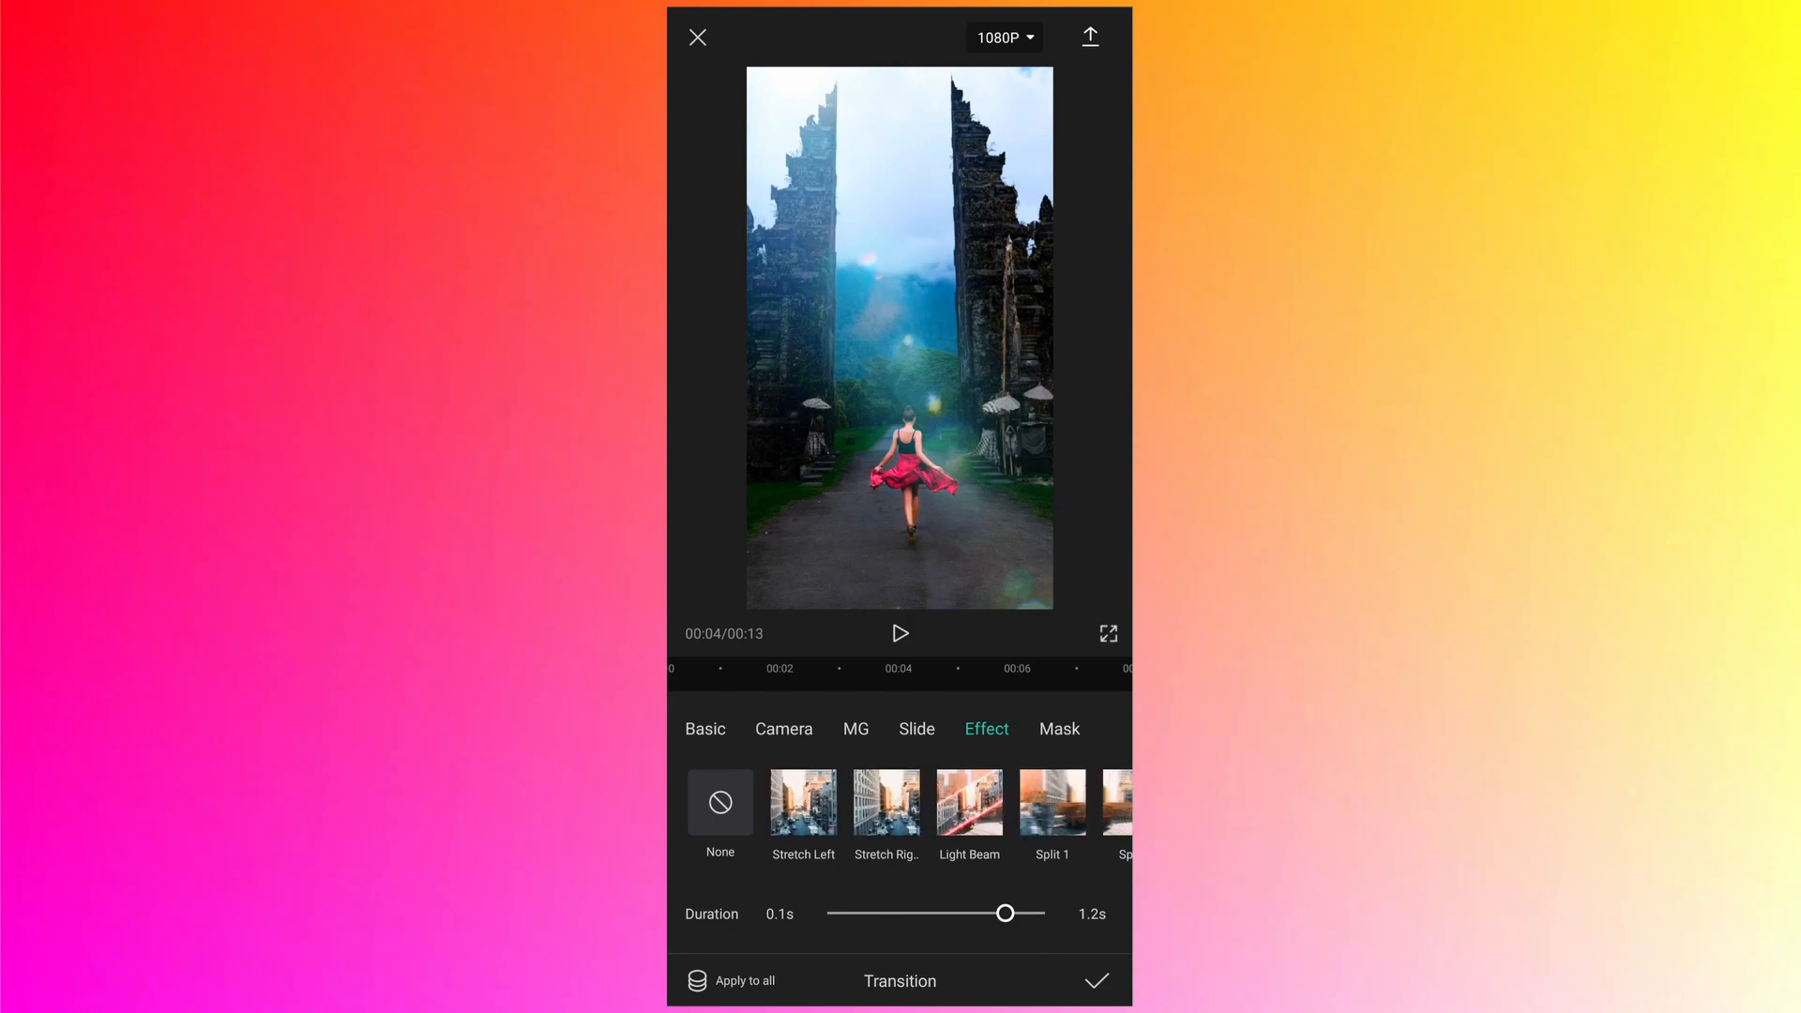
{"action": "left_click", "coordinate": [802, 802]}
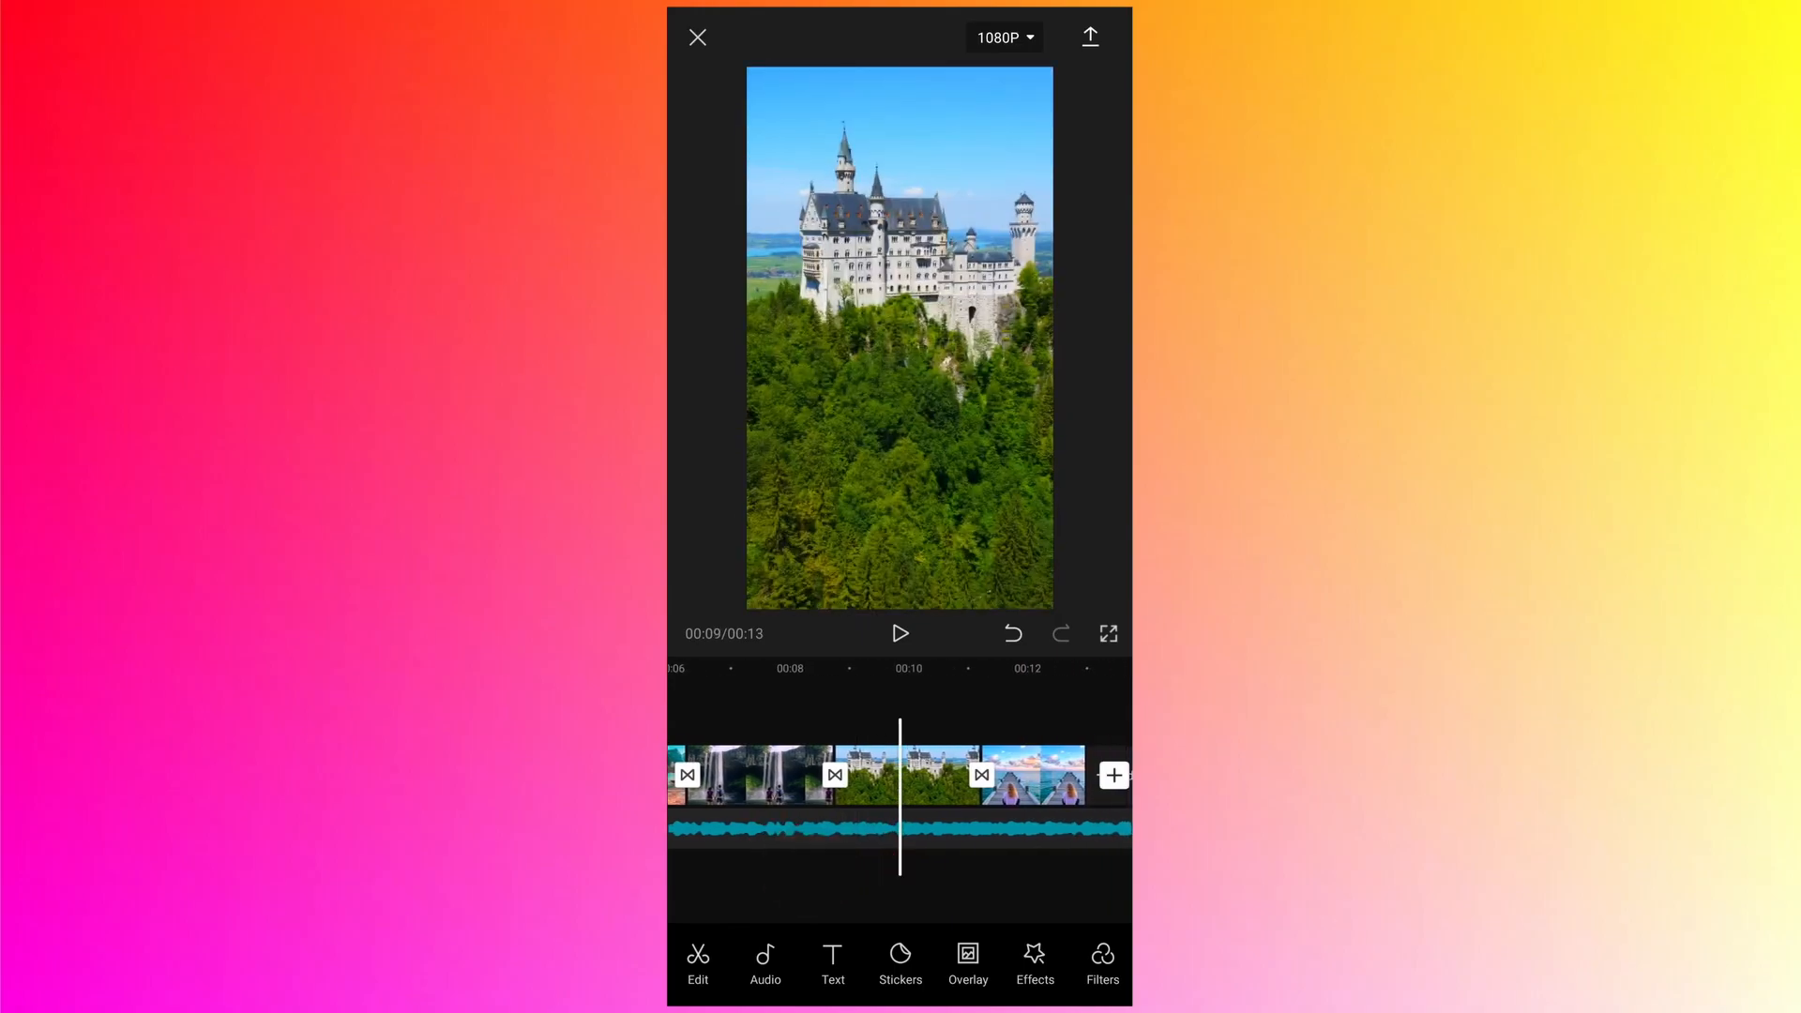
Trim the soundtrack's end to the video's 13-second end, then return to main tools.
{"action": "left_click", "coordinate": [1030, 774]}
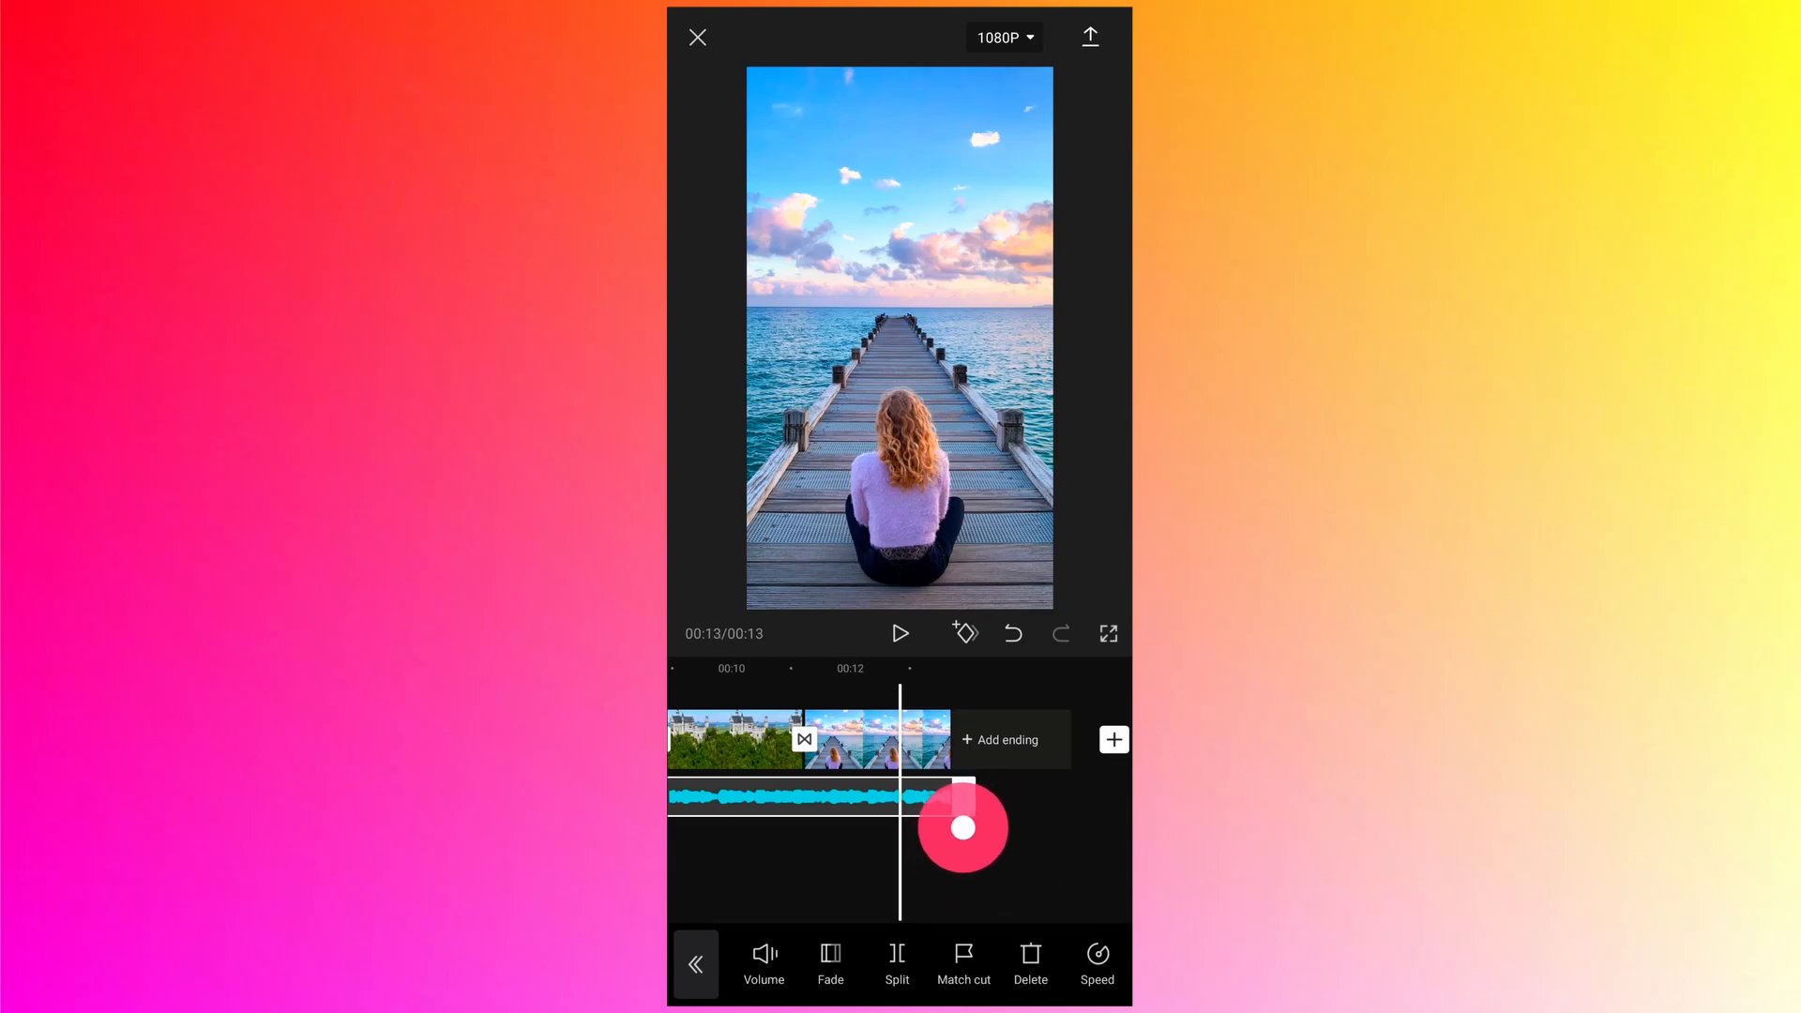
{"action": "left_click", "coordinate": [695, 964]}
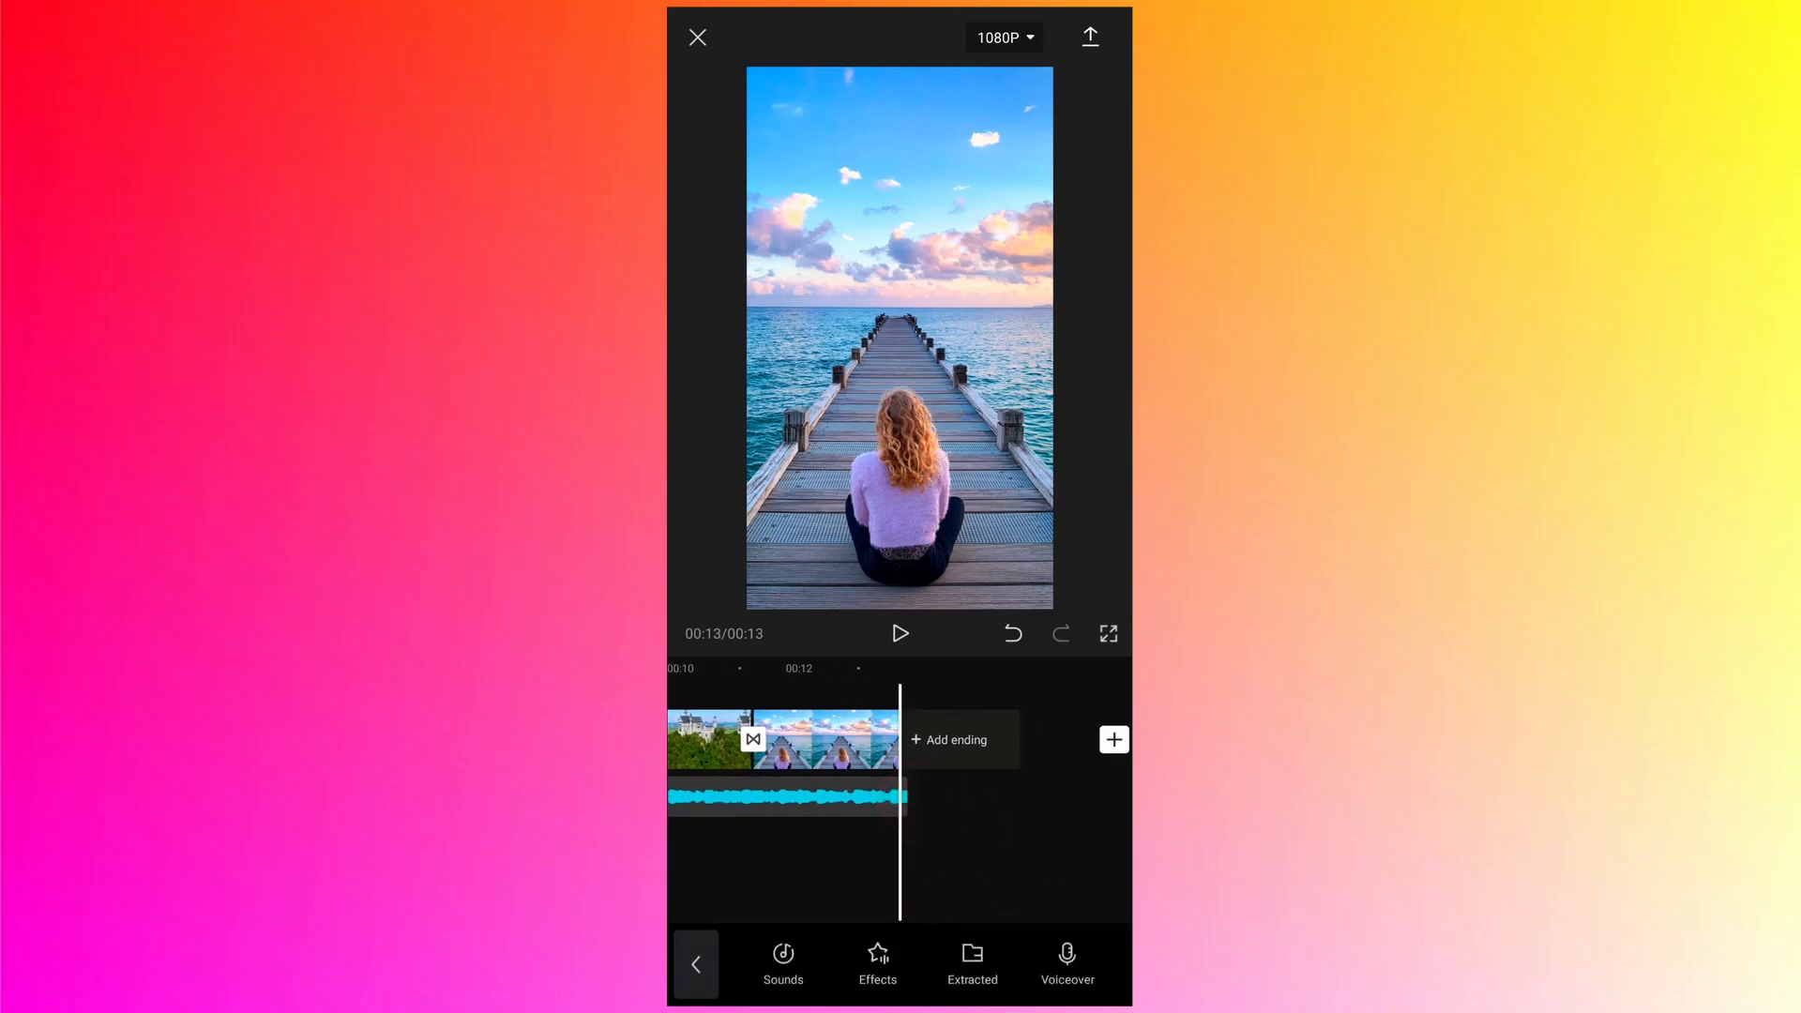
{"action": "left_click", "coordinate": [787, 794]}
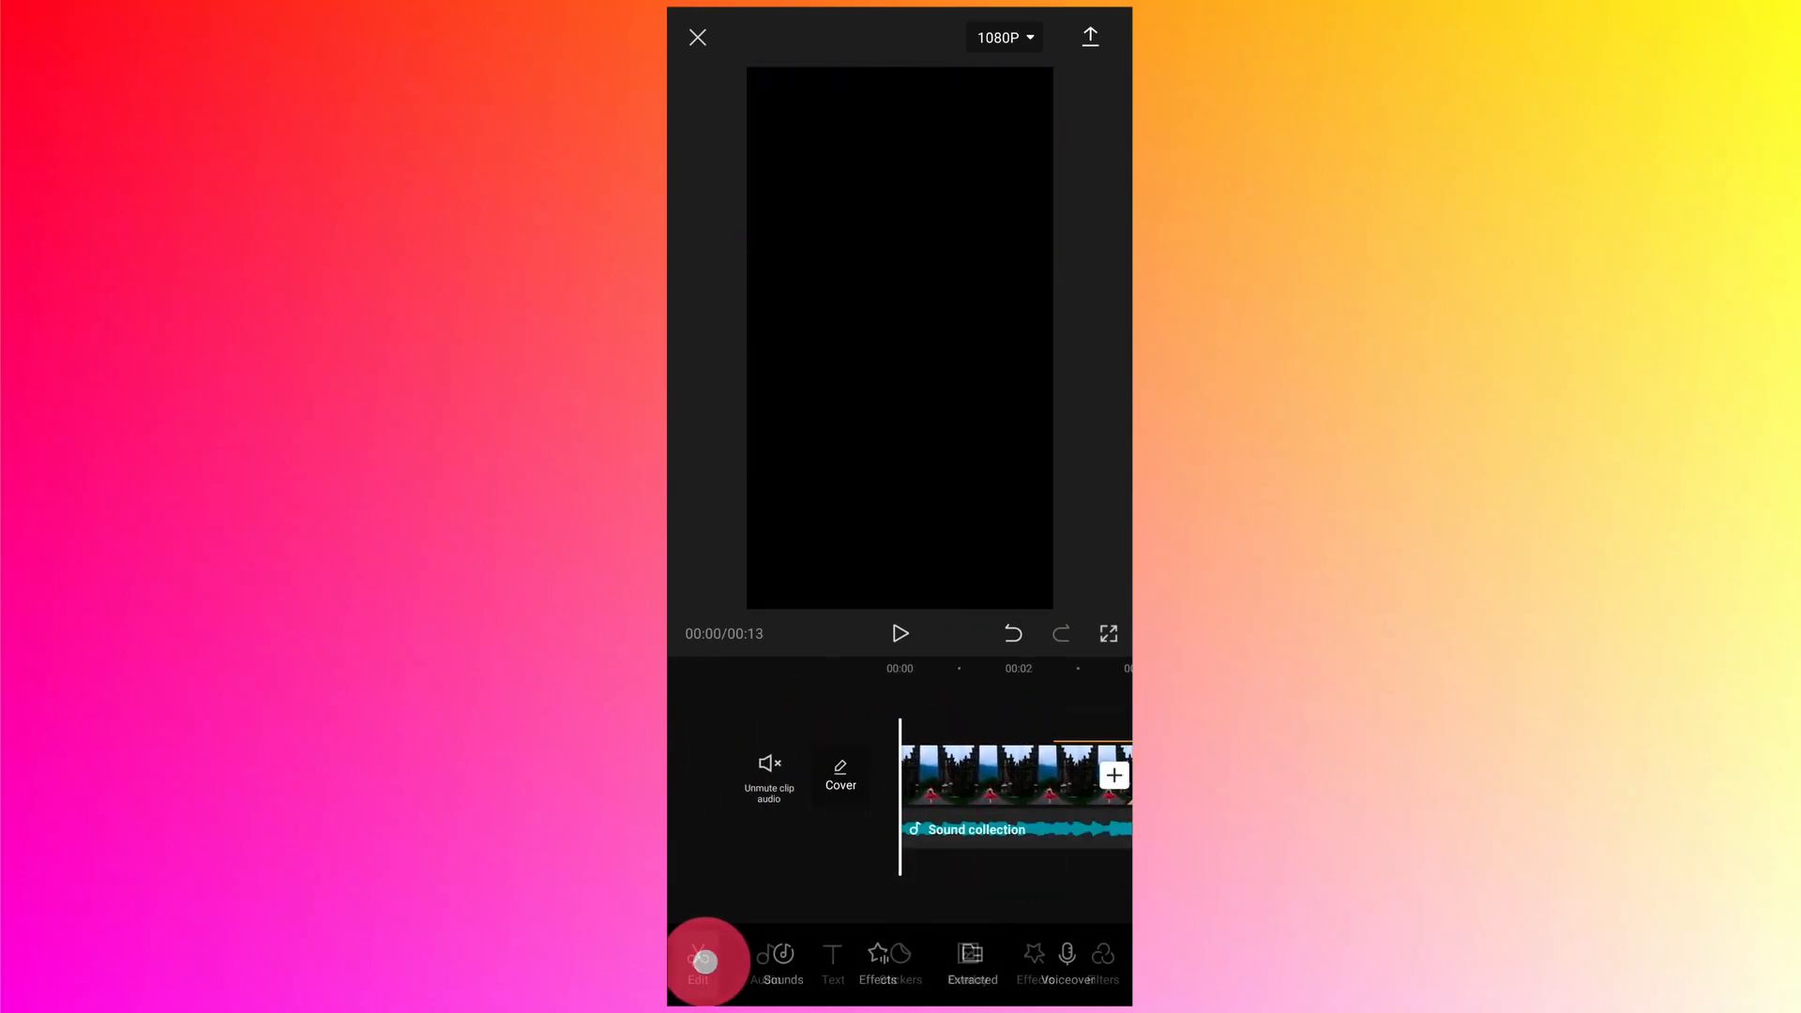
Export the video at 1080p resolution with a 60 fps frame rate.
{"action": "left_click", "coordinate": [998, 36]}
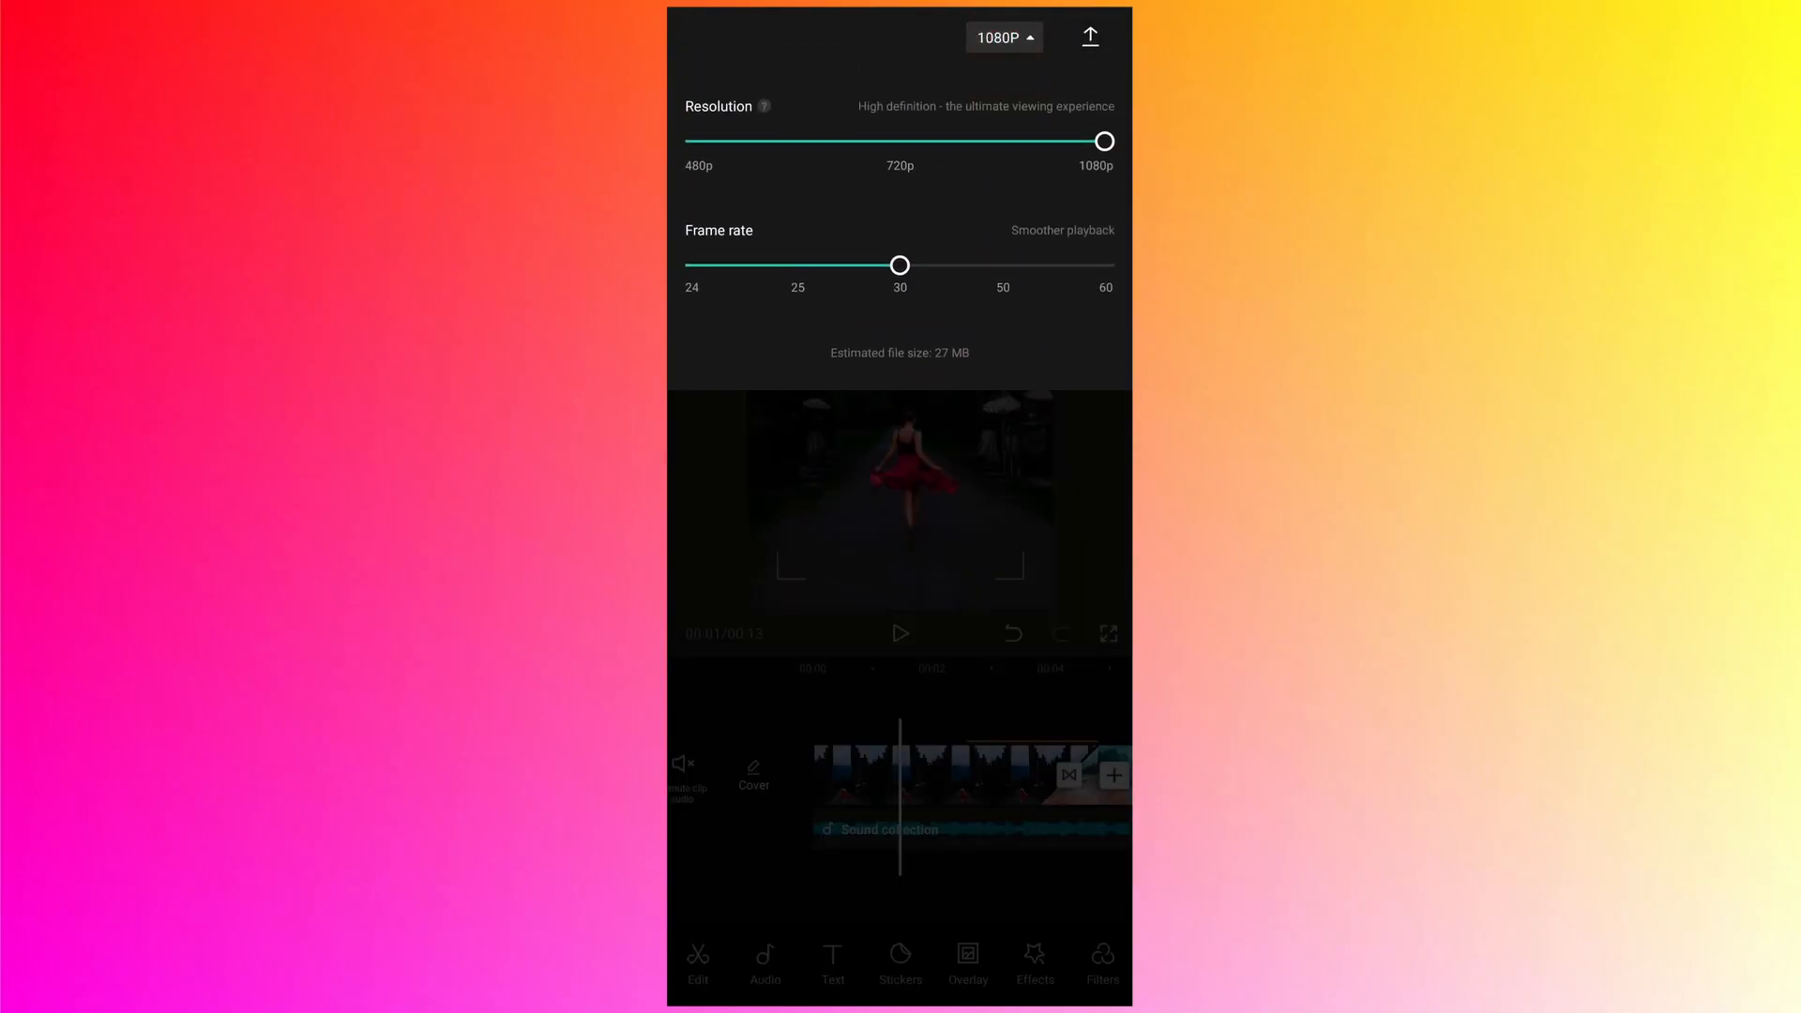
{"action": "left_click_drag", "start_coordinate": [900, 266], "coordinate": [1104, 265]}
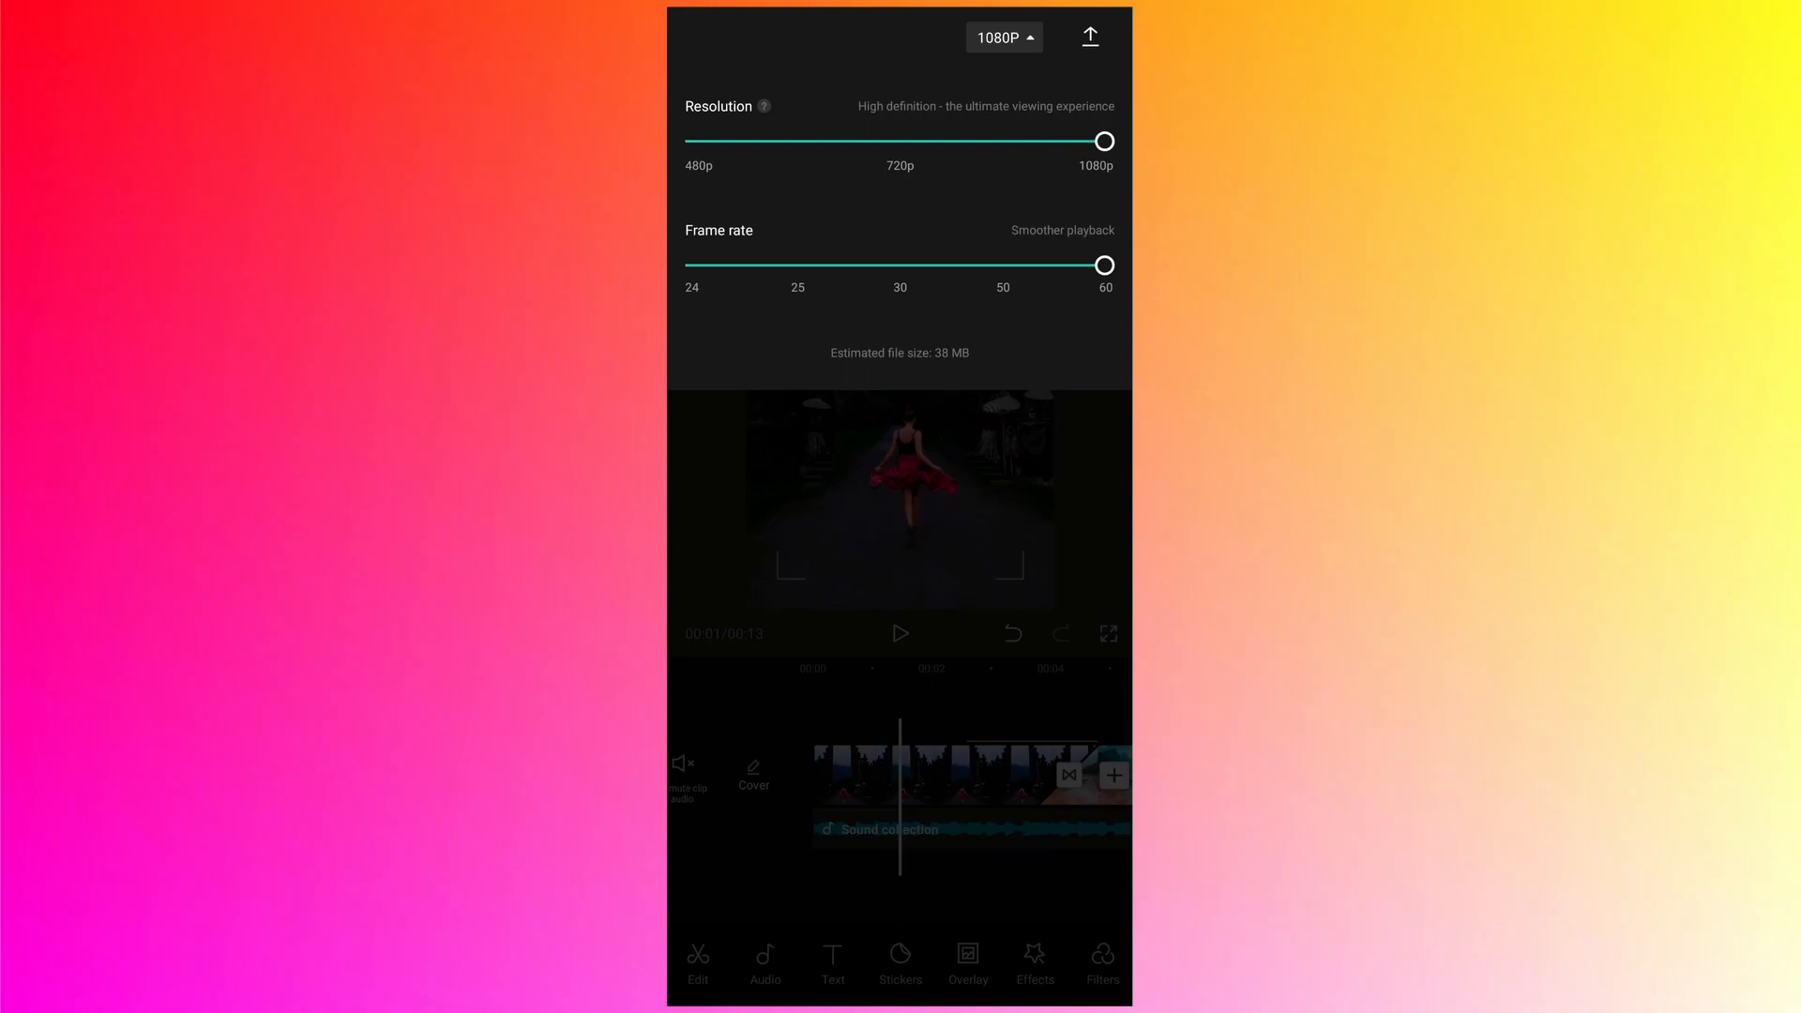
{"action": "left_click", "coordinate": [1088, 36]}
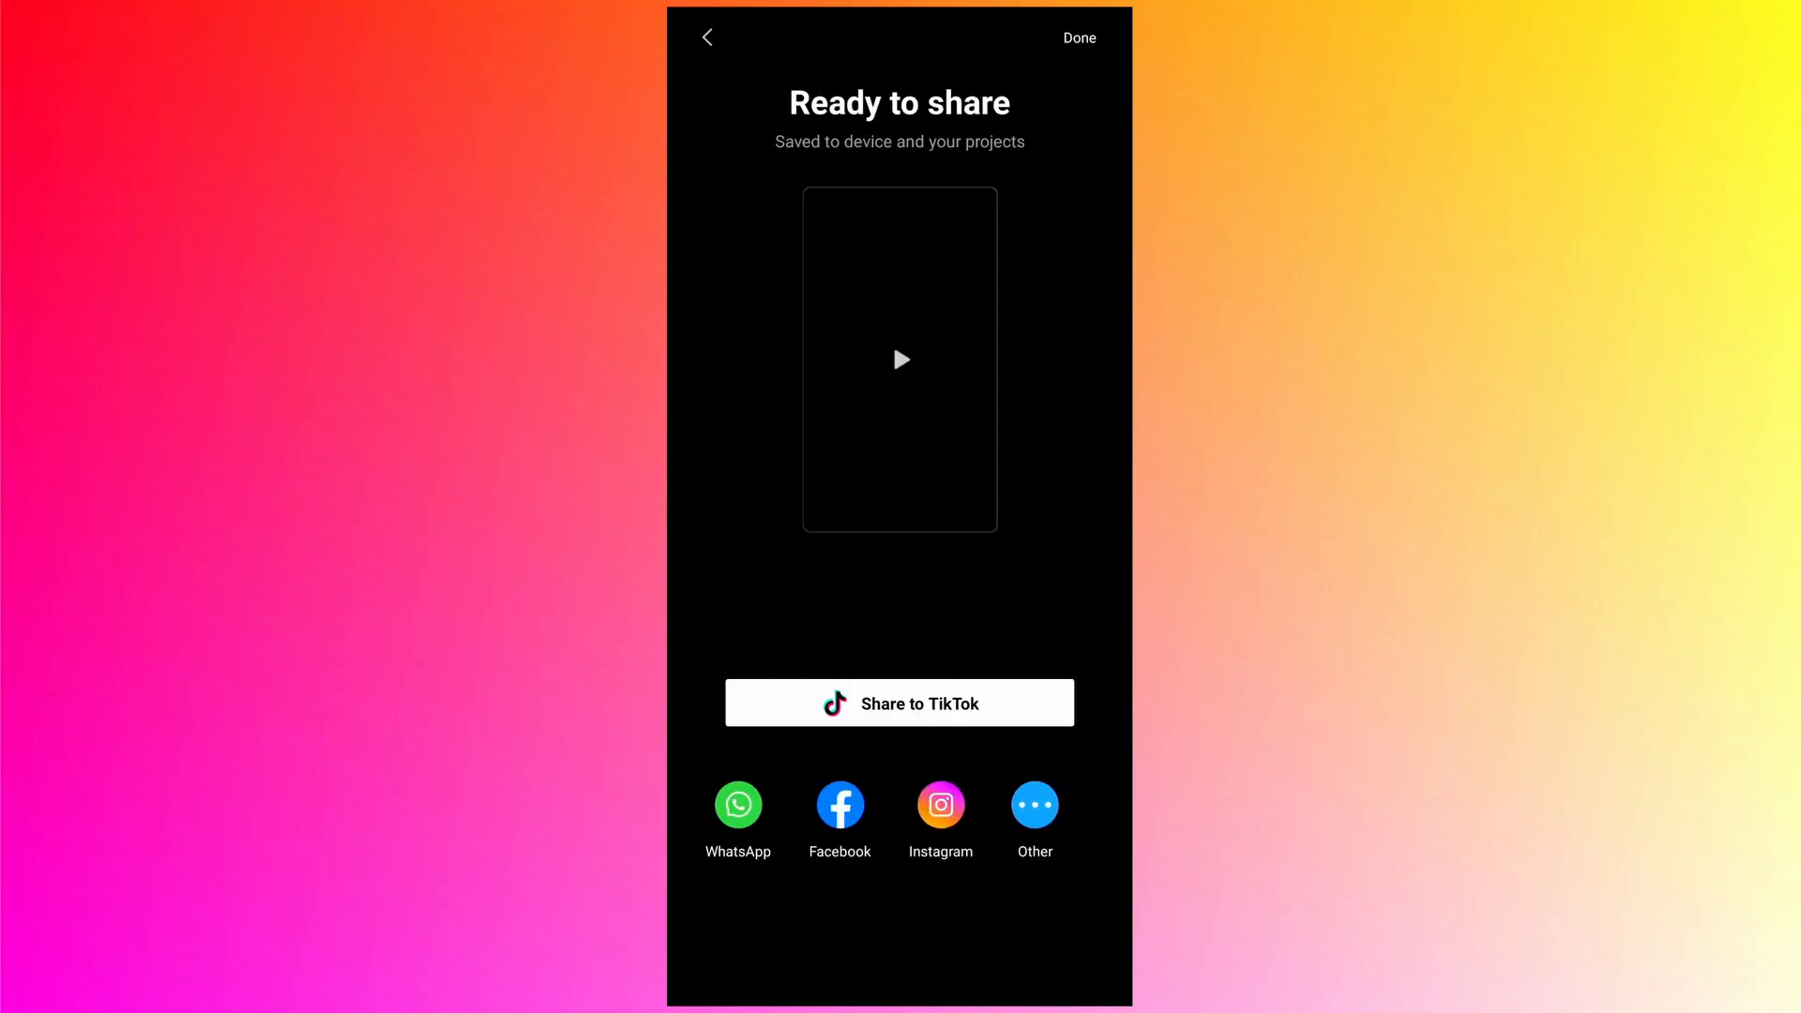
{"action": "left_click", "coordinate": [1078, 37]}
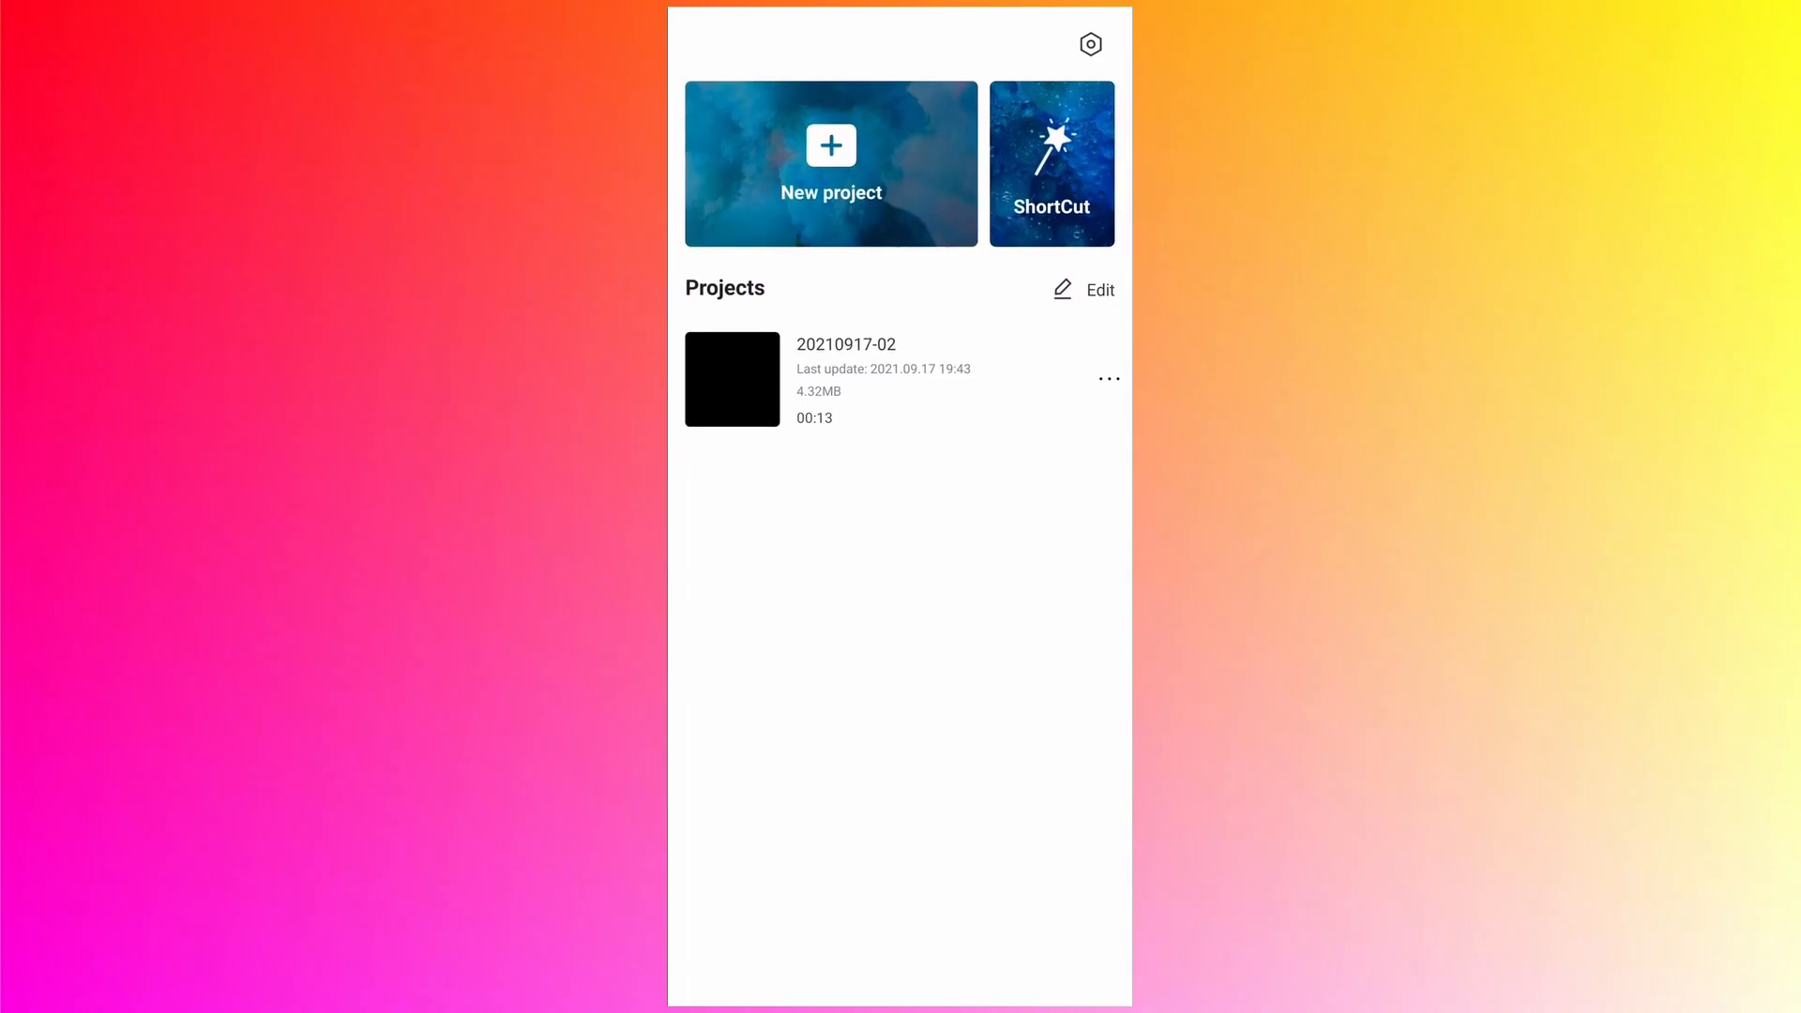
{"action": "left_click", "coordinate": [928, 378]}
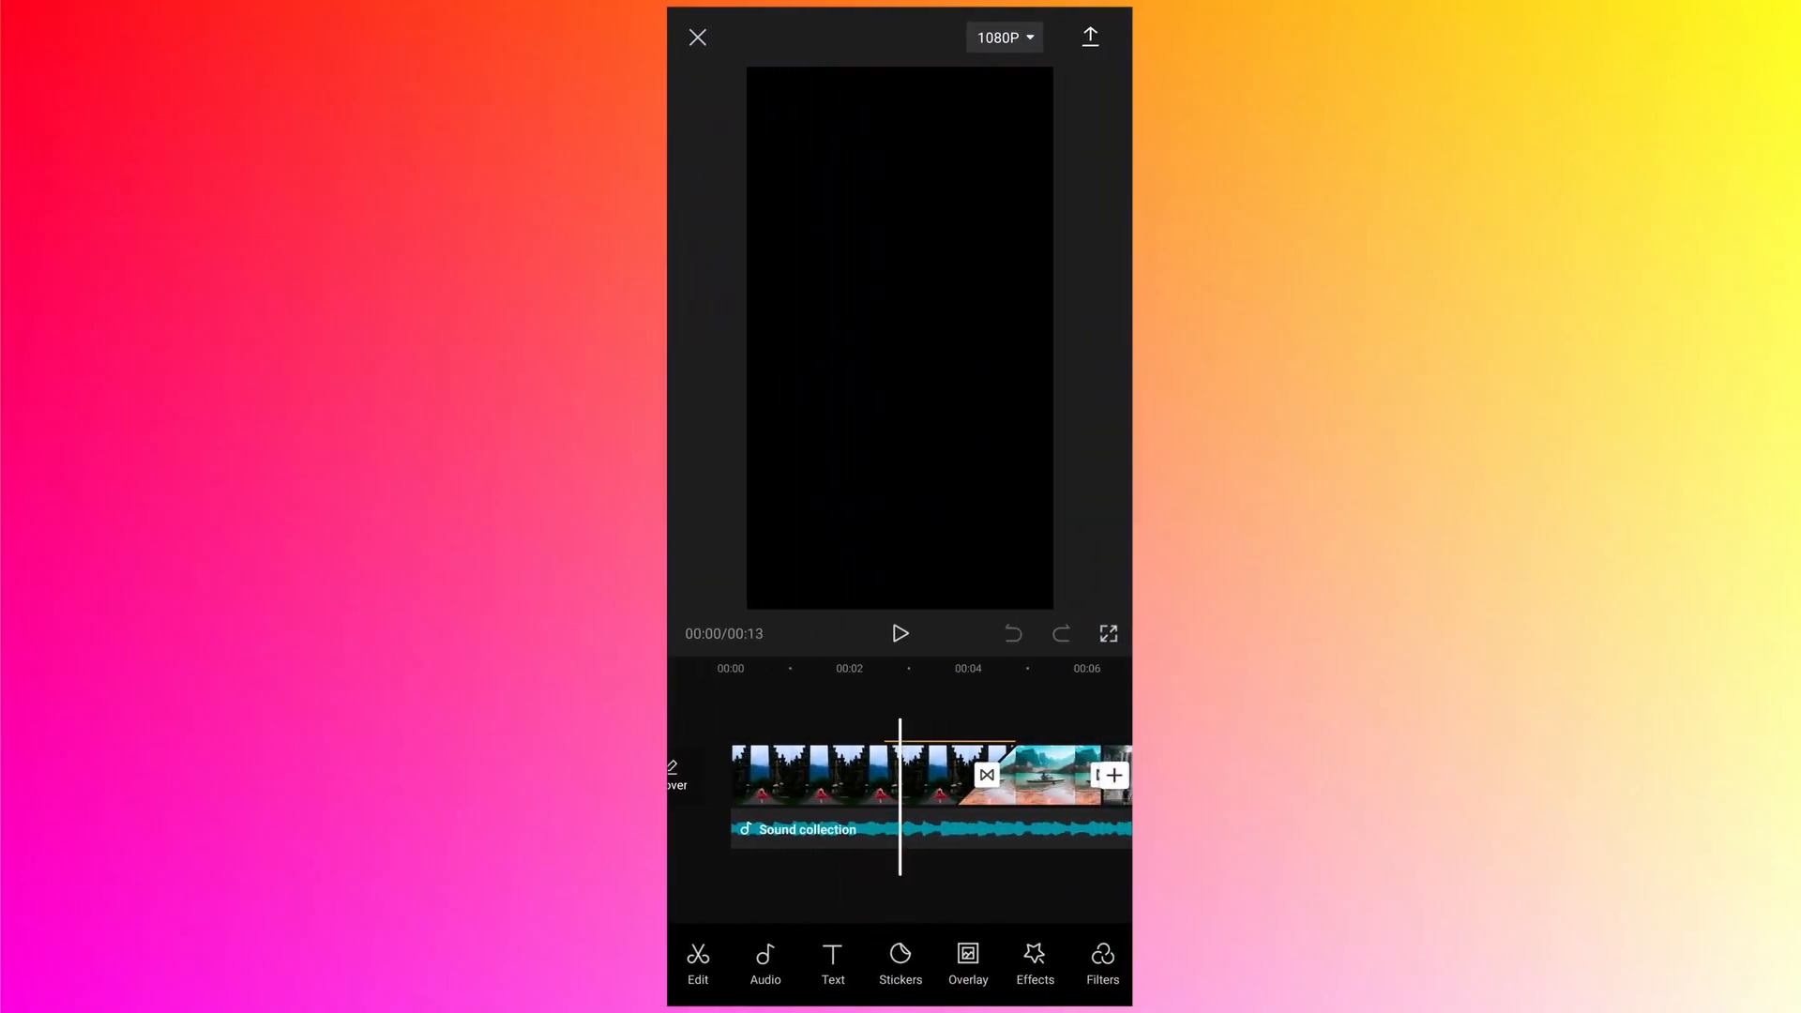
{"action": "left_click", "coordinate": [873, 776]}
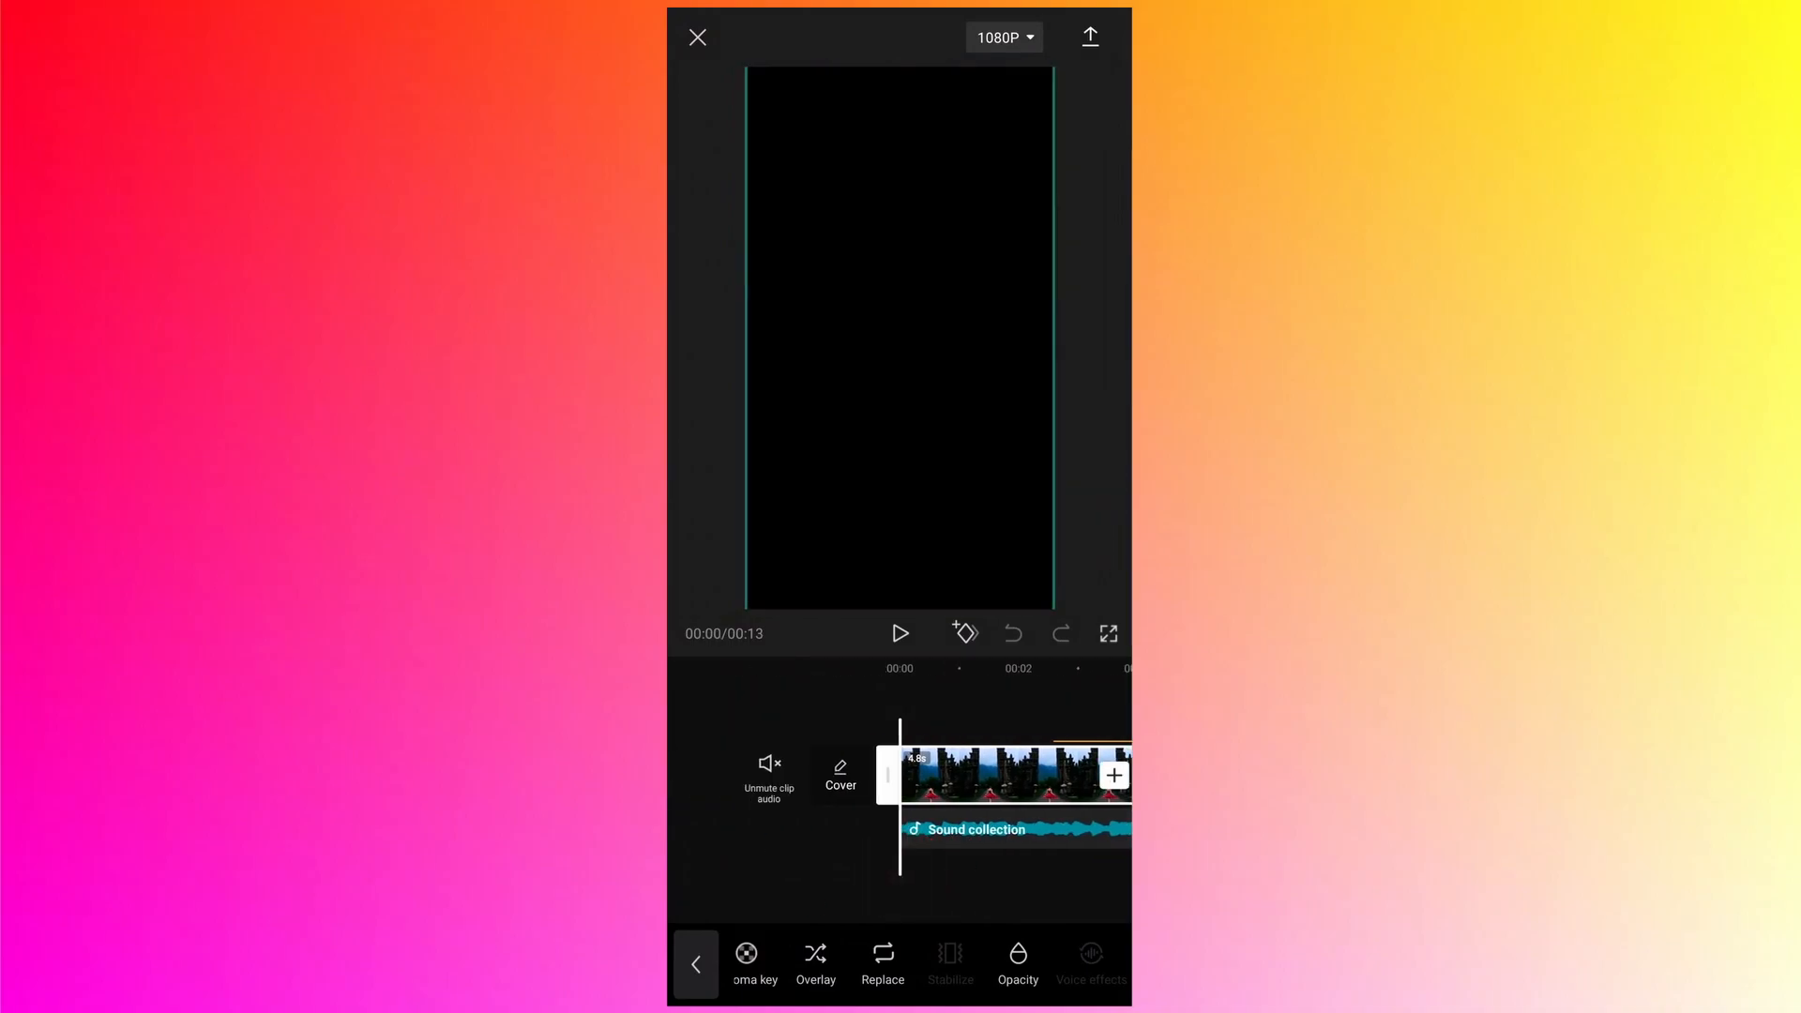
{"action": "left_click", "coordinate": [695, 964]}
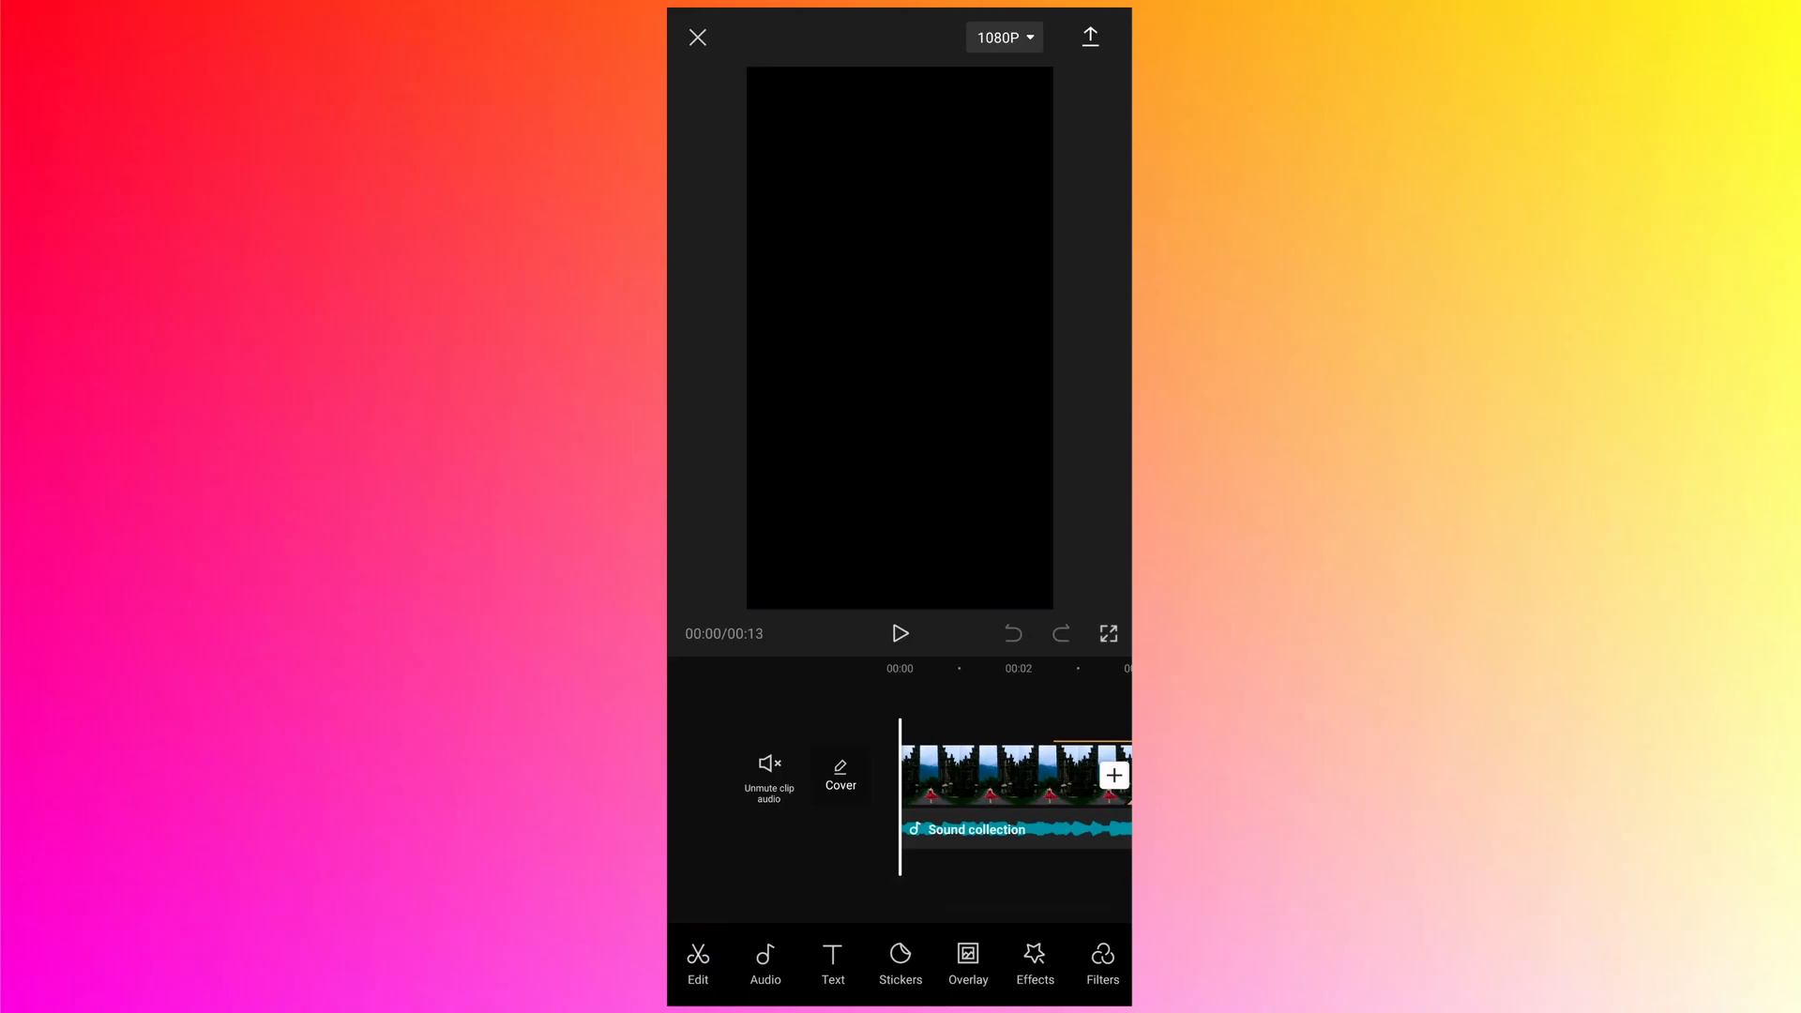
Exit the editor to the projects list, then click the same spot on the home screen repeatedly.
{"action": "left_click", "coordinate": [697, 36]}
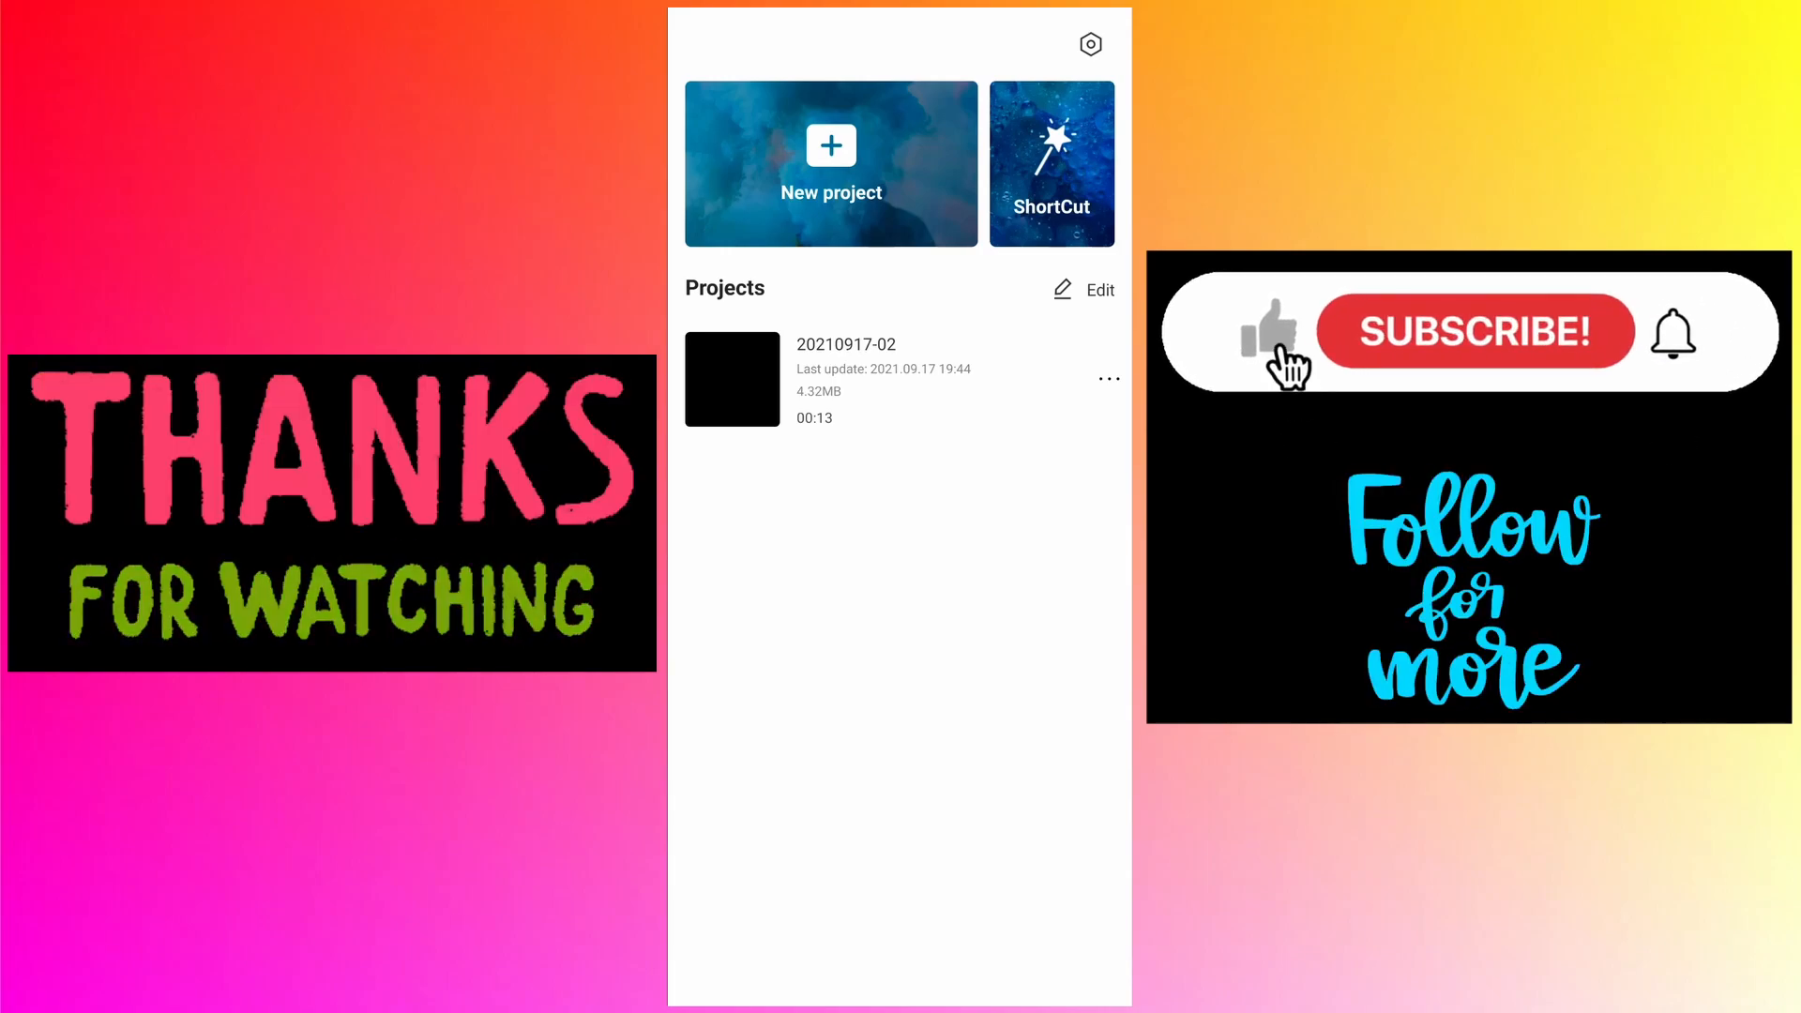
{"action": "left_click", "coordinate": [1474, 331]}
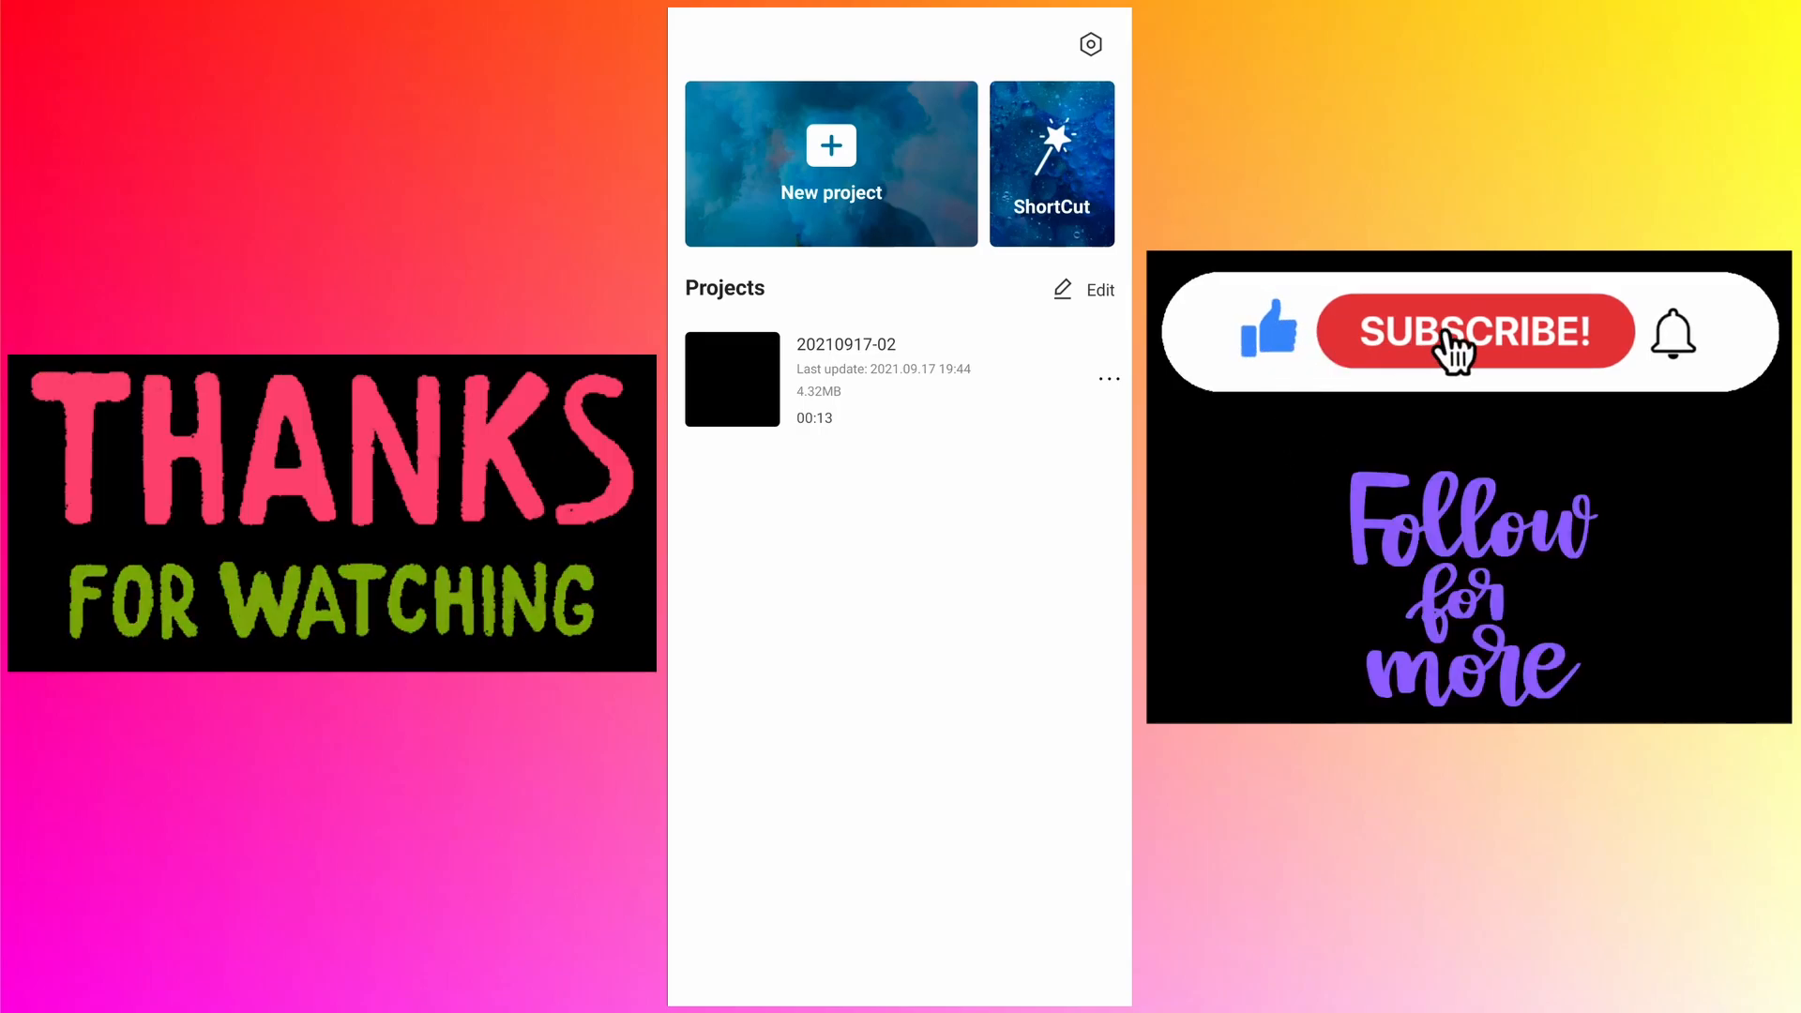
{"action": "left_click", "coordinate": [1474, 331]}
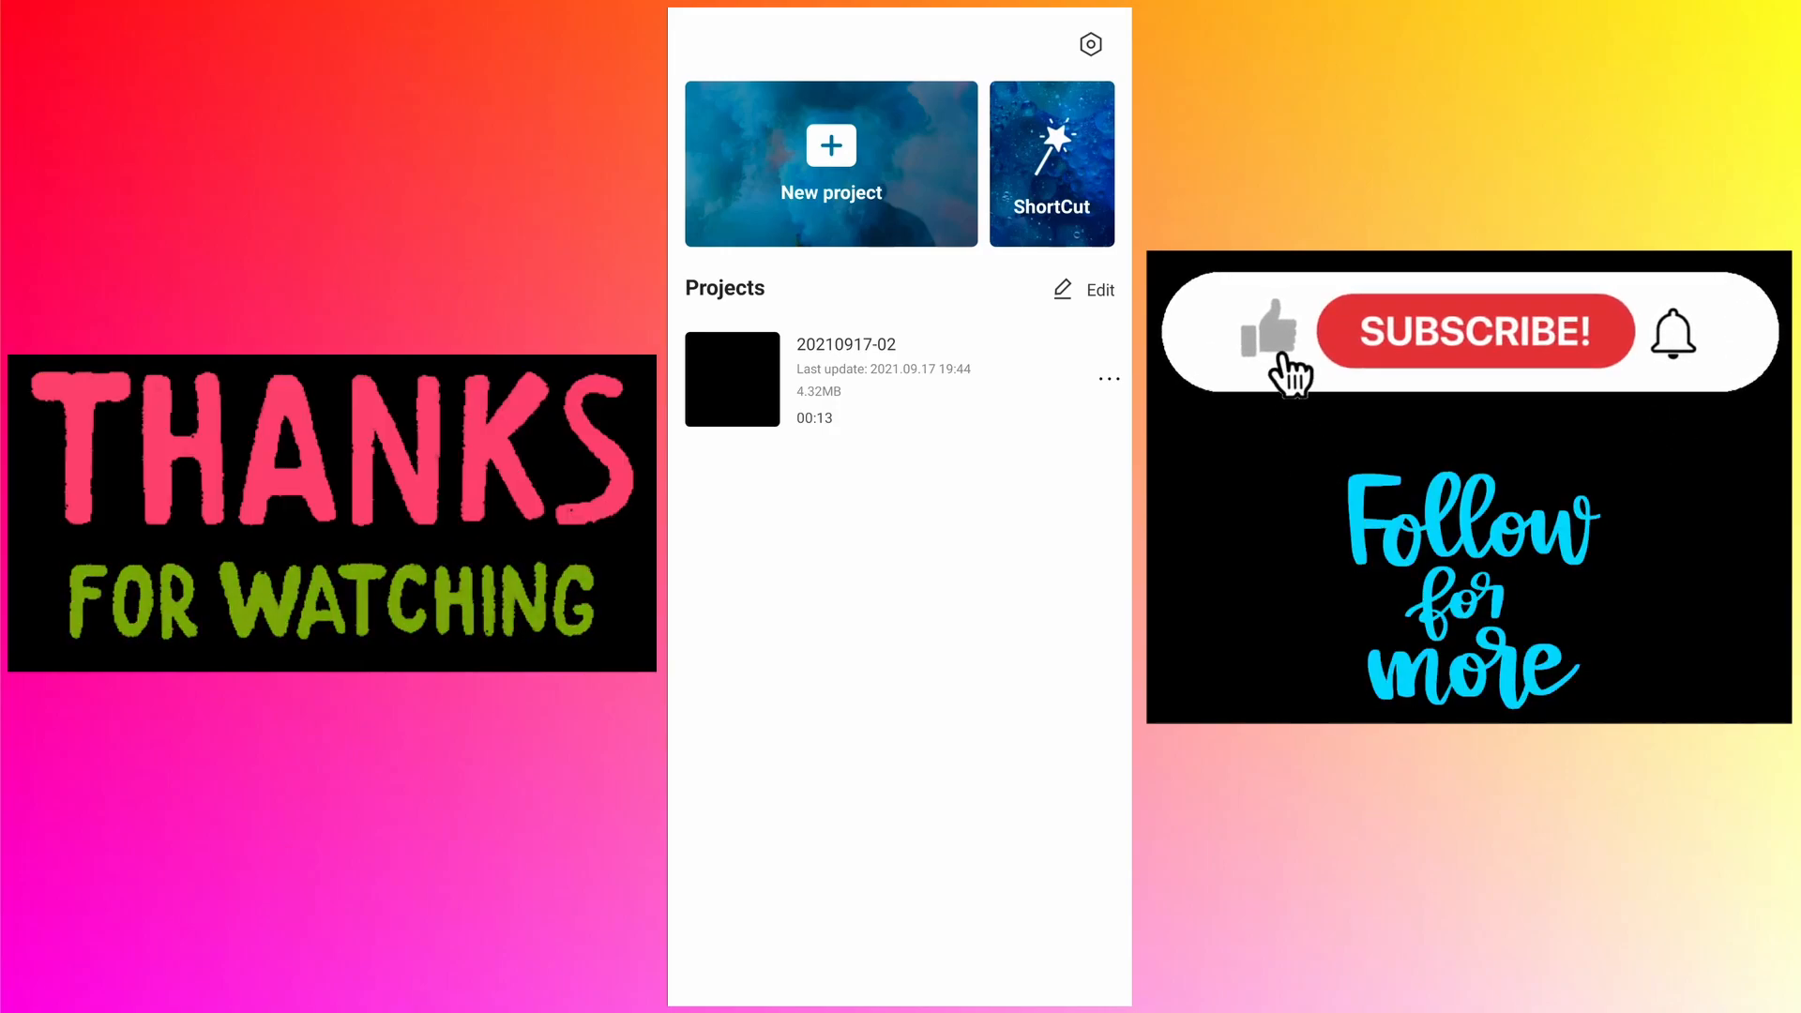
{"action": "left_click", "coordinate": [1474, 331]}
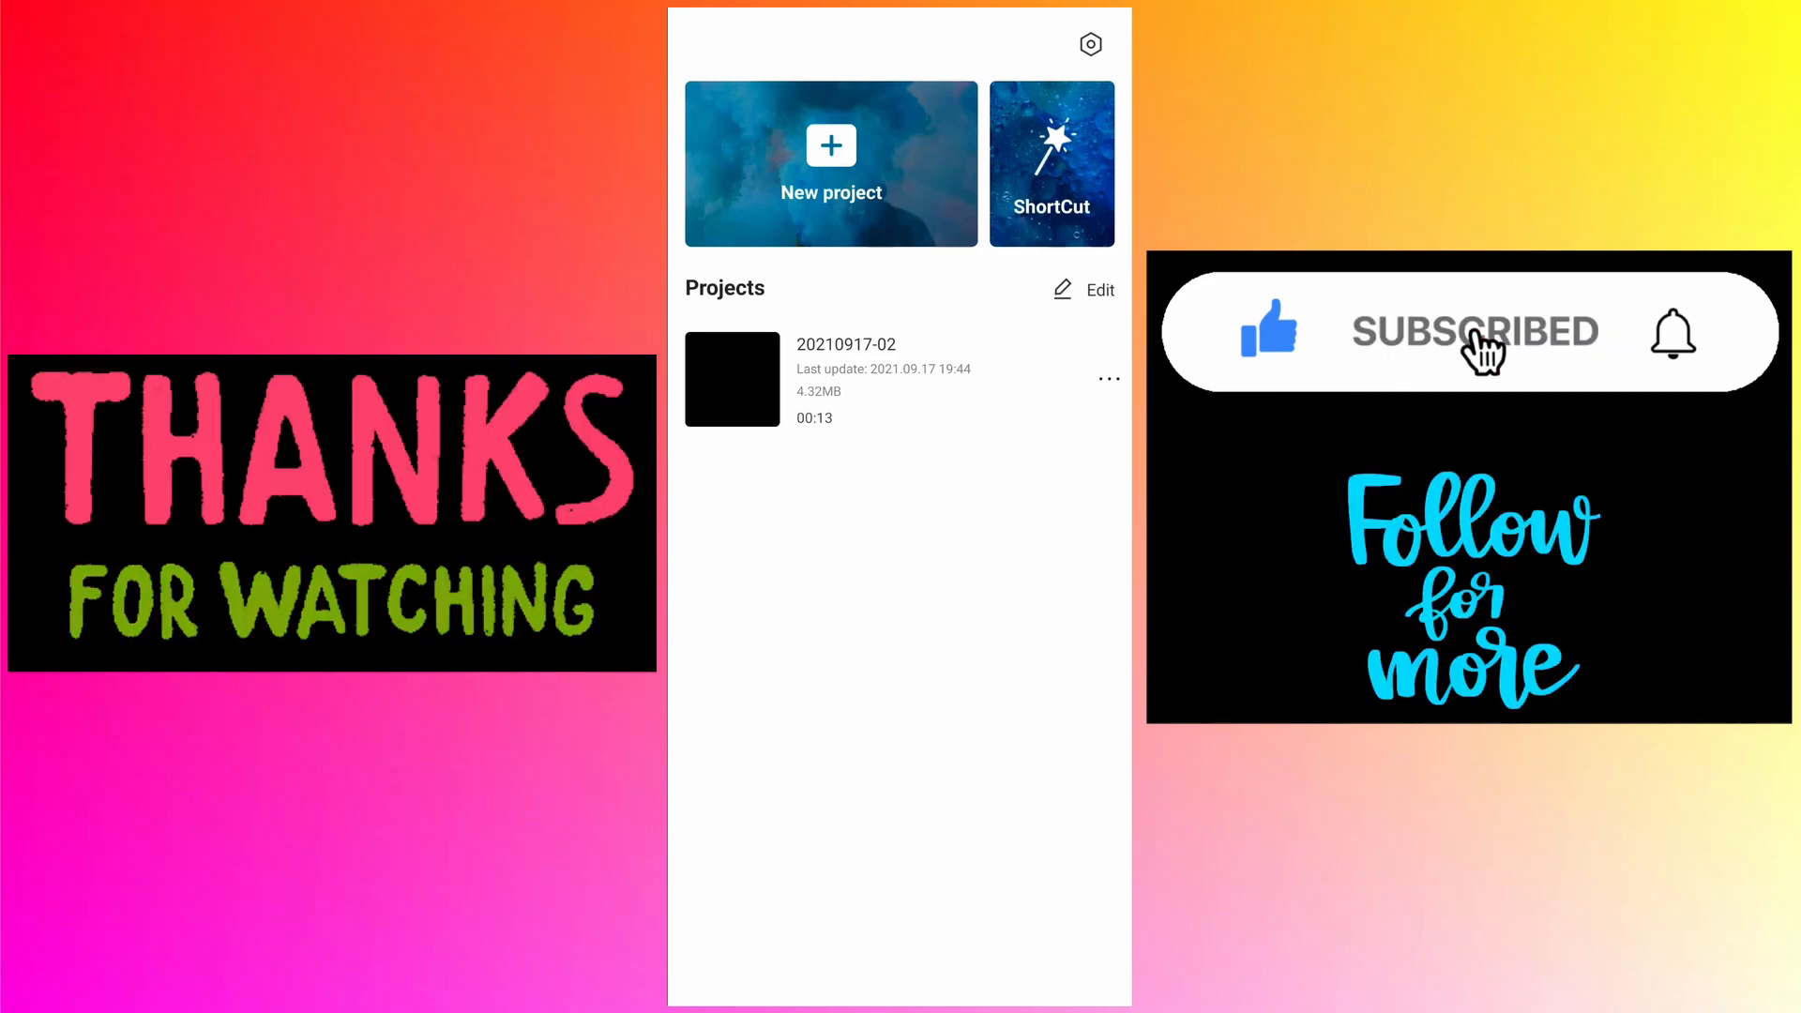